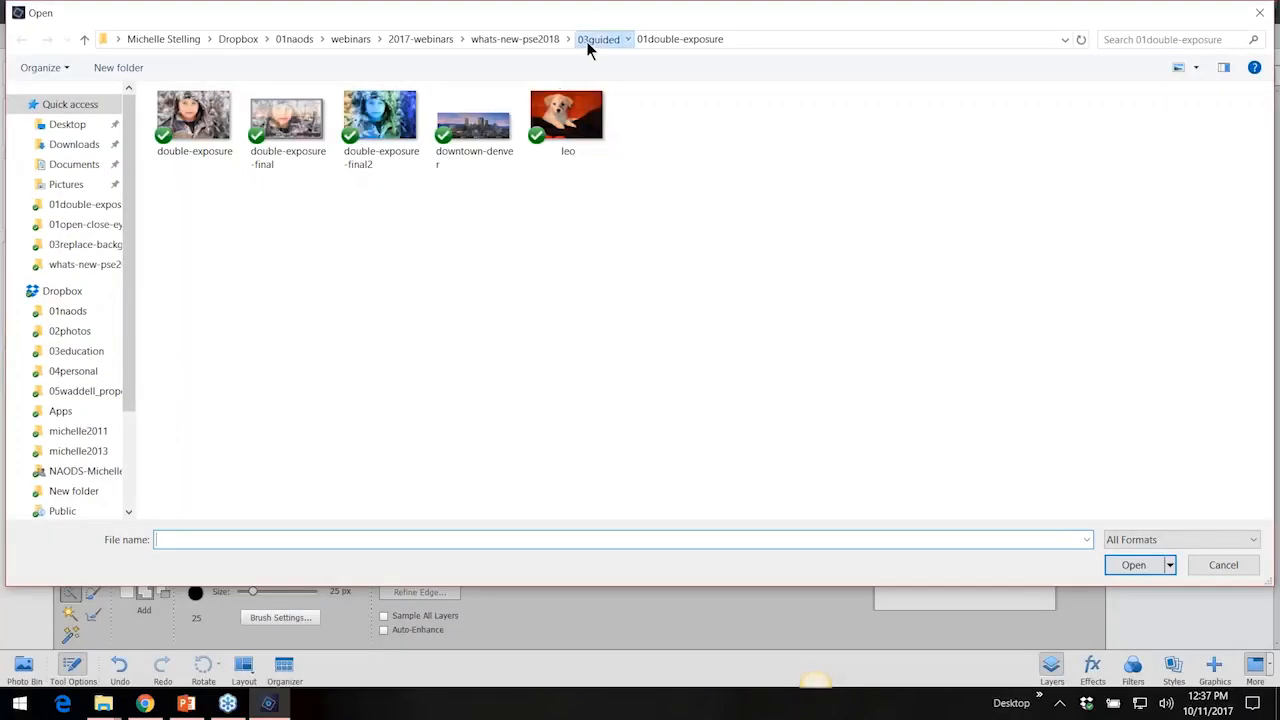
Open shape-overlay02.jpg, the trail photo of father, son and white dog.
{"action": "left_click", "coordinate": [599, 39]}
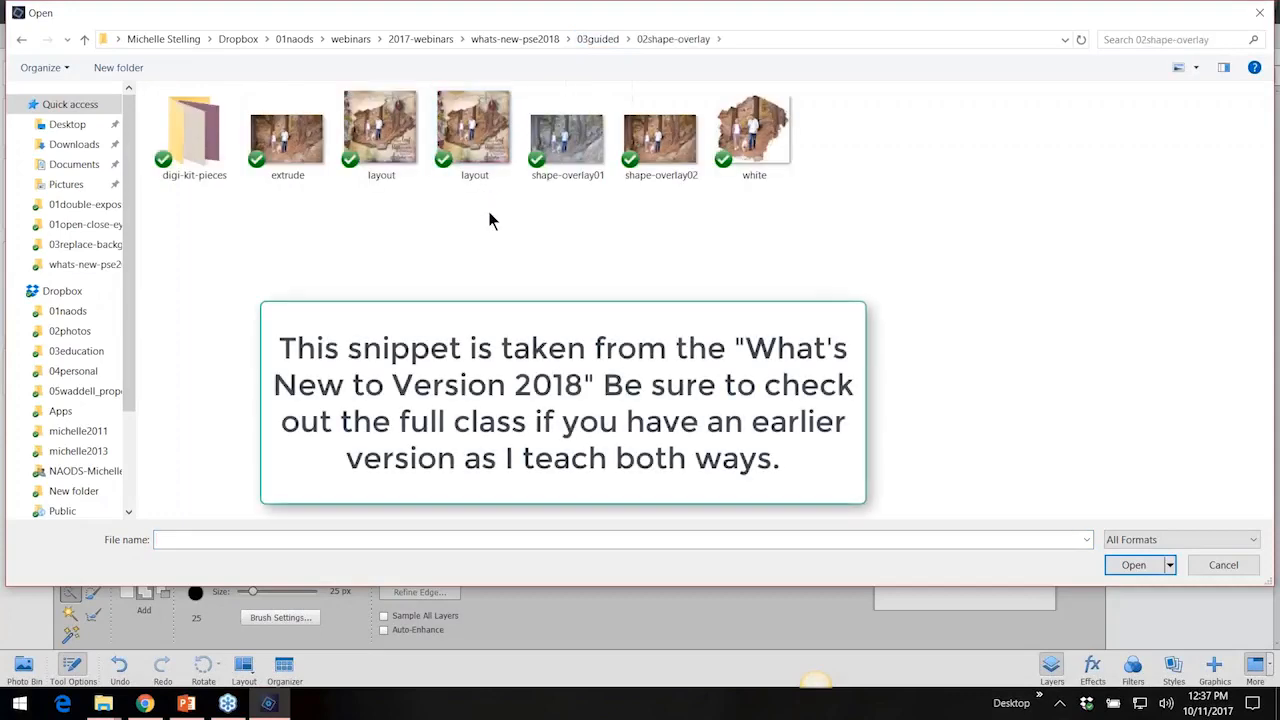
{"action": "mouse_move", "coordinate": [545, 293]}
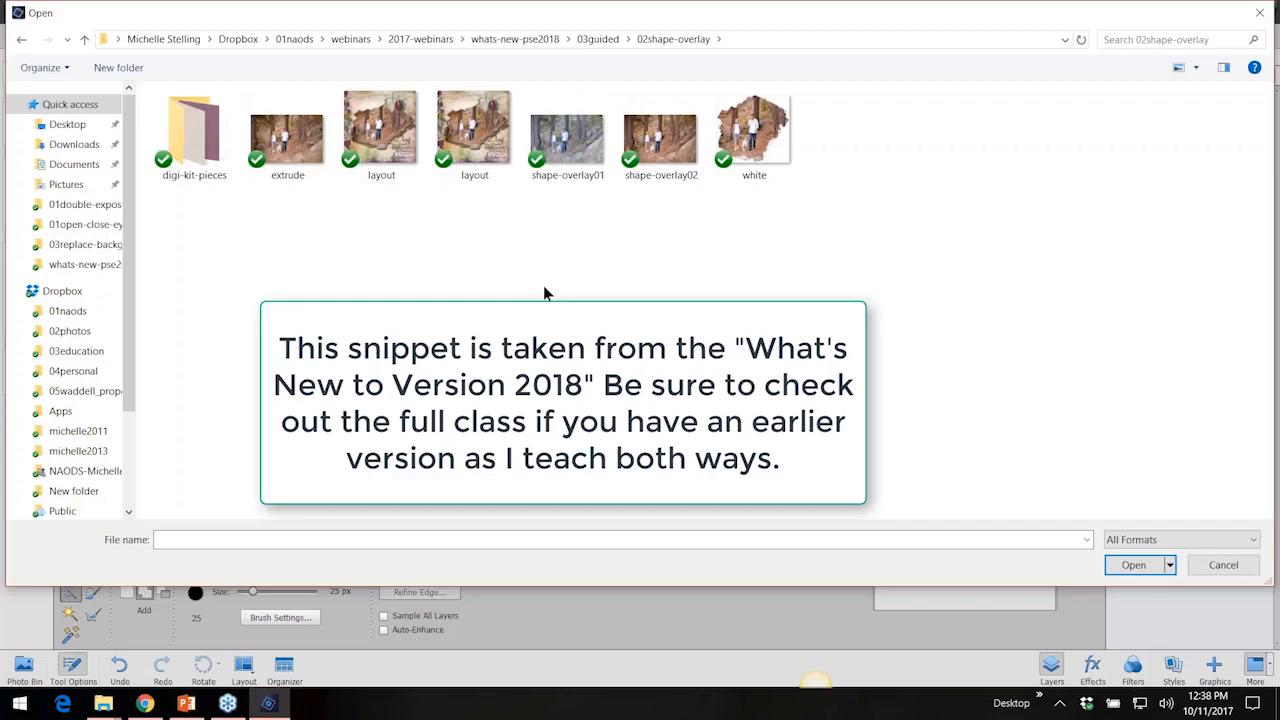
{"action": "mouse_move", "coordinate": [533, 268]}
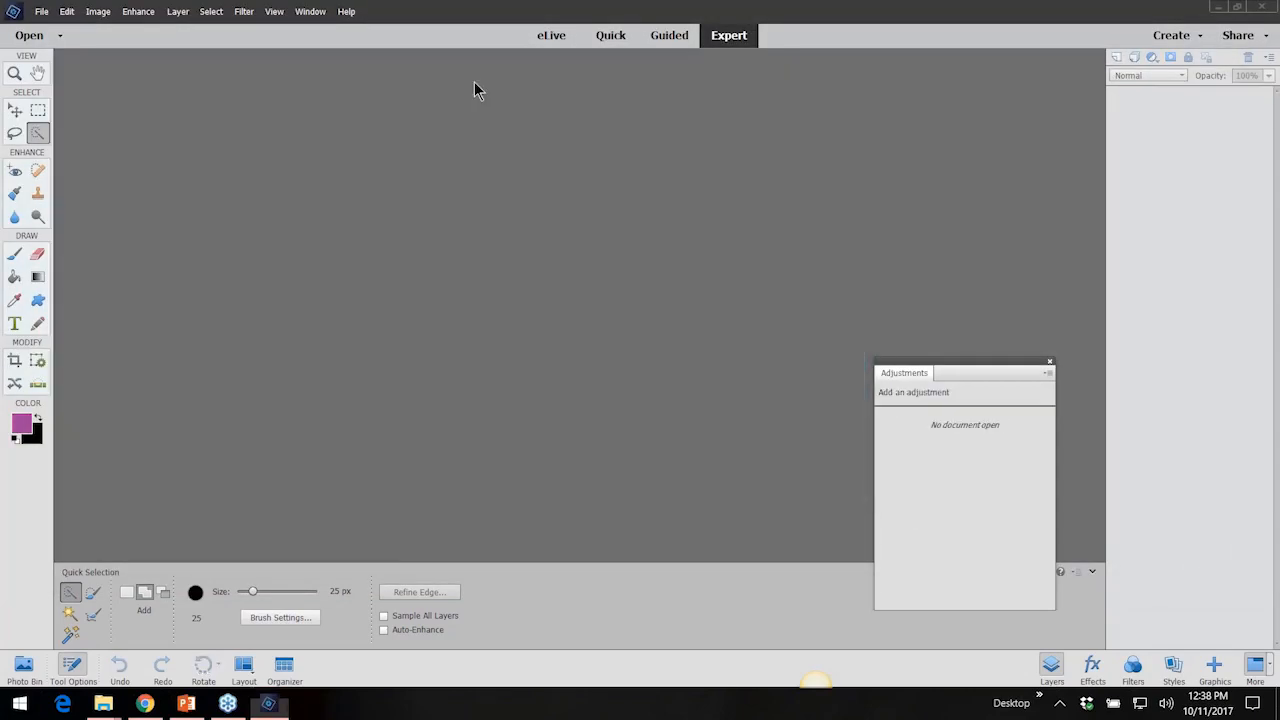
{"action": "left_click", "coordinate": [29, 35]}
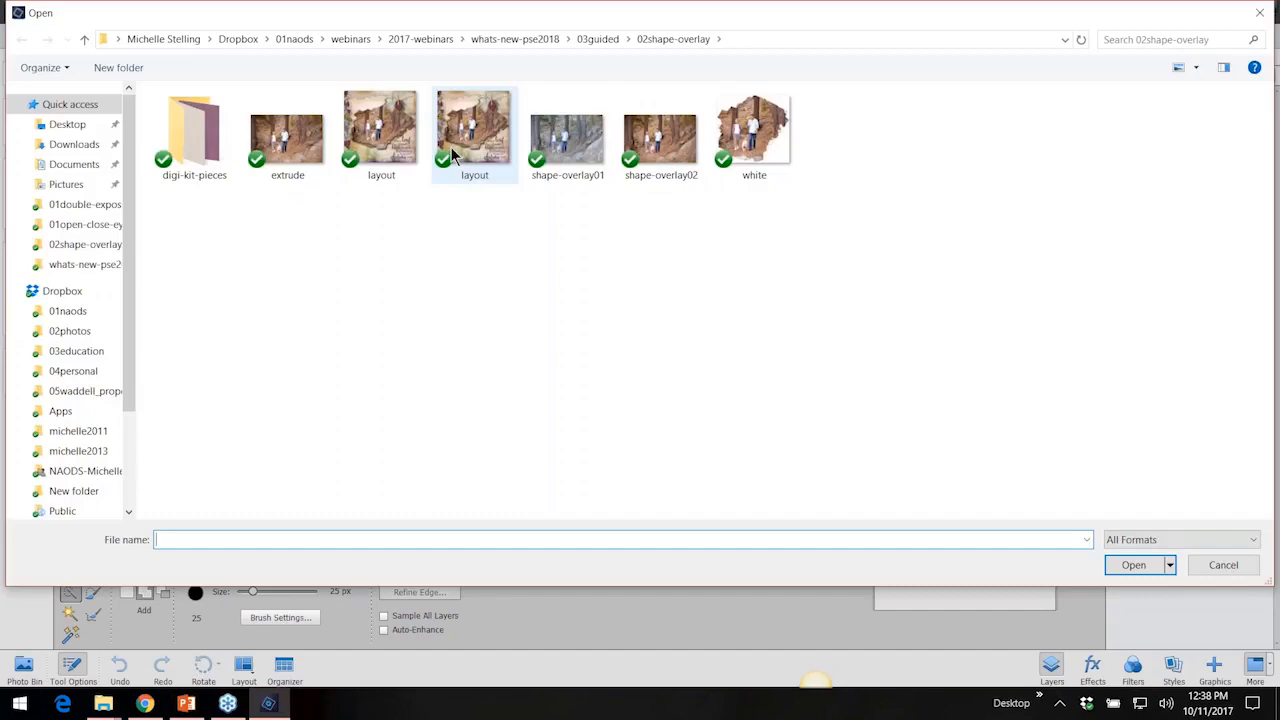
{"action": "left_click", "coordinate": [1222, 565]}
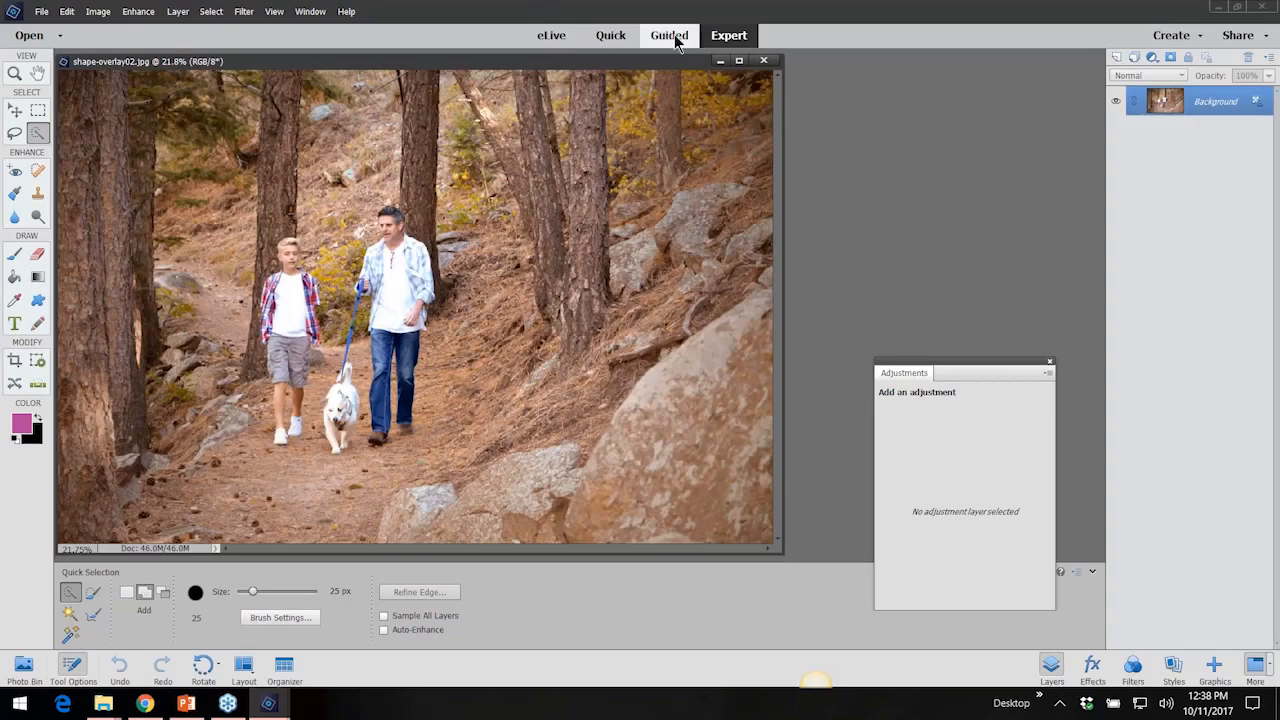
Switch to the Guided workspace for the Shape Overlay Effect edit.
{"action": "left_click", "coordinate": [669, 35]}
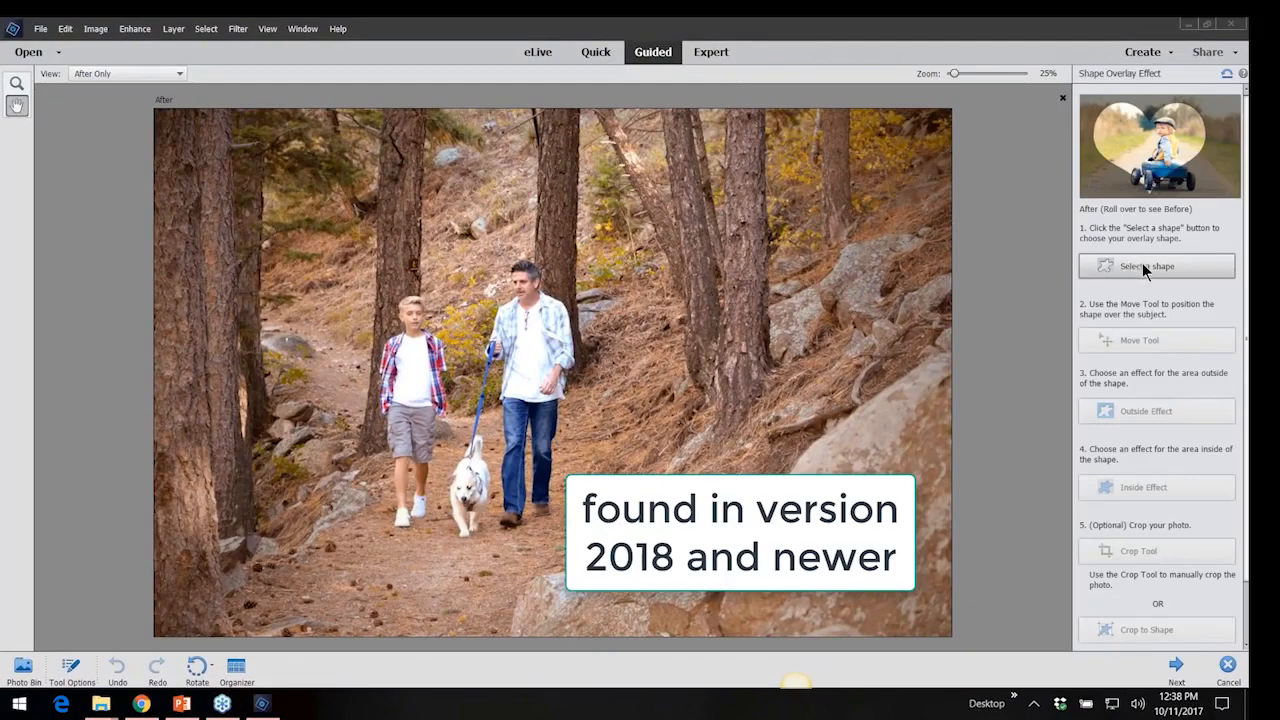
Choose the torn-paper overlay shape and enlarge it to frame the whole family.
{"action": "left_click", "coordinate": [1146, 266]}
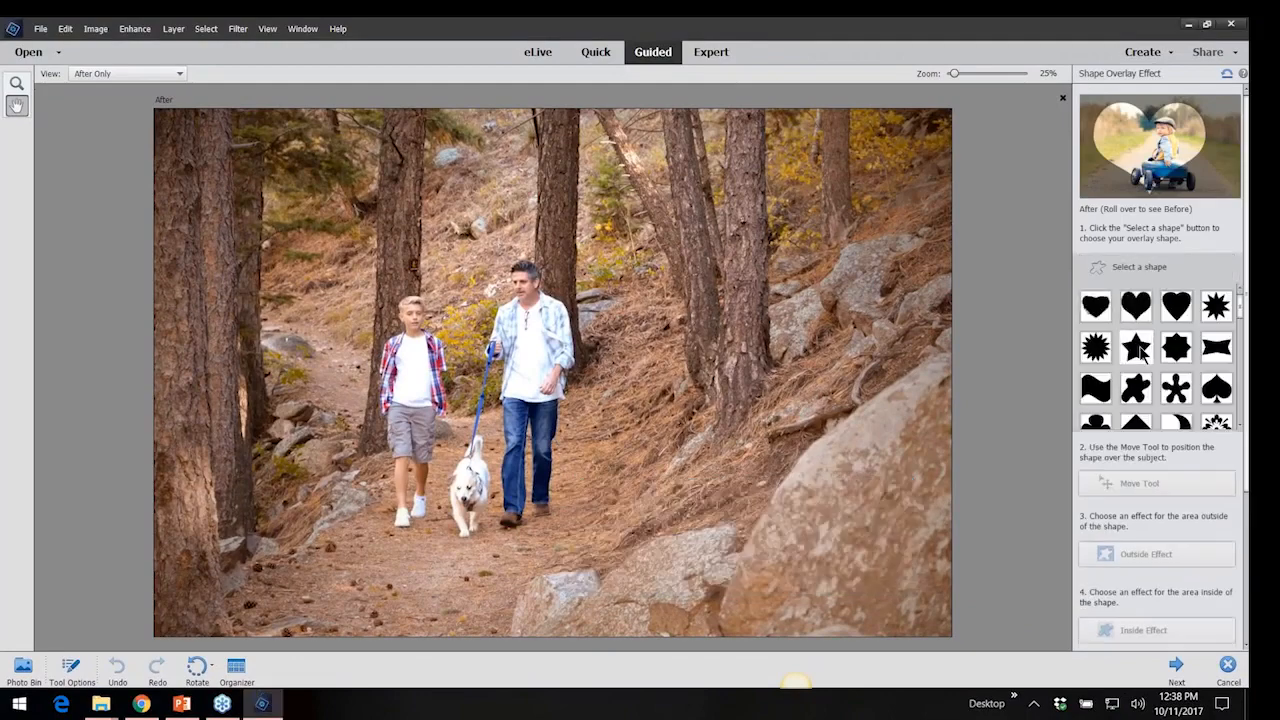
{"action": "scroll", "scroll_direction": "down", "scroll_amount": 3}
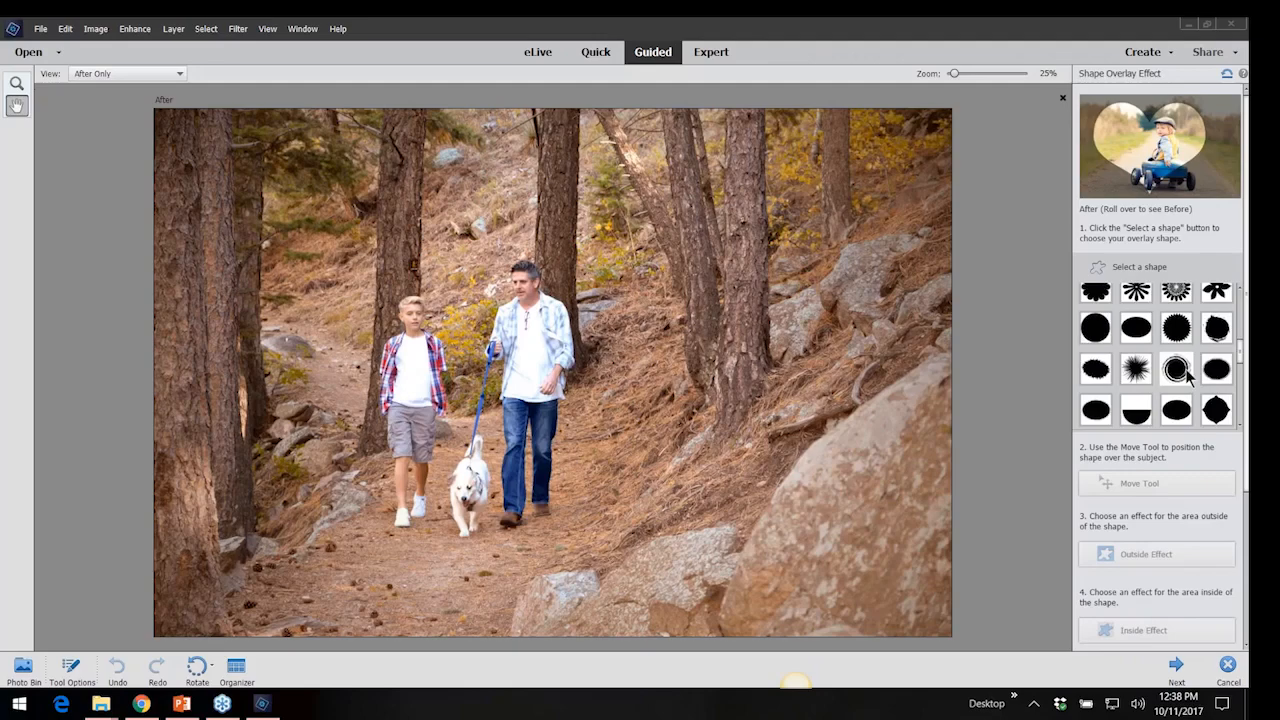
{"action": "scroll", "scroll_direction": "down", "scroll_amount": 3}
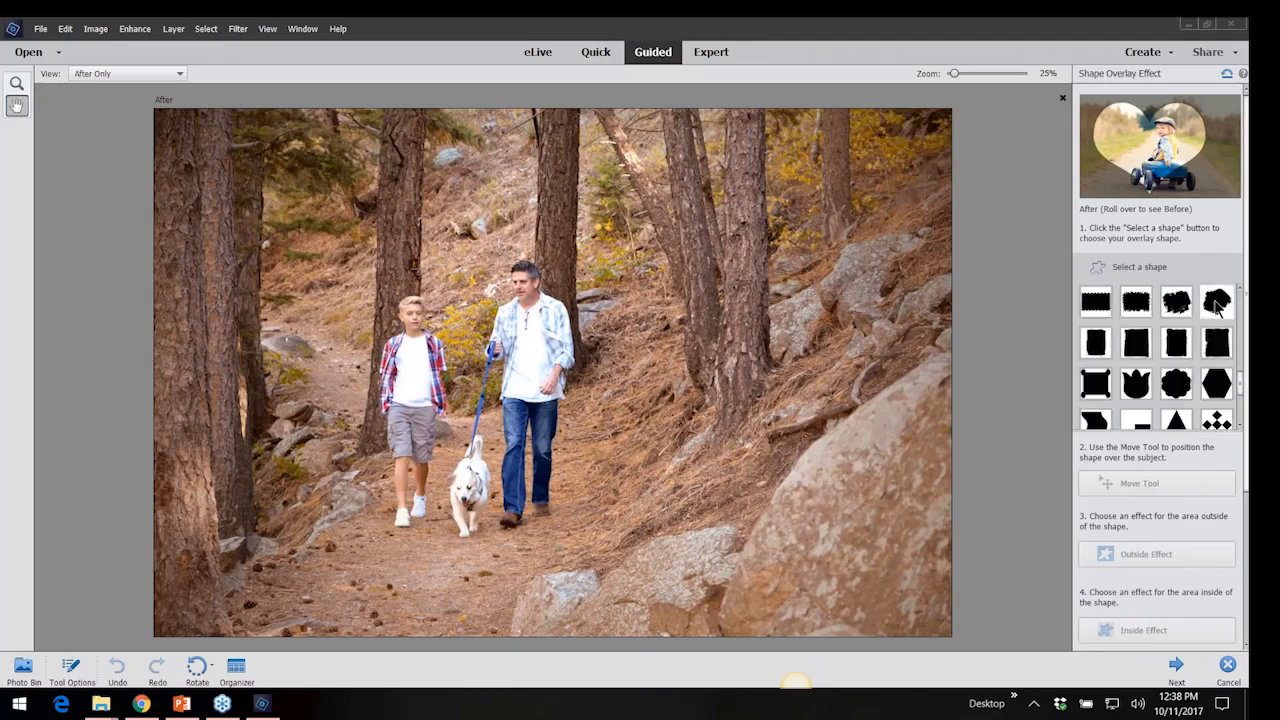
{"action": "left_click", "coordinate": [1217, 303]}
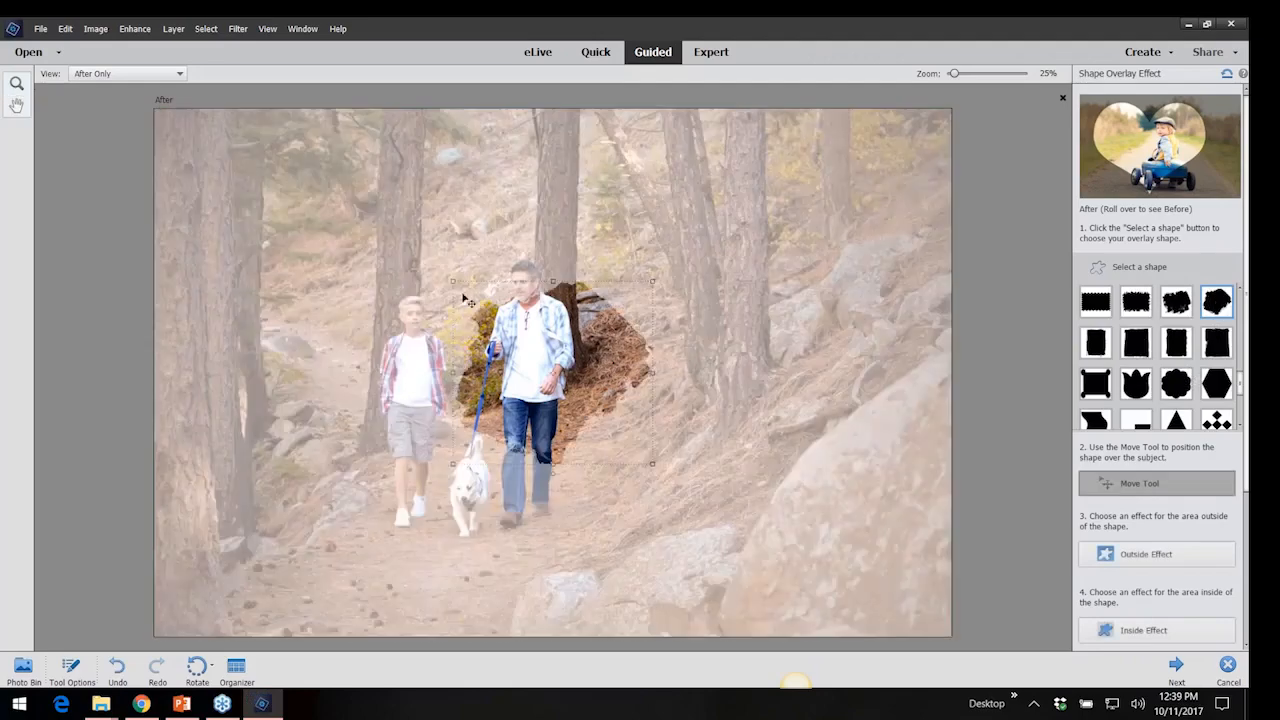
{"action": "left_click_drag", "start_coordinate": [453, 281], "coordinate": [350, 187]}
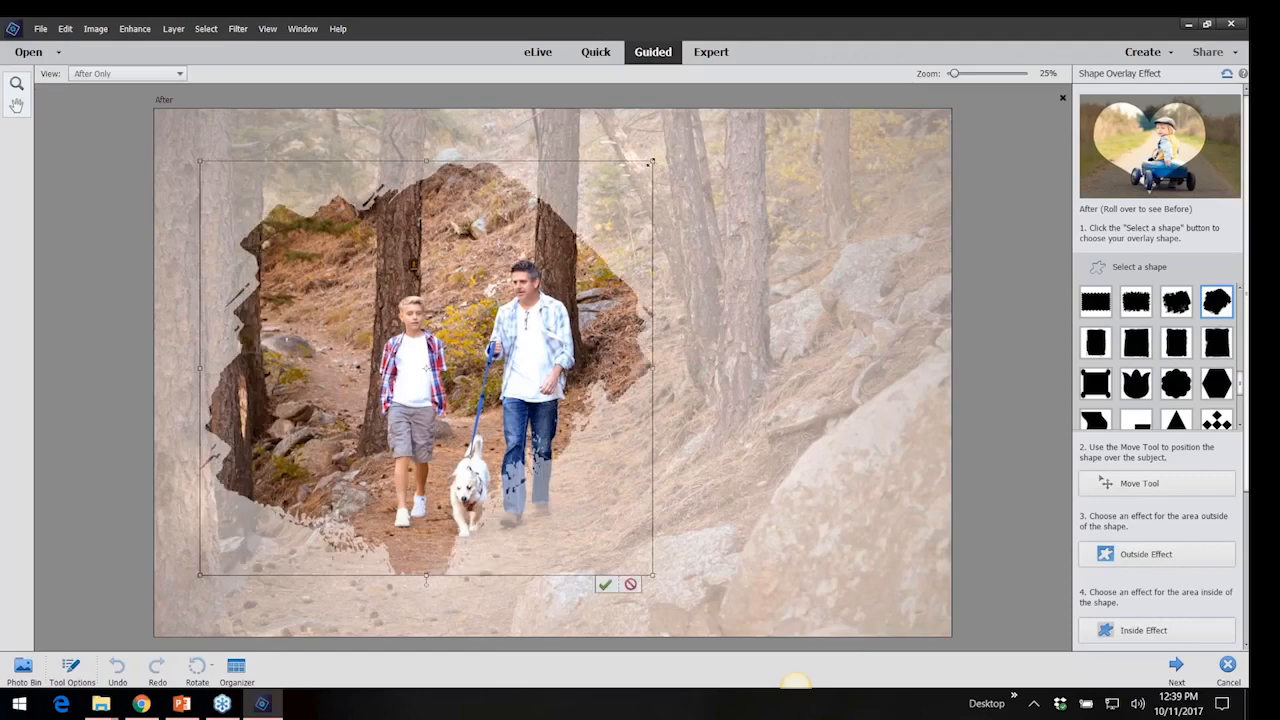
{"action": "left_click_drag", "start_coordinate": [425, 367], "coordinate": [520, 375]}
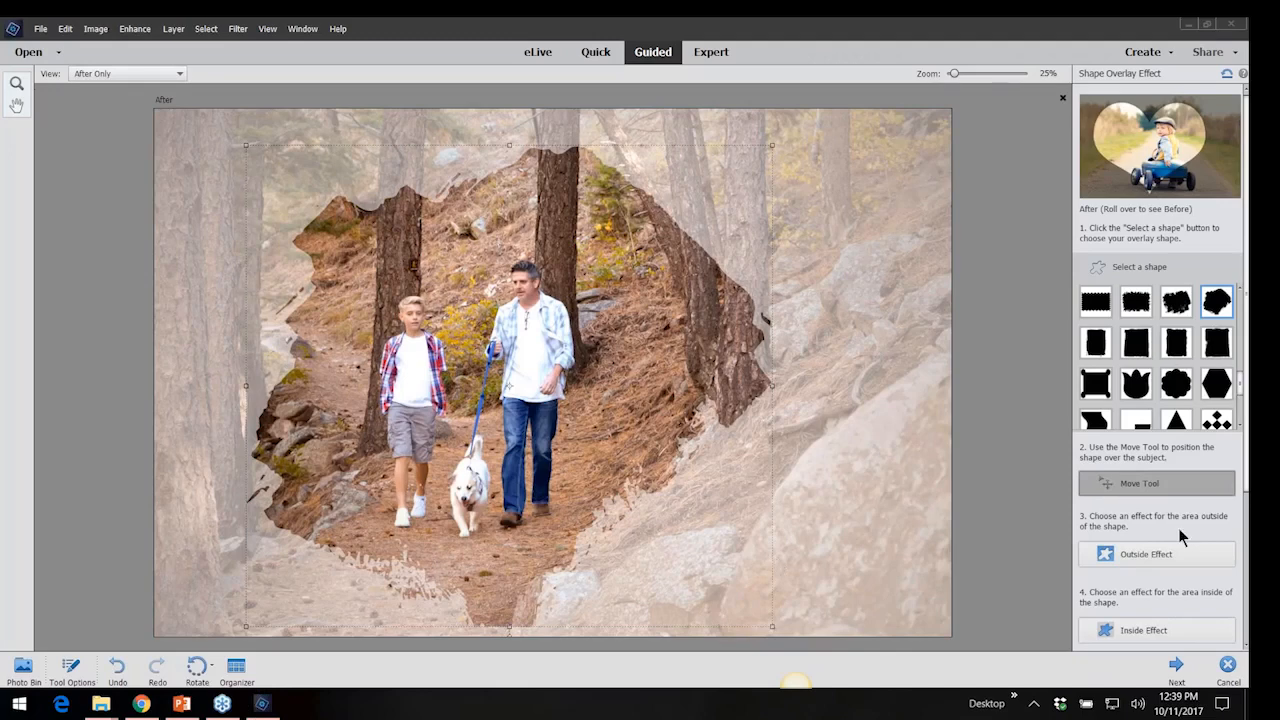
Preview black, white, painted, black-and-white and extruded Outside Effect options.
{"action": "left_click", "coordinate": [1146, 554]}
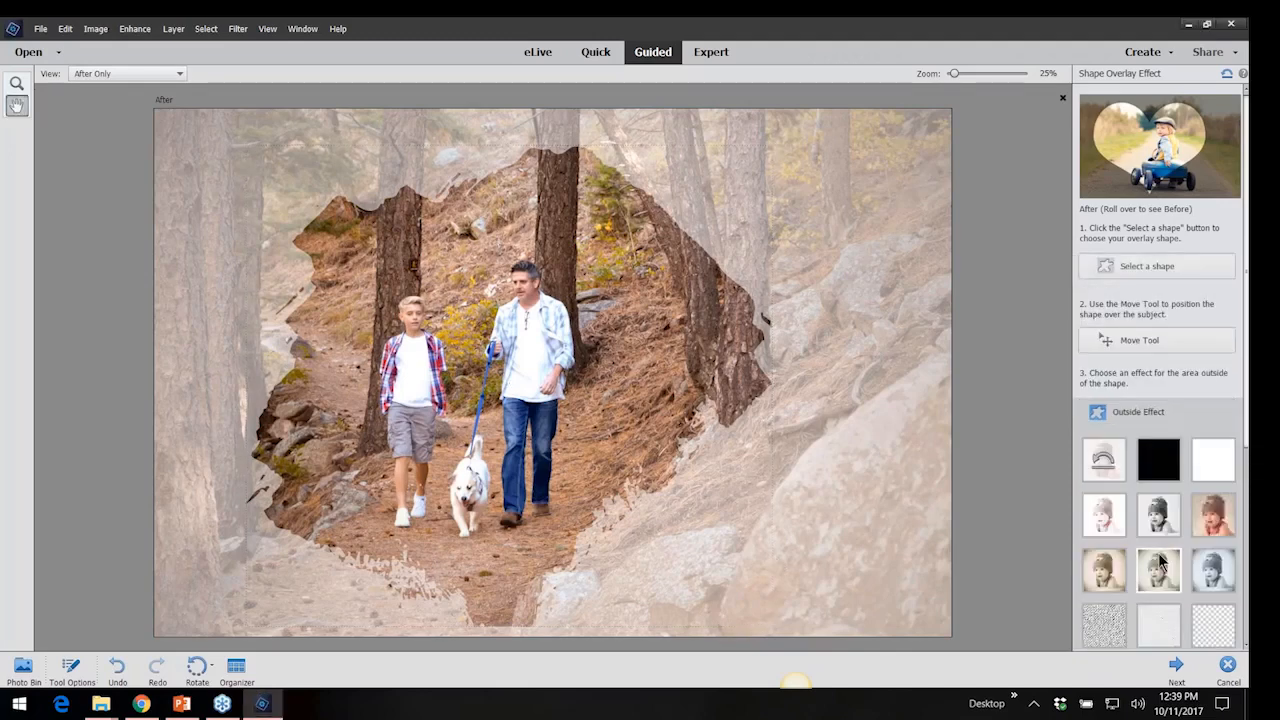
{"action": "left_click", "coordinate": [1158, 459]}
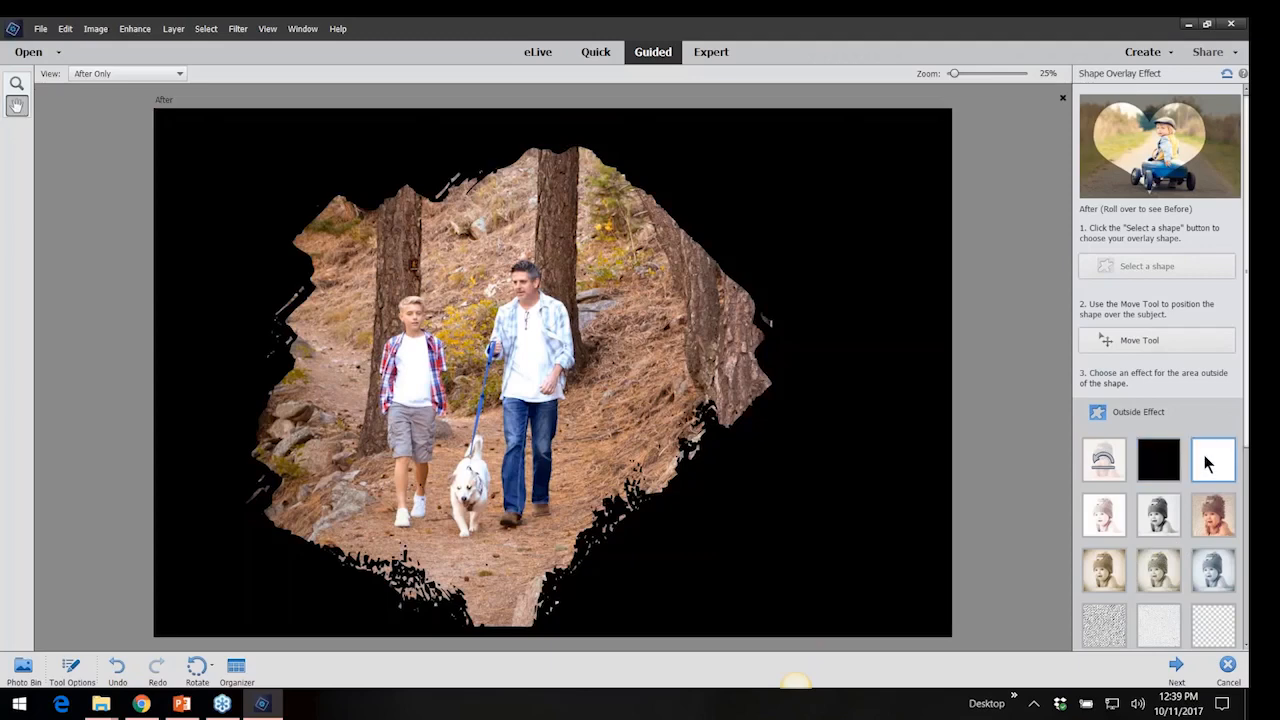
{"action": "left_click", "coordinate": [1213, 459]}
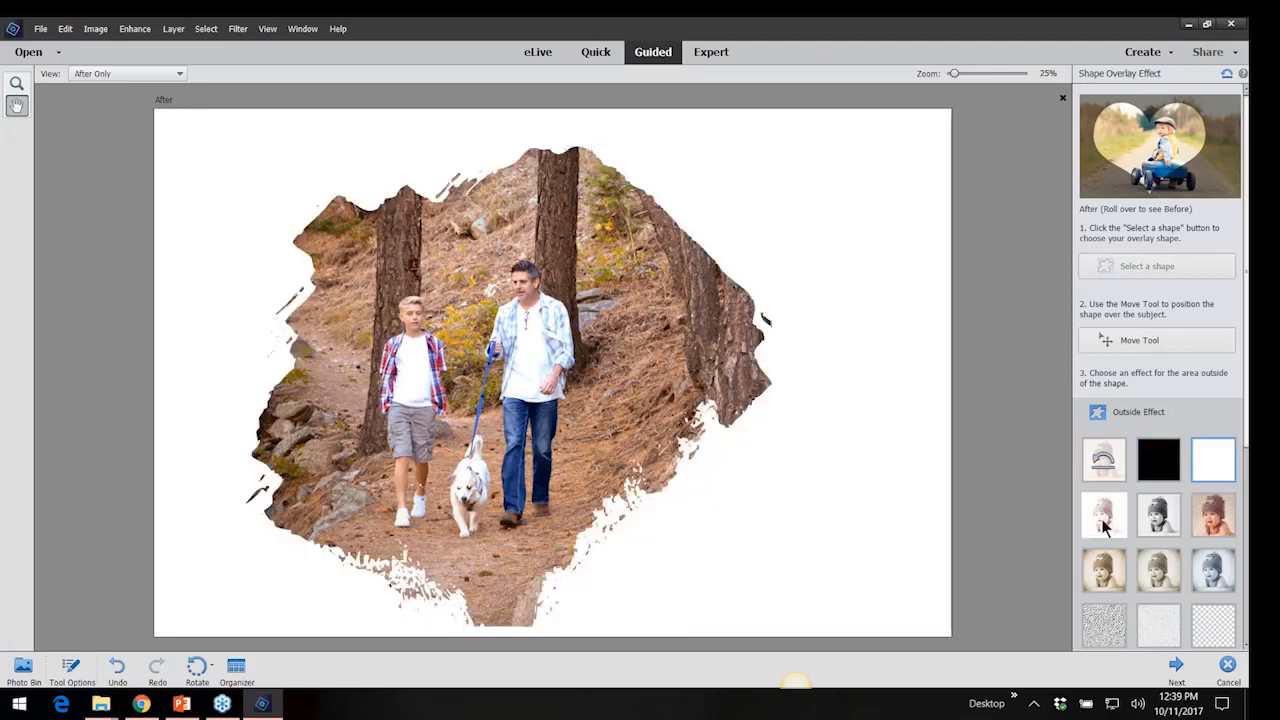
{"action": "left_click", "coordinate": [1104, 514]}
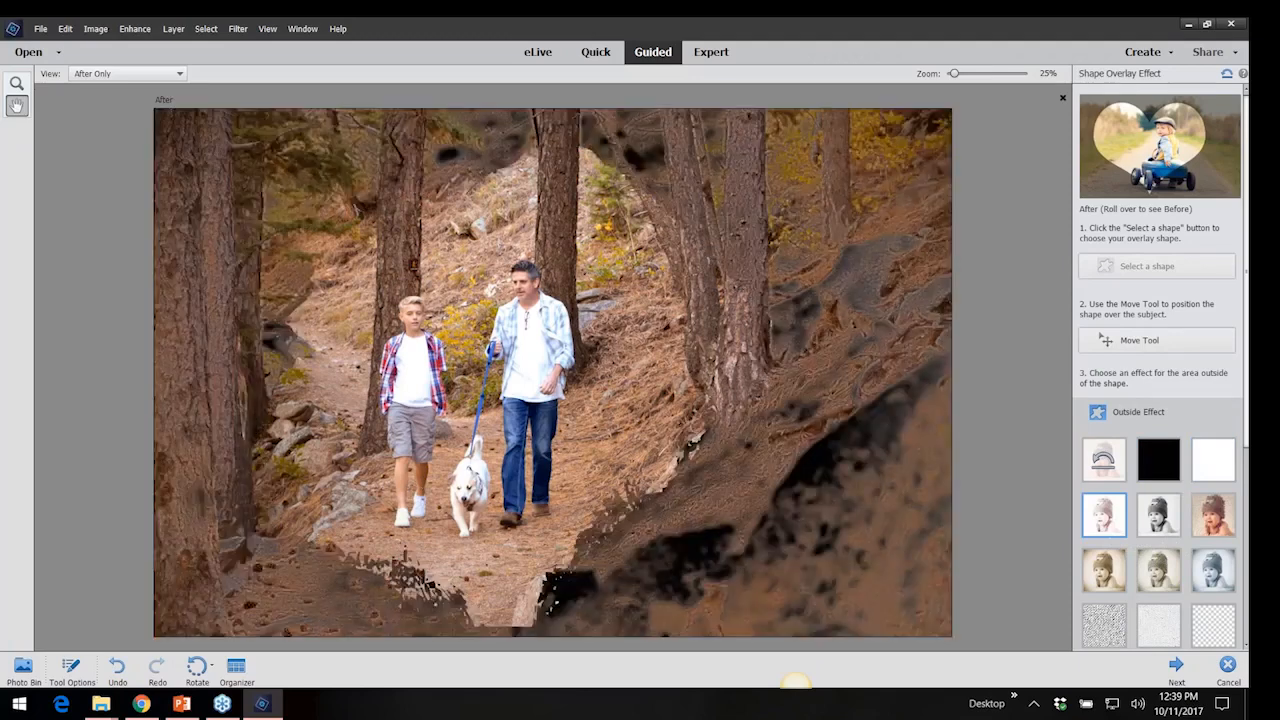
{"action": "mouse_move", "coordinate": [1158, 514]}
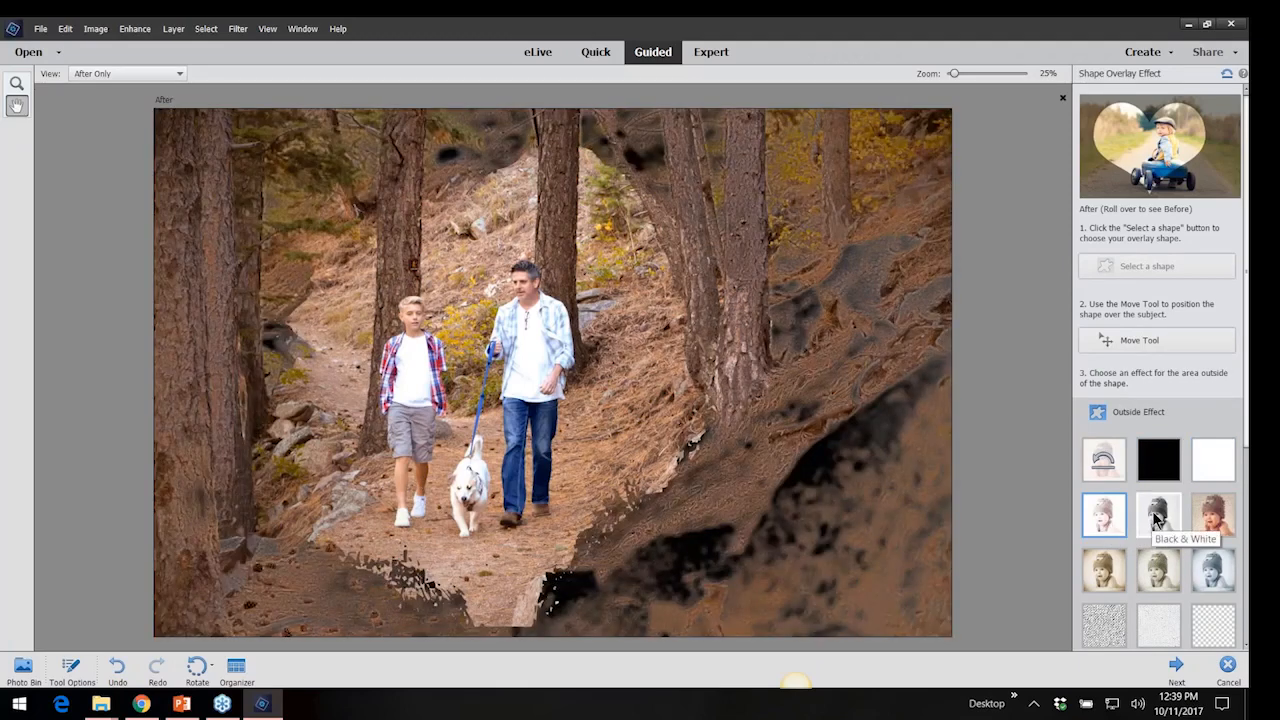
{"action": "left_click", "coordinate": [1158, 514]}
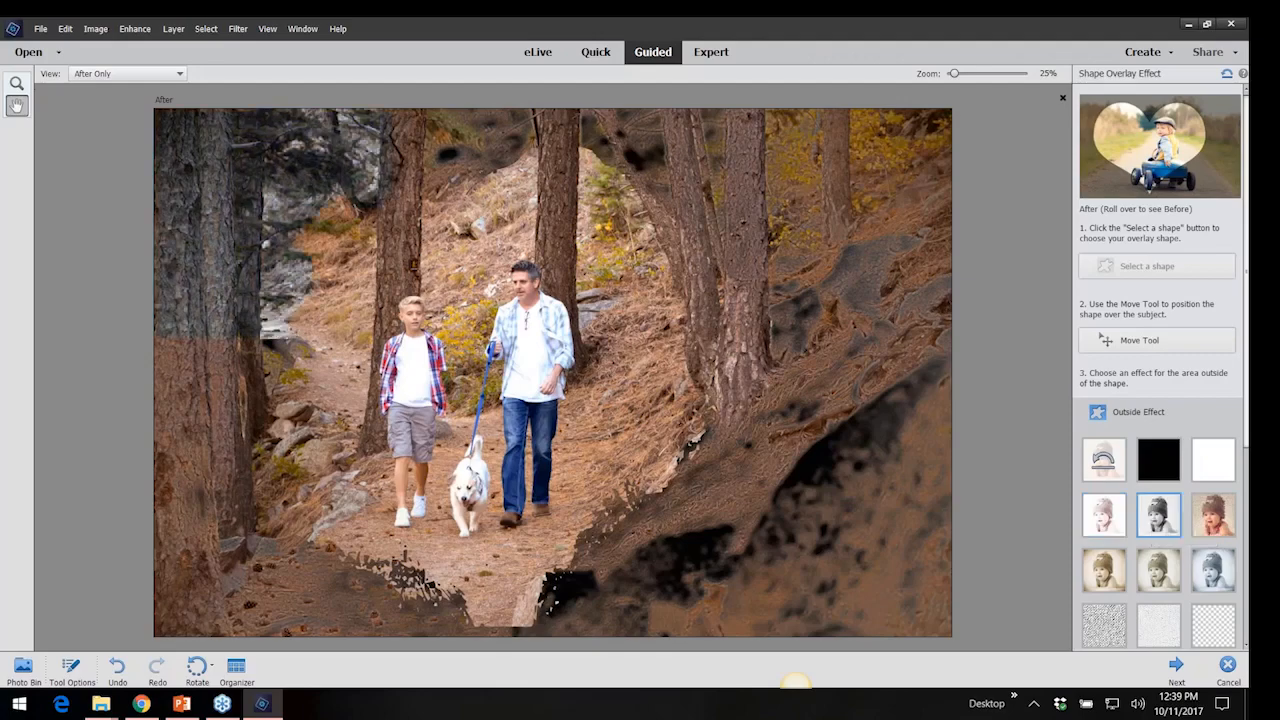
{"action": "left_click", "coordinate": [1158, 514]}
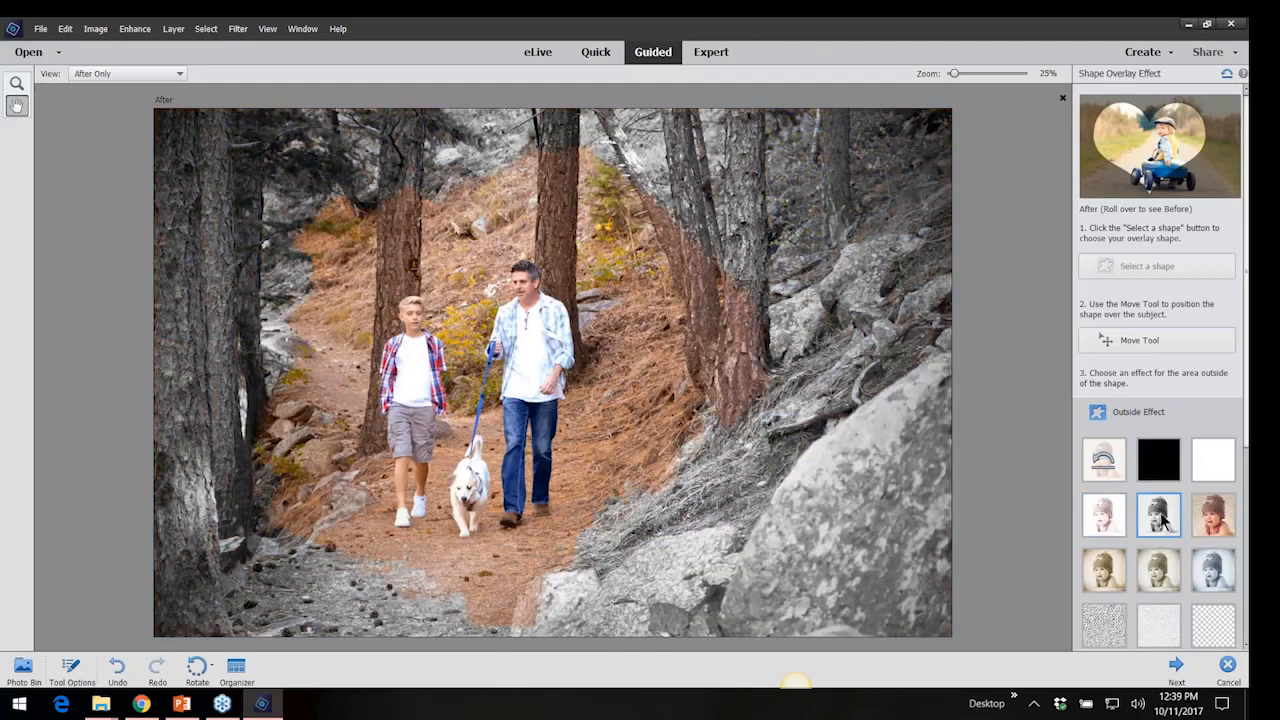
{"action": "left_click", "coordinate": [1213, 514]}
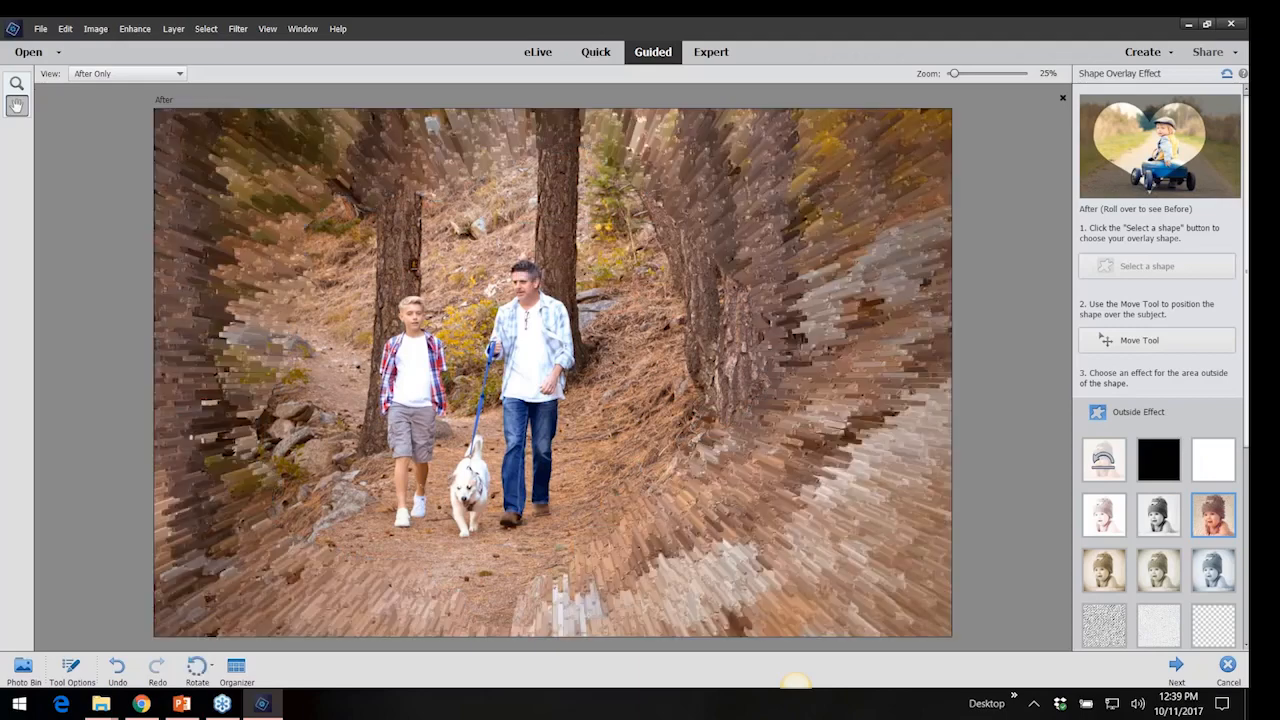
{"action": "mouse_move", "coordinate": [1104, 570]}
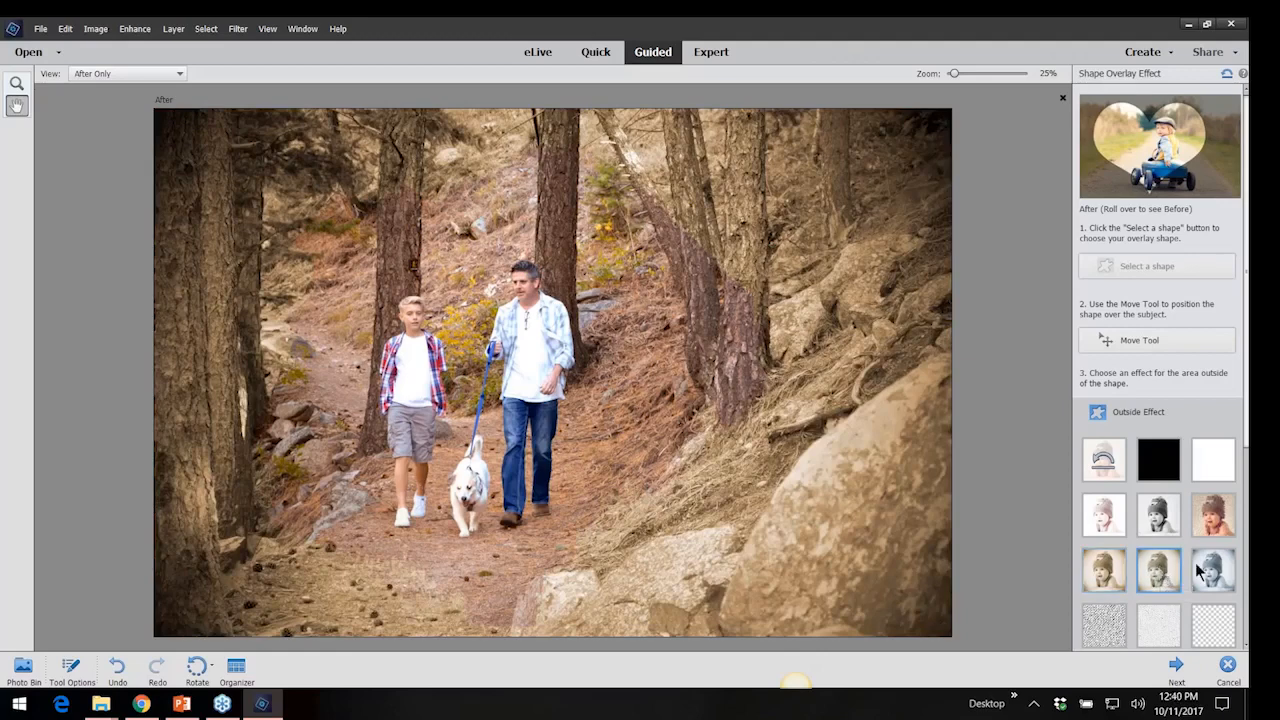
{"action": "mouse_move", "coordinate": [1213, 570]}
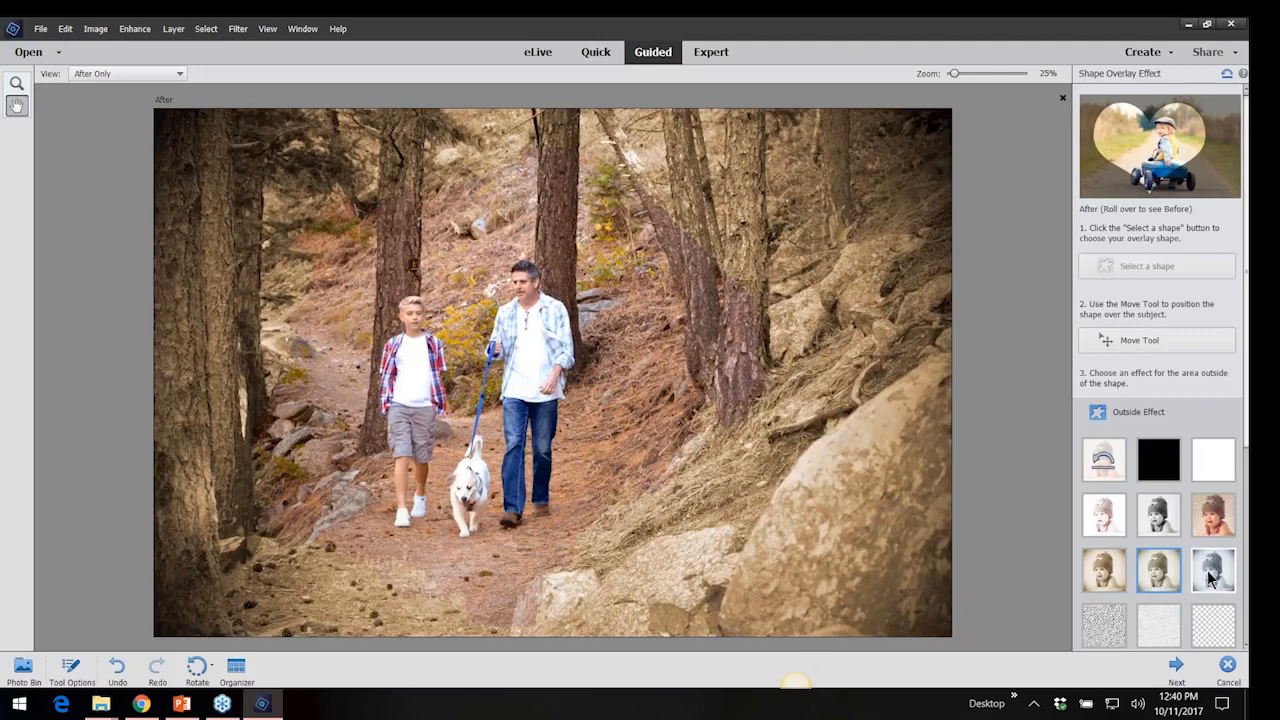
Try vintage, blue and grey tones, then settle on the transparent outside effect.
{"action": "left_click", "coordinate": [1213, 570]}
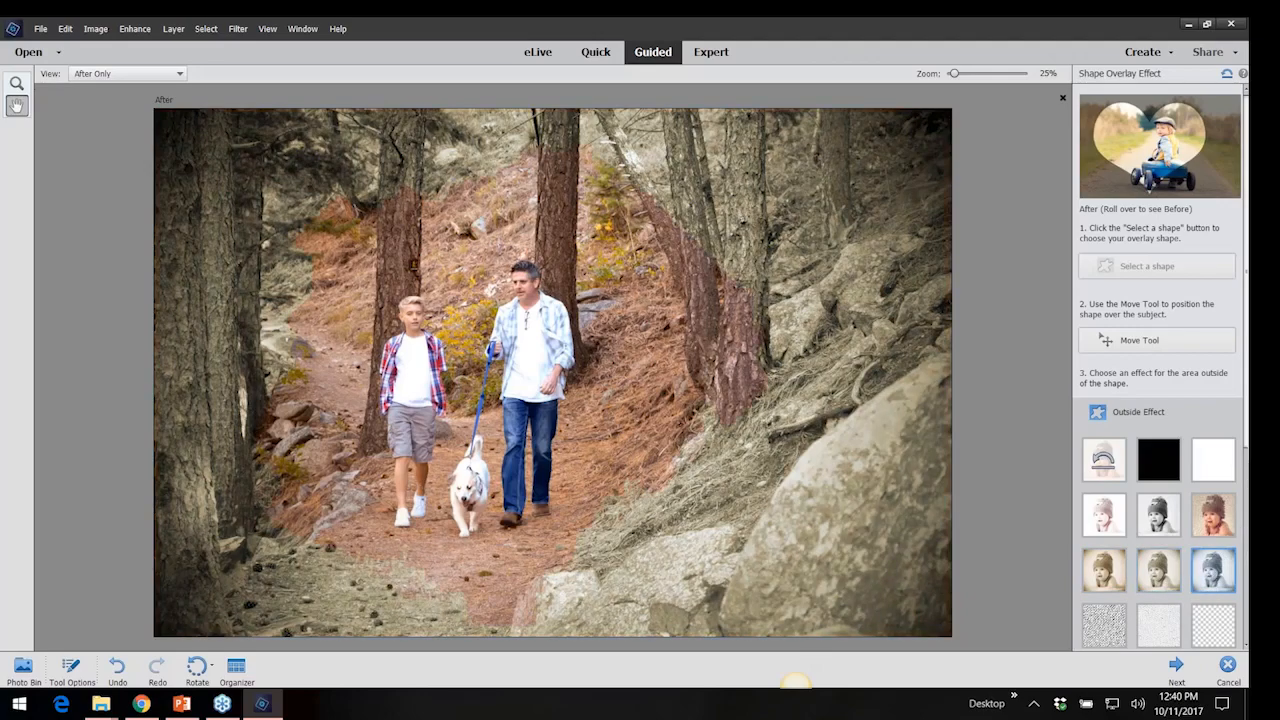
{"action": "scroll", "scroll_direction": "down", "scroll_amount": 3}
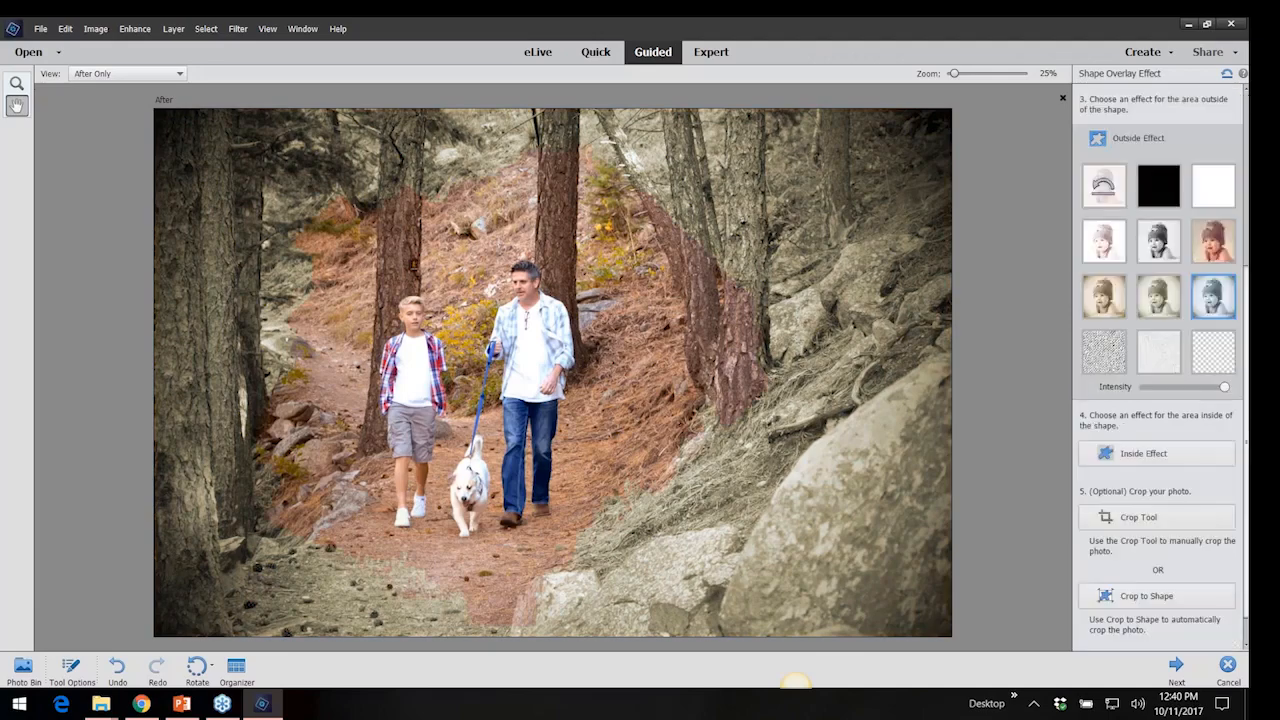
{"action": "left_click", "coordinate": [1104, 351]}
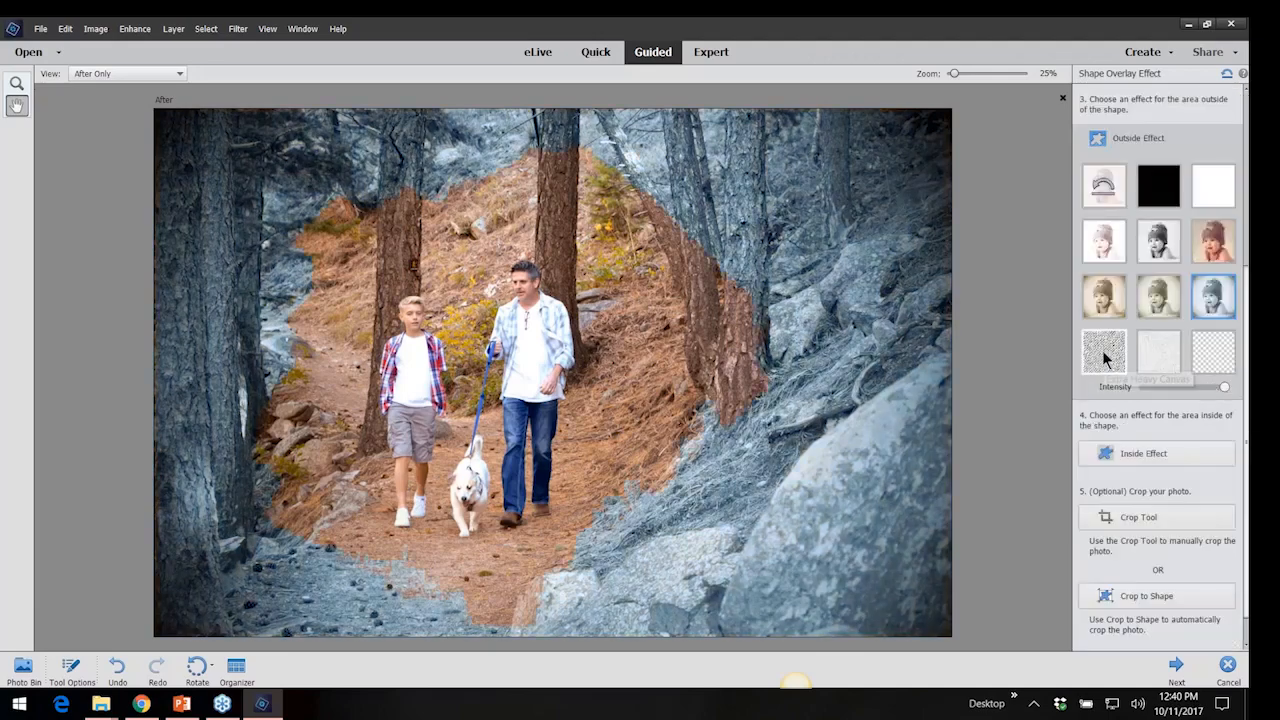
{"action": "left_click", "coordinate": [1158, 351]}
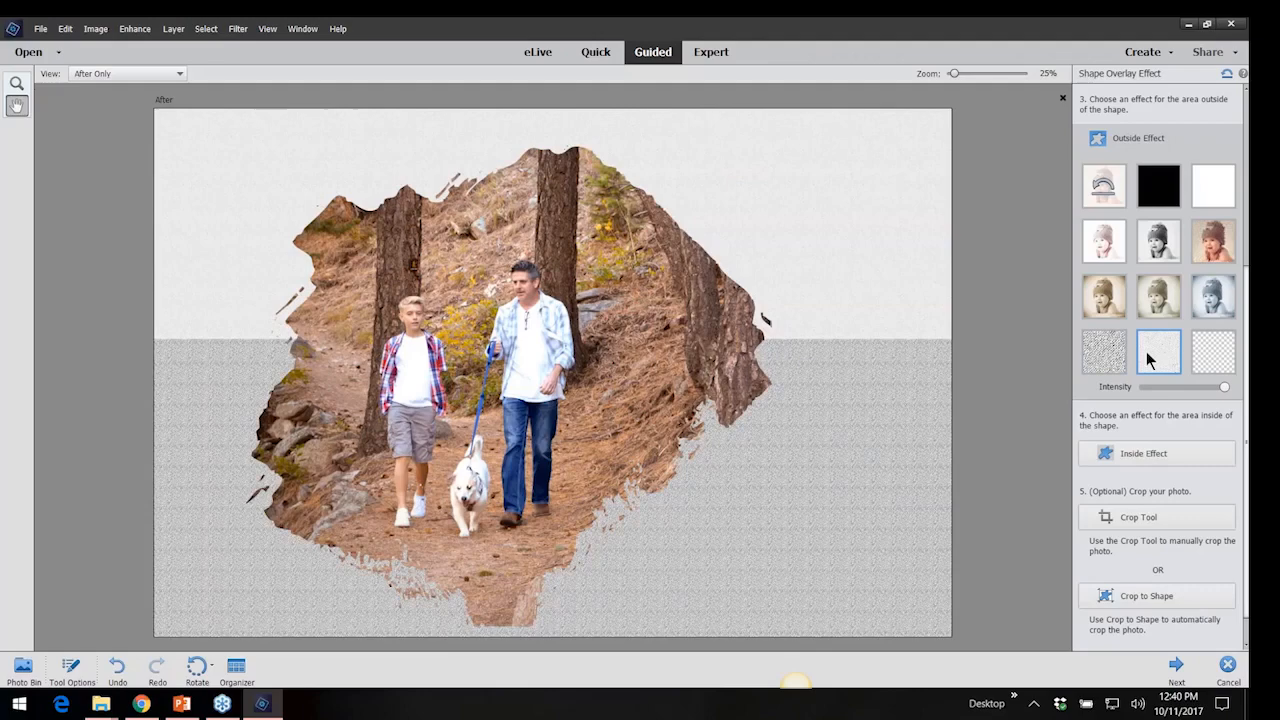
{"action": "left_click", "coordinate": [1213, 351]}
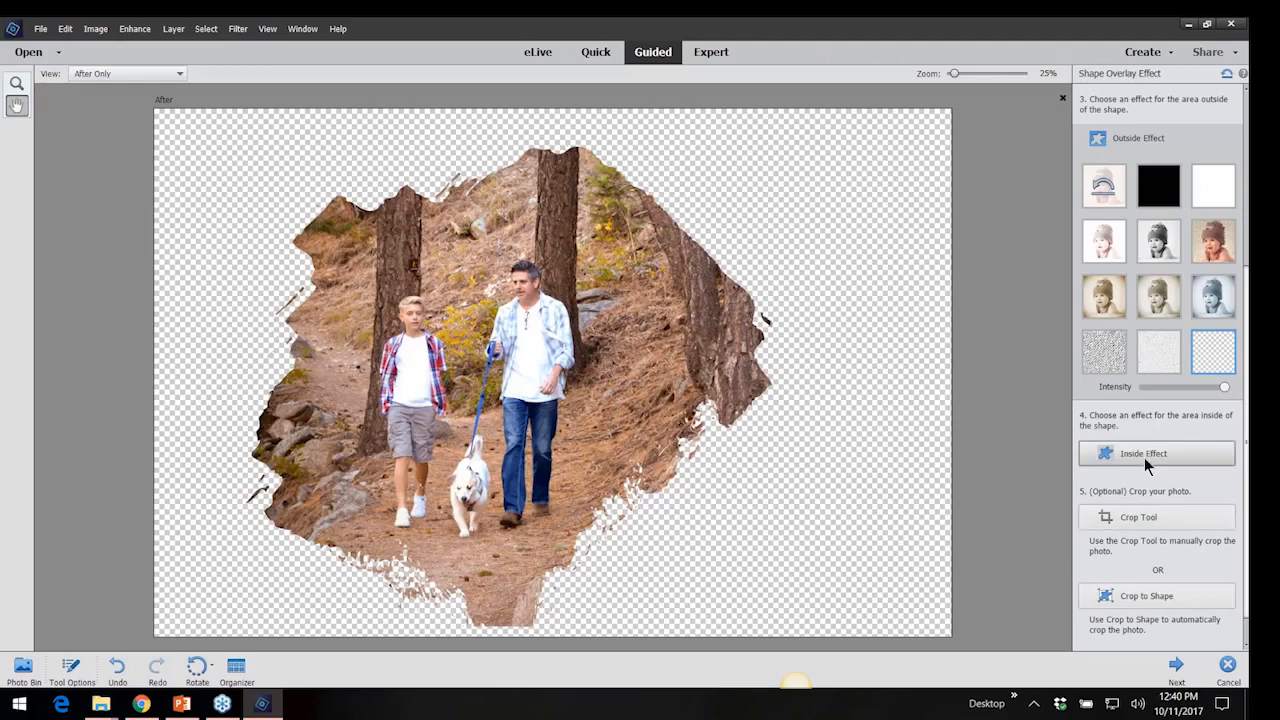
{"action": "left_click", "coordinate": [1156, 453]}
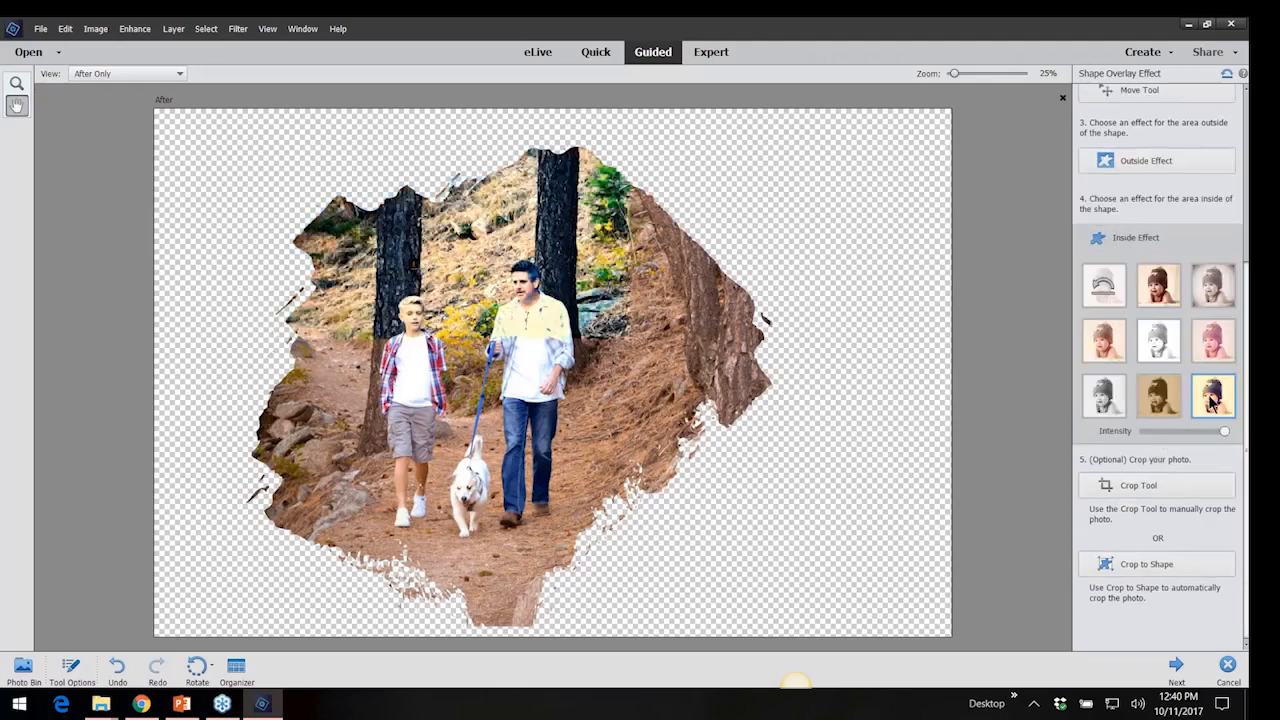
{"action": "left_click", "coordinate": [1213, 340]}
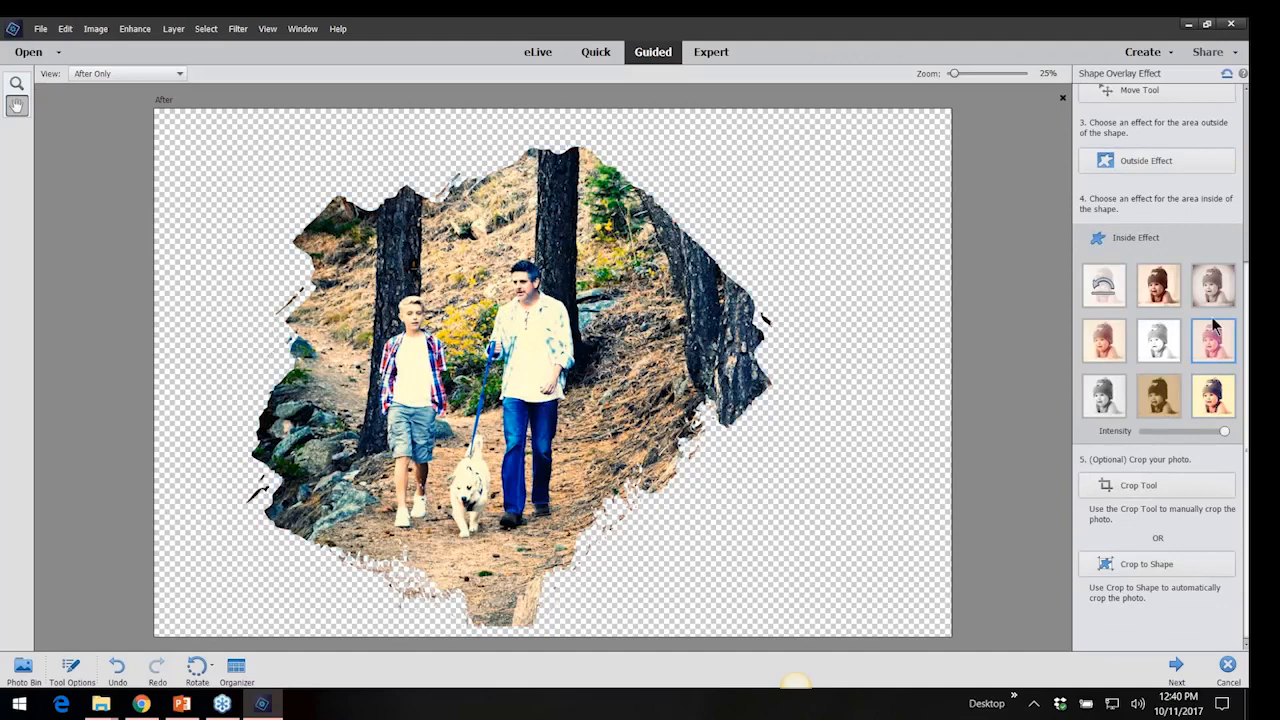
{"action": "left_click", "coordinate": [1213, 285]}
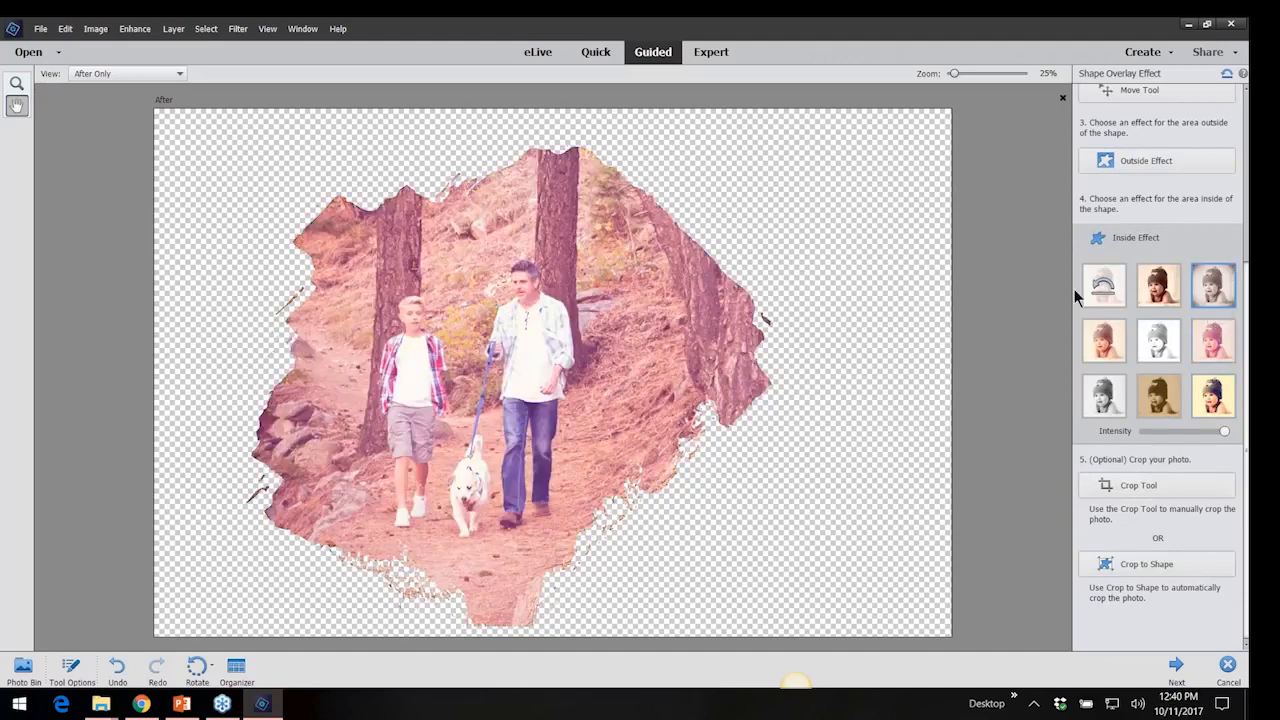
{"action": "mouse_move", "coordinate": [1158, 300]}
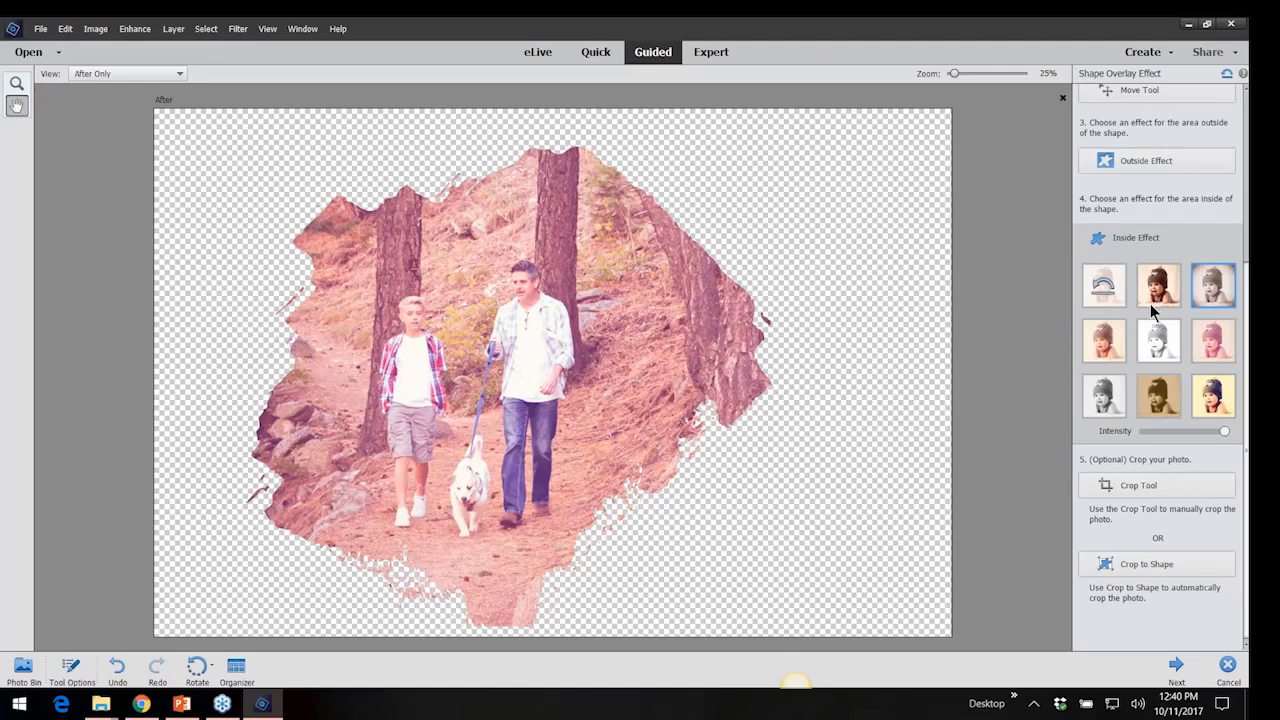
{"action": "mouse_move", "coordinate": [1158, 285]}
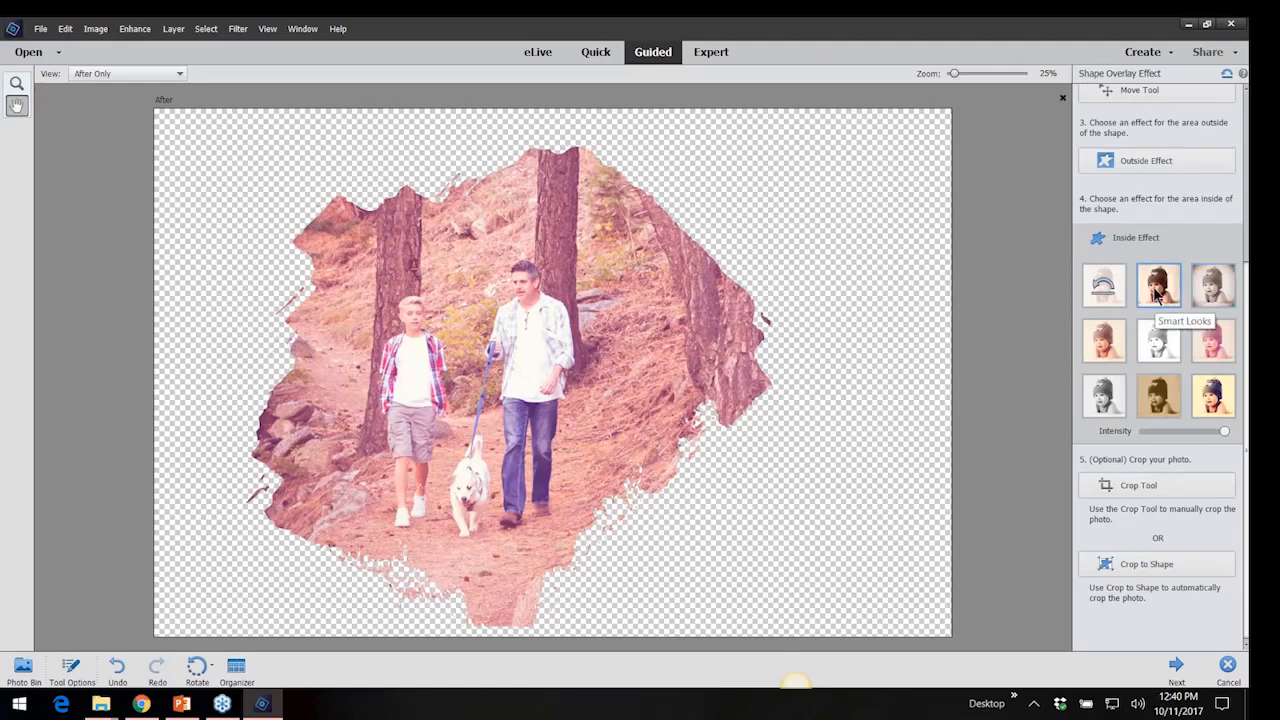
{"action": "left_click", "coordinate": [1158, 285]}
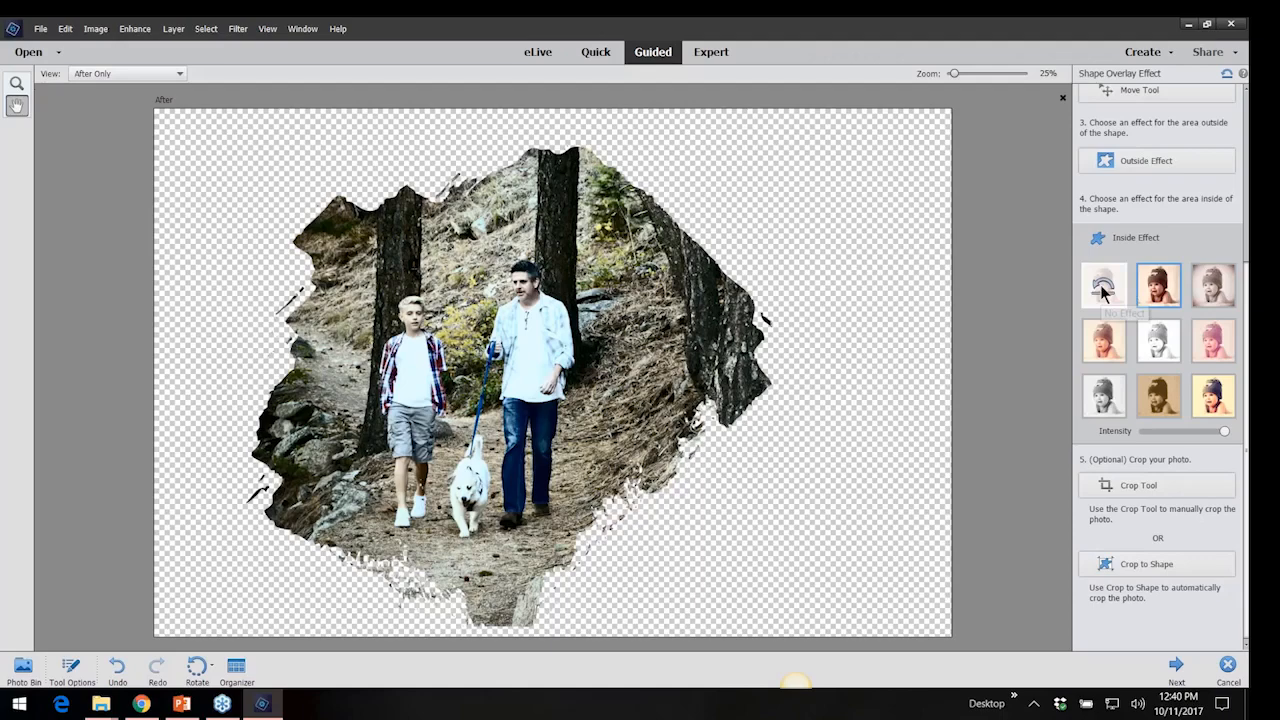
{"action": "mouse_move", "coordinate": [1104, 286]}
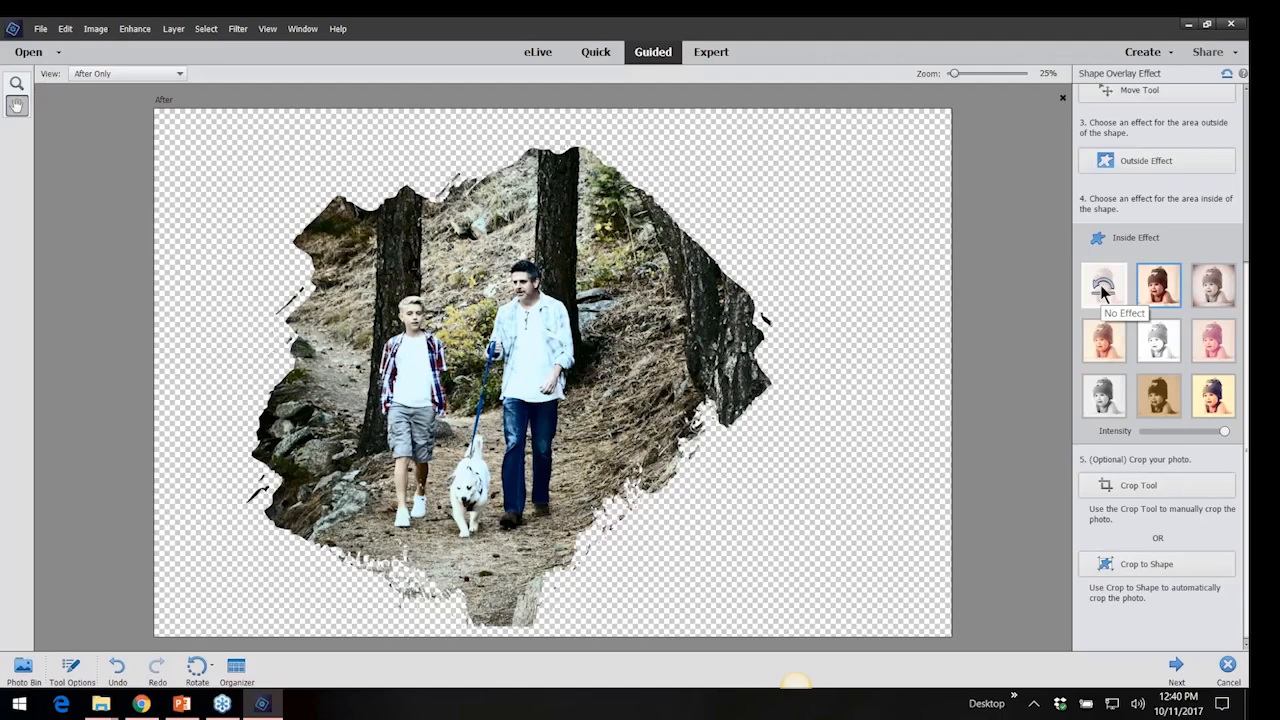
{"action": "left_click", "coordinate": [1104, 285]}
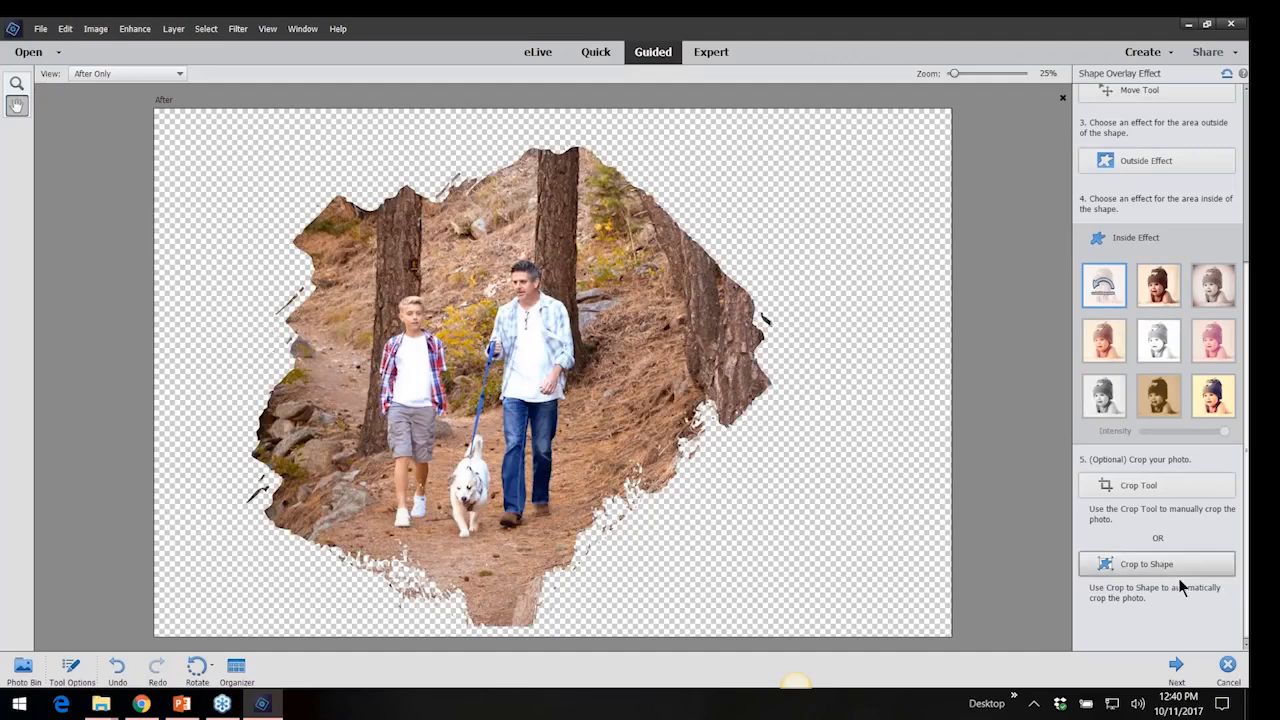
{"action": "mouse_move", "coordinate": [1176, 665]}
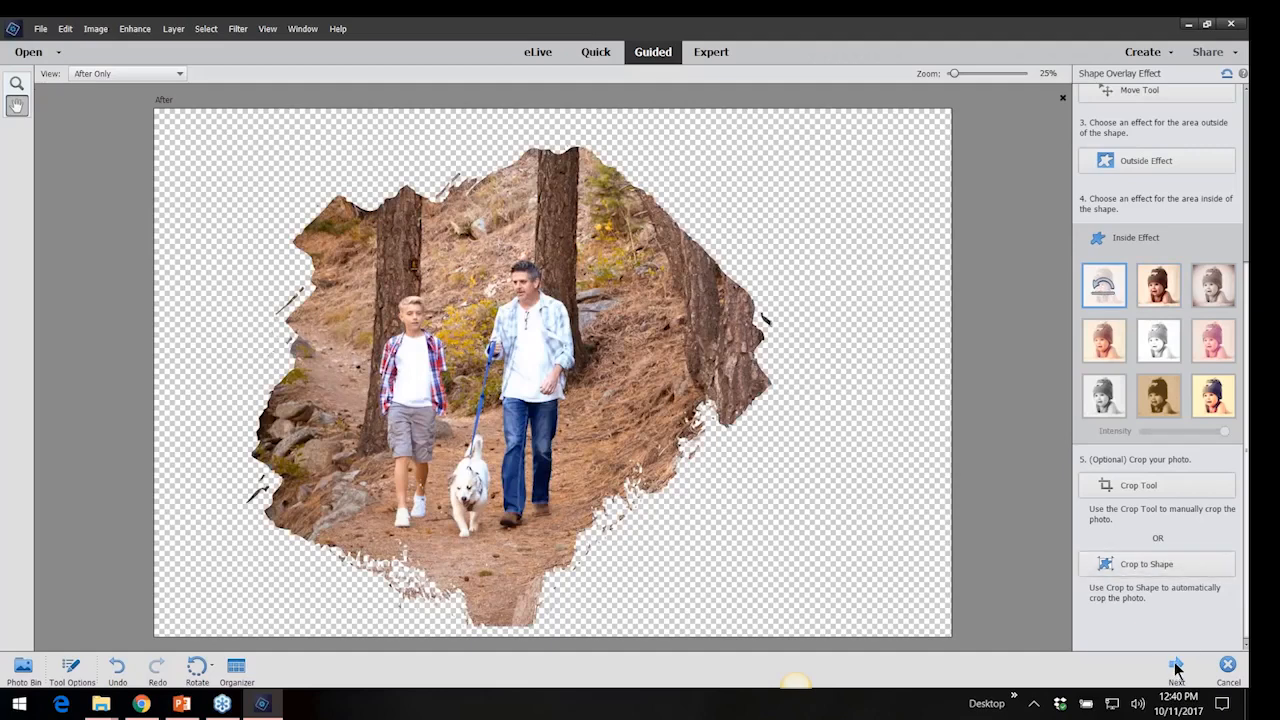
Finish the overlay and continue editing the result in Expert mode.
{"action": "left_click", "coordinate": [1175, 670]}
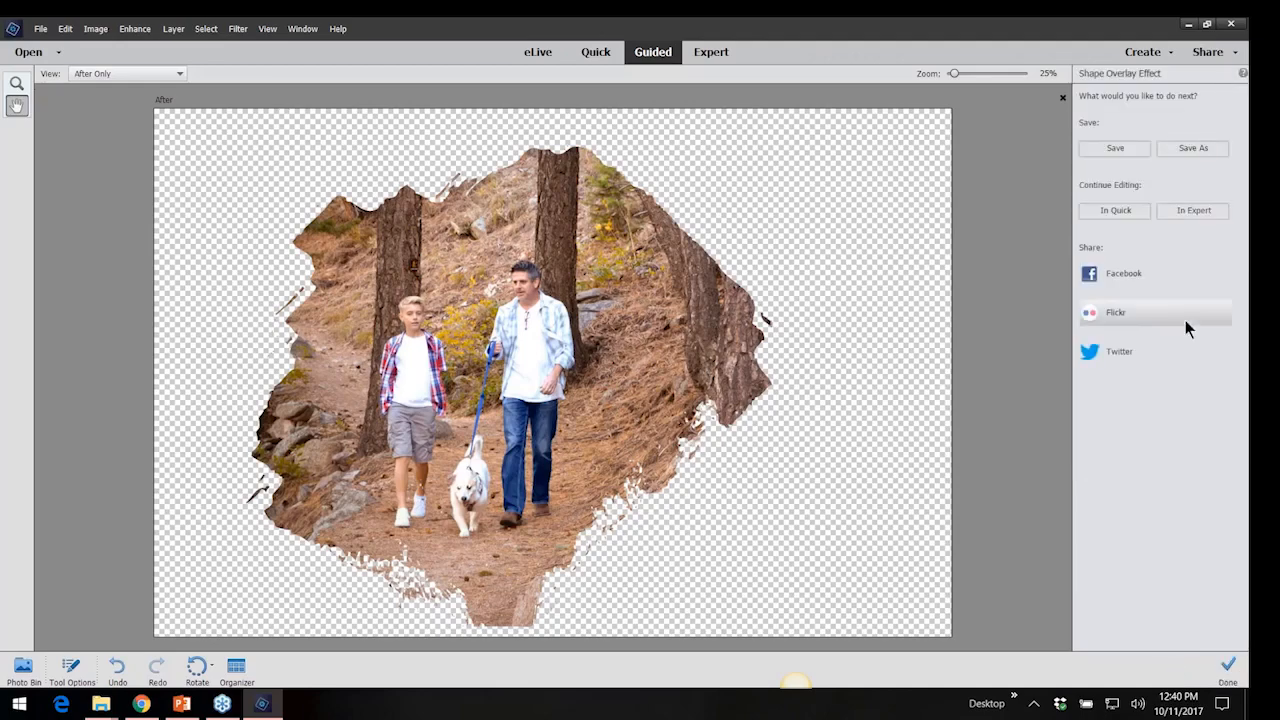
{"action": "left_click", "coordinate": [711, 51]}
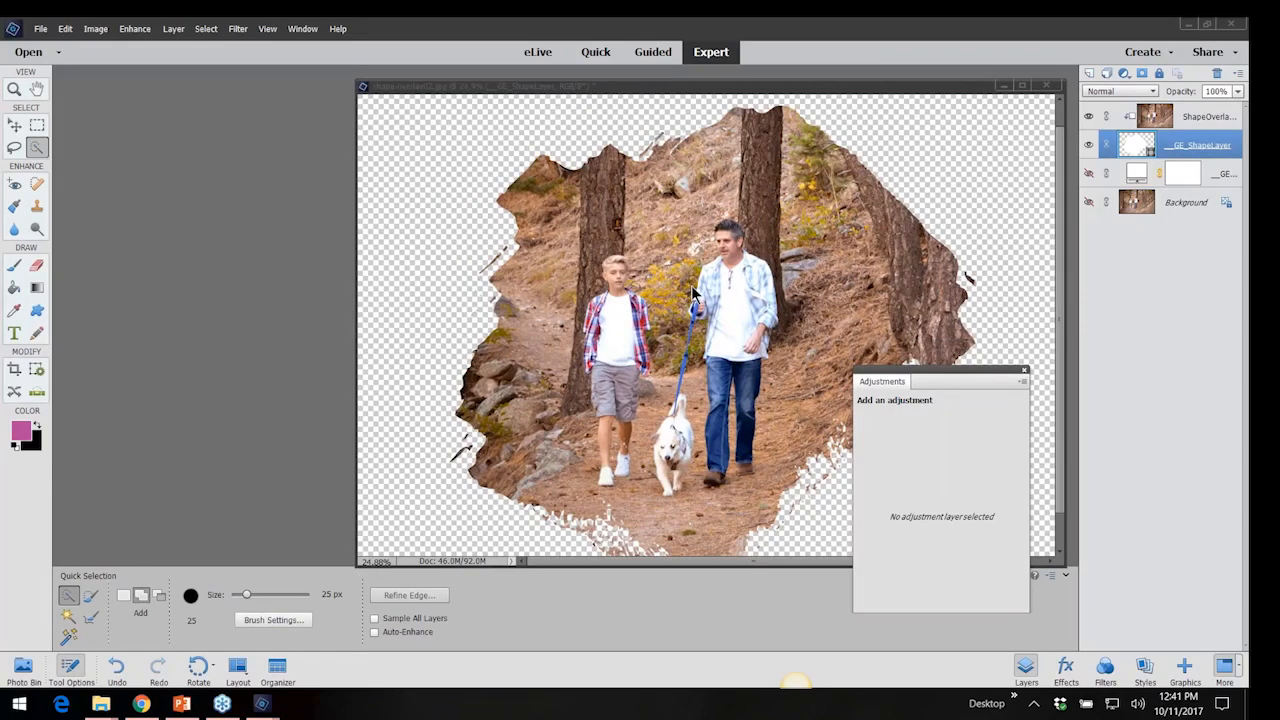
{"action": "mouse_move", "coordinate": [697, 320]}
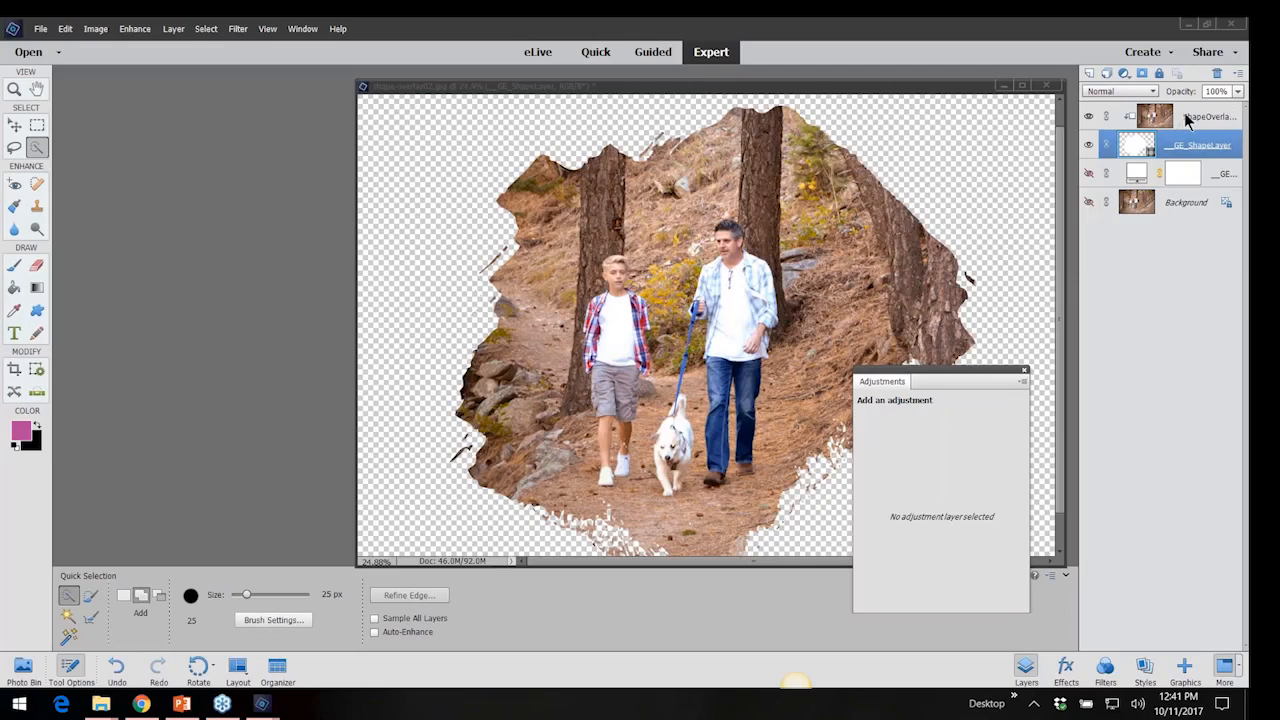
{"action": "mouse_move", "coordinate": [1148, 200]}
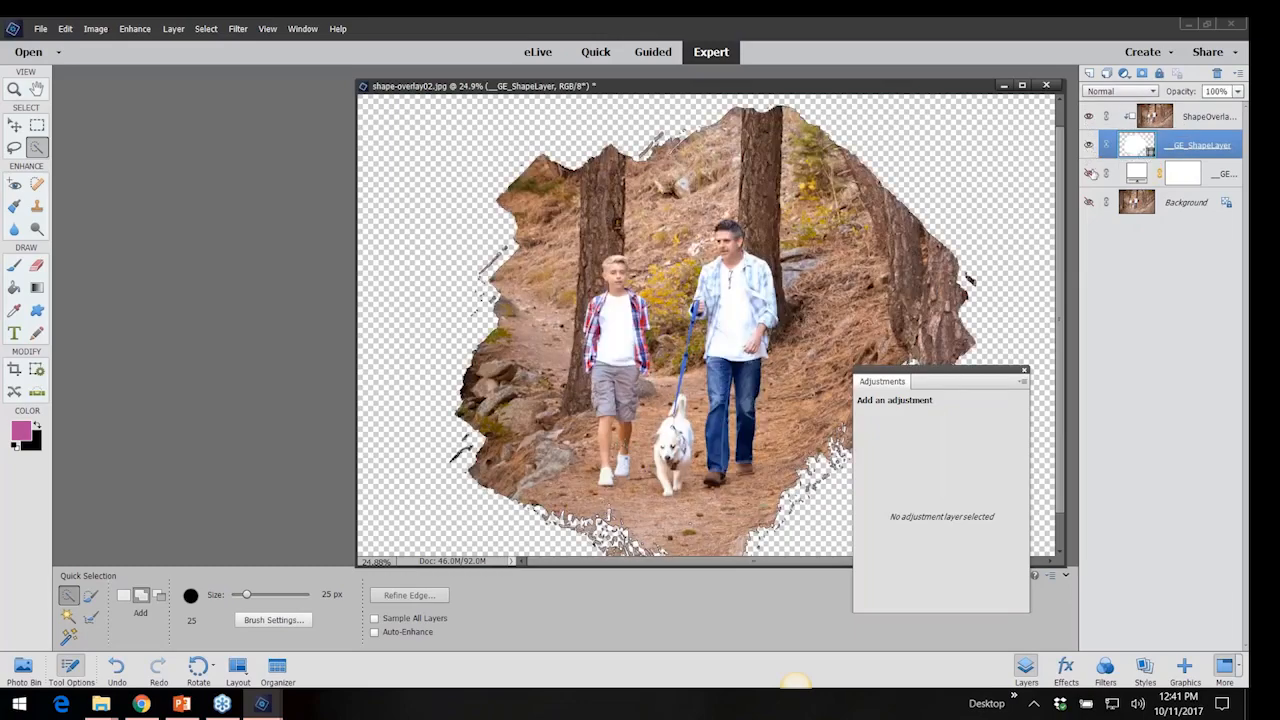
{"action": "mouse_move", "coordinate": [1089, 172]}
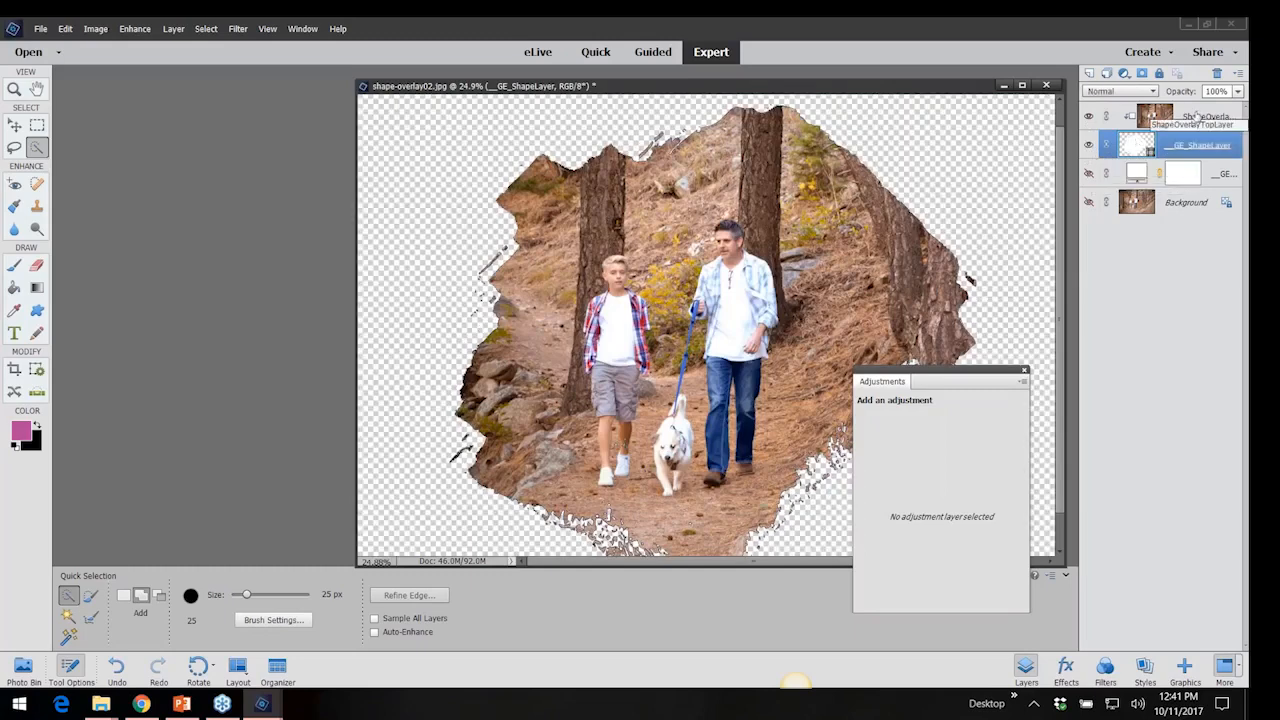
Select ShapeOverlayTopLayer and GE_ShapeLayer and merge them into one layer.
{"action": "left_click", "coordinate": [1155, 116]}
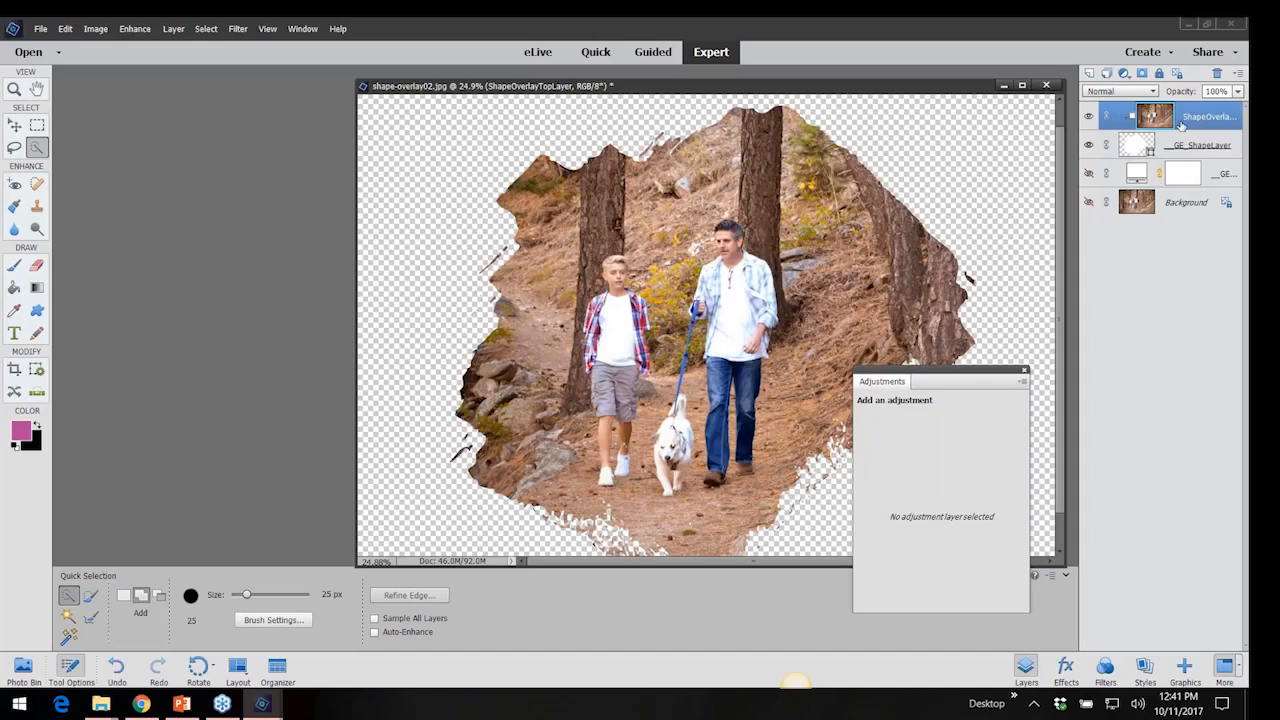
{"action": "mouse_move", "coordinate": [1185, 145]}
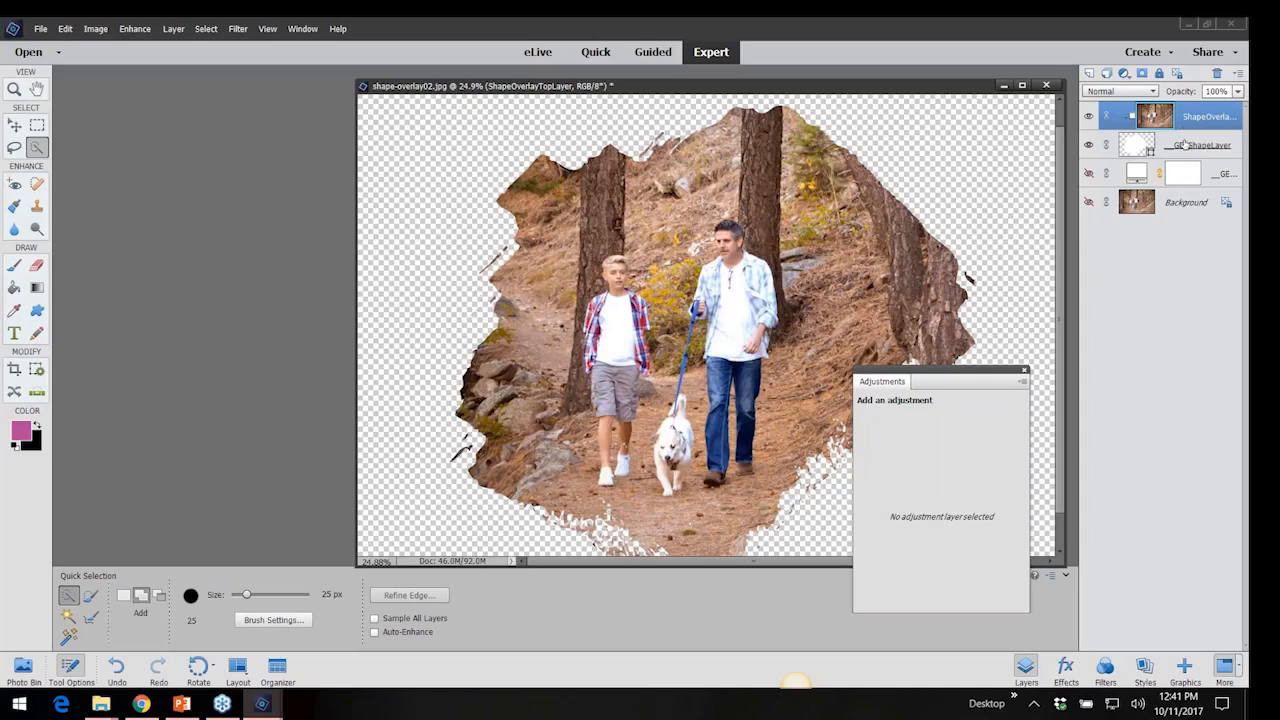
{"action": "left_click", "coordinate": [1200, 145]}
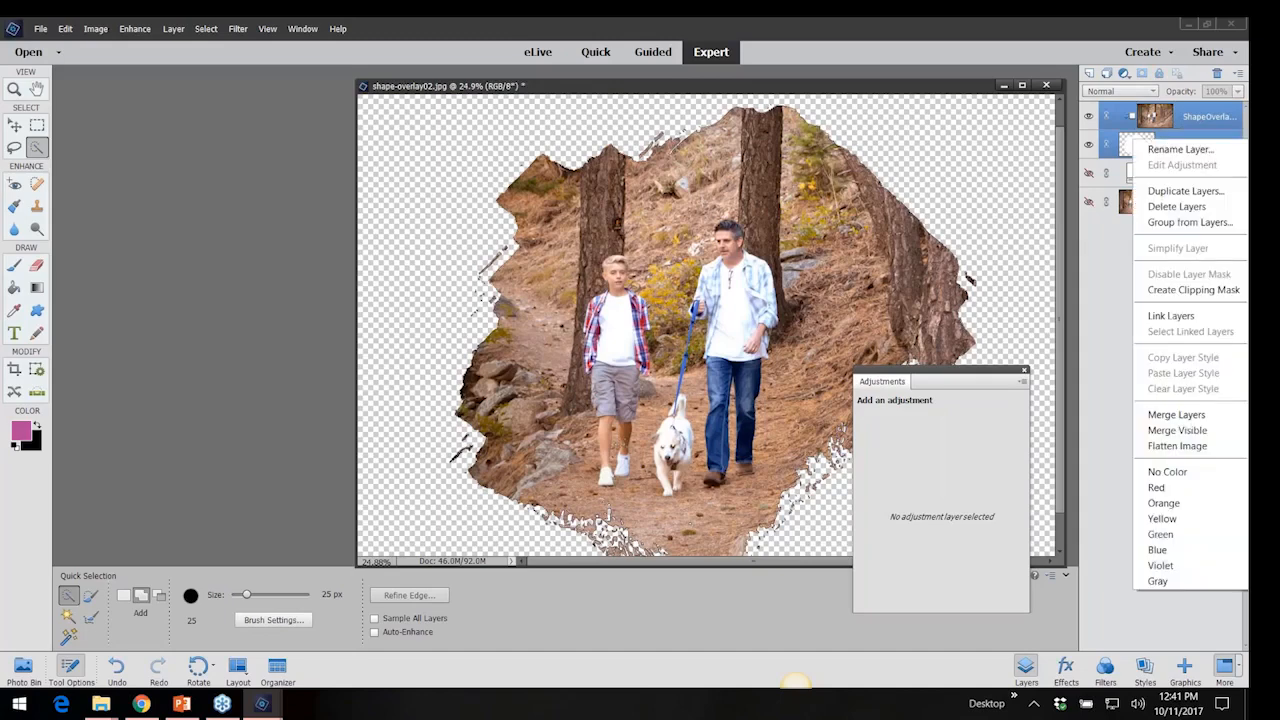
{"action": "left_click", "coordinate": [1176, 414]}
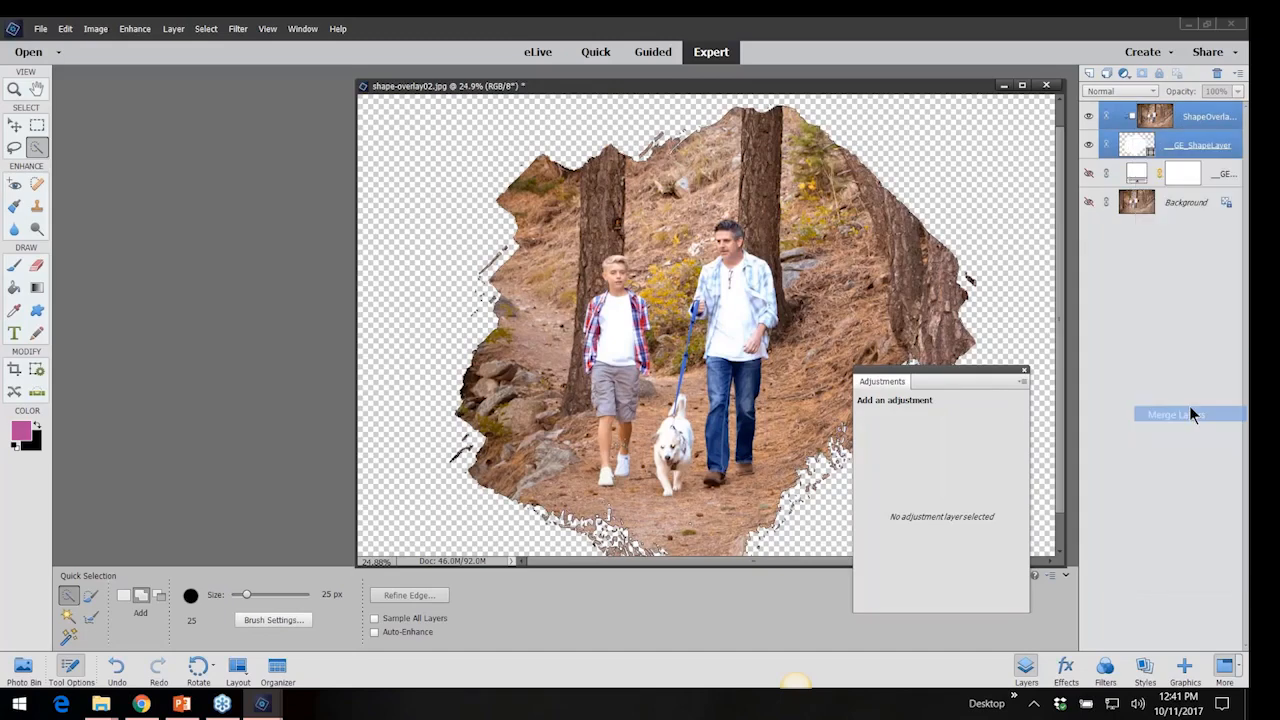
{"action": "left_click", "coordinate": [1175, 414]}
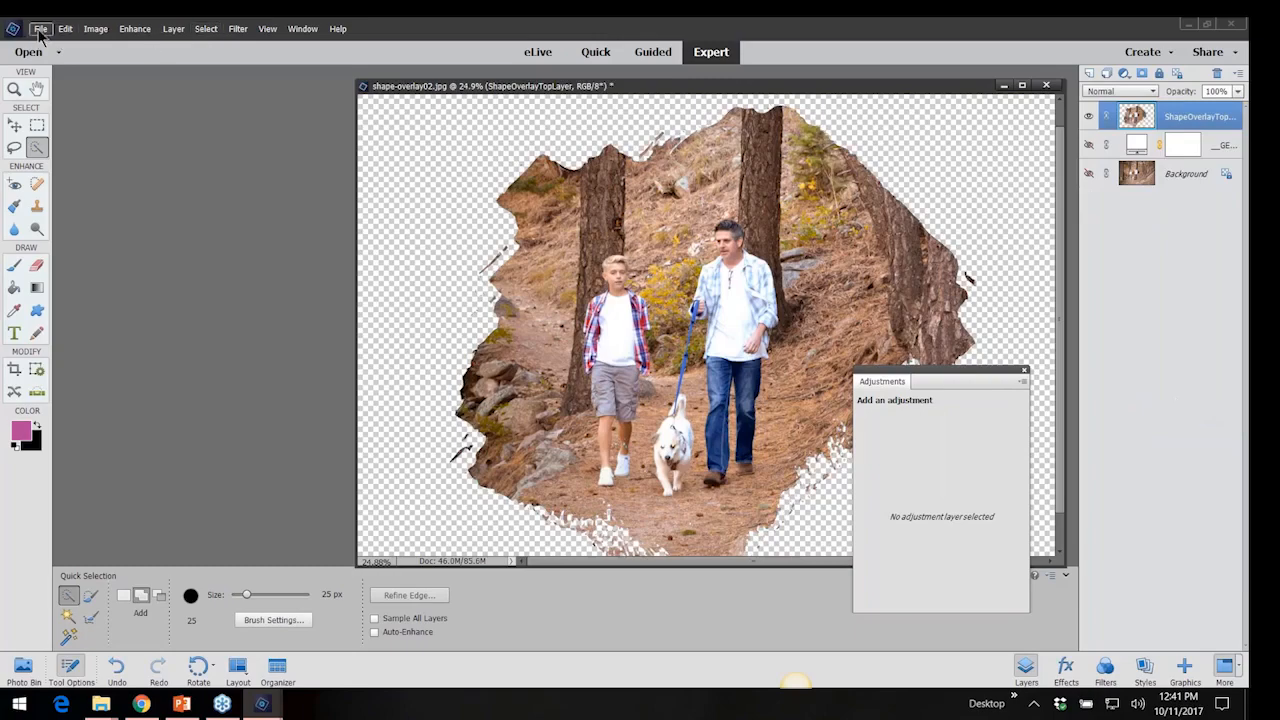
Browse the digi-kit-pieces folder and dismiss the guided-edit completion message.
{"action": "left_click", "coordinate": [41, 28]}
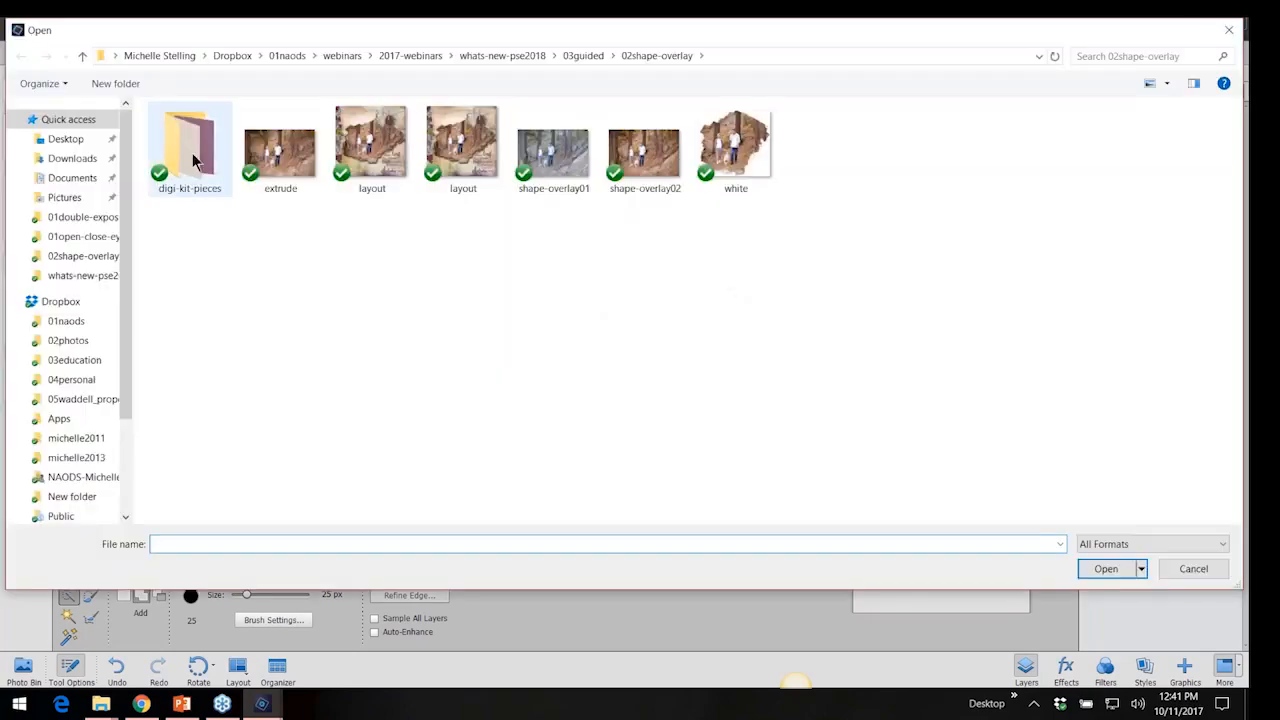
{"action": "double_click", "coordinate": [189, 145]}
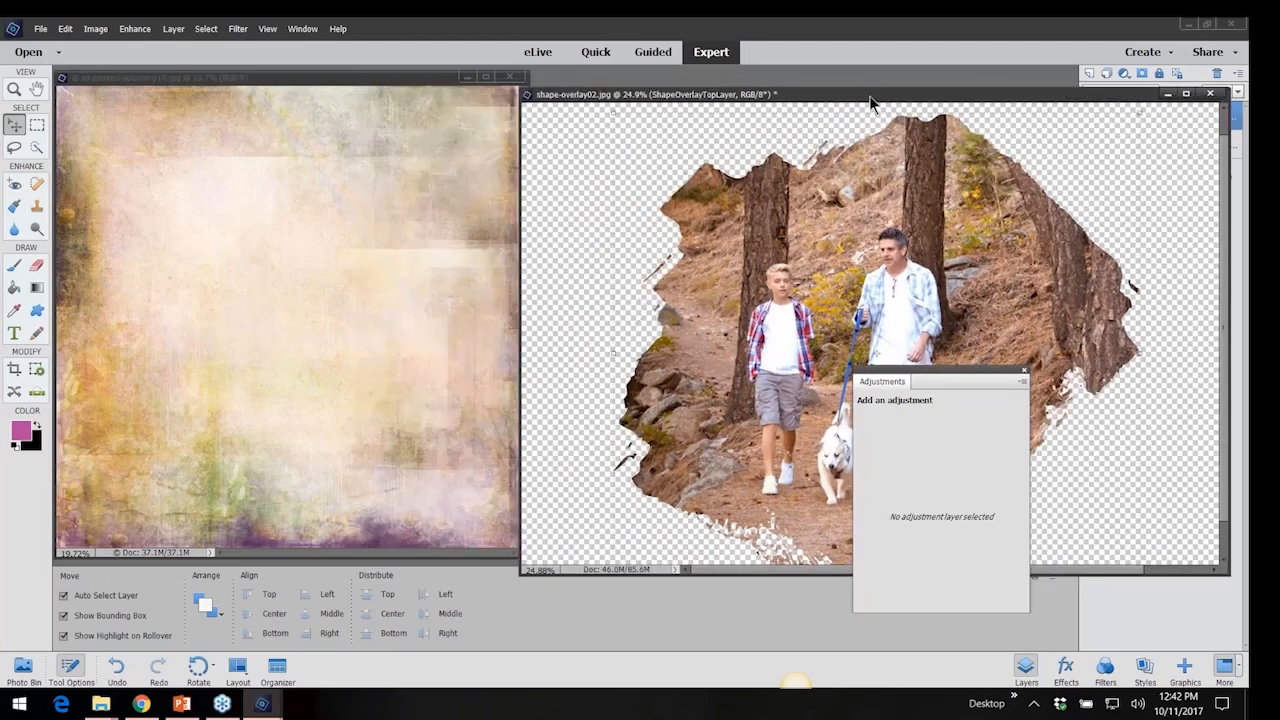
{"action": "left_click", "coordinate": [290, 77]}
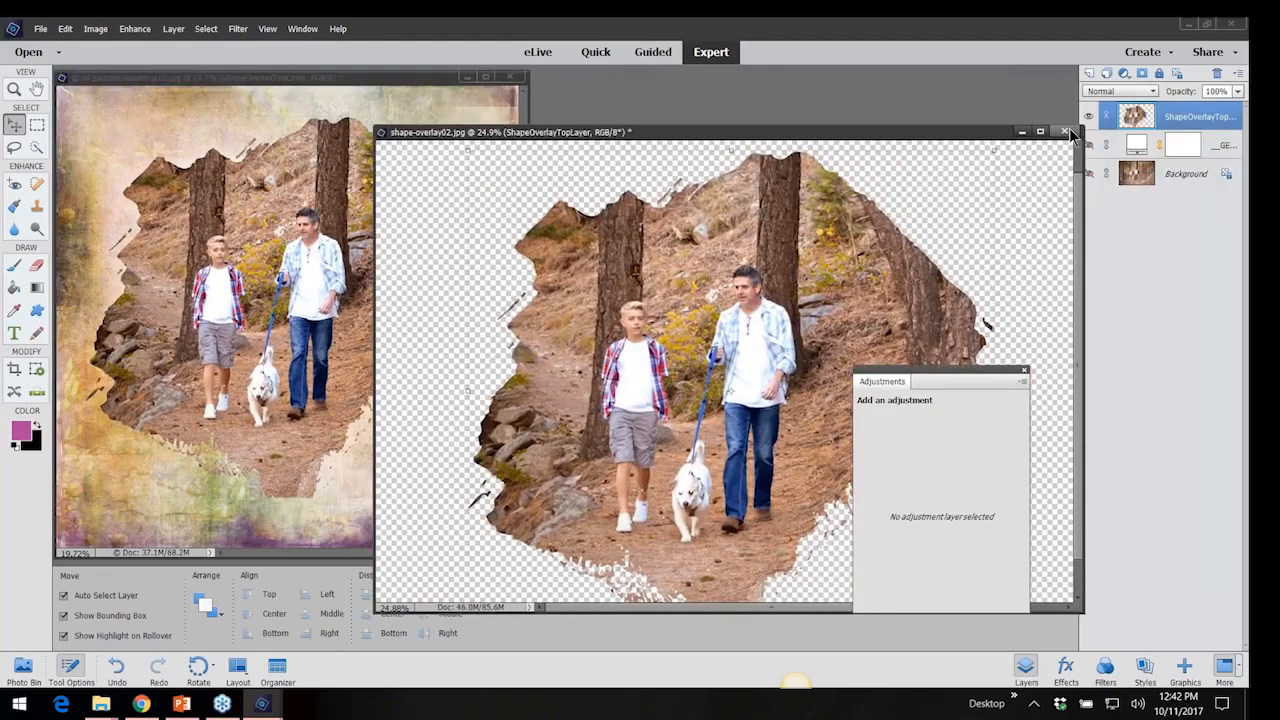
{"action": "left_click", "coordinate": [1065, 131]}
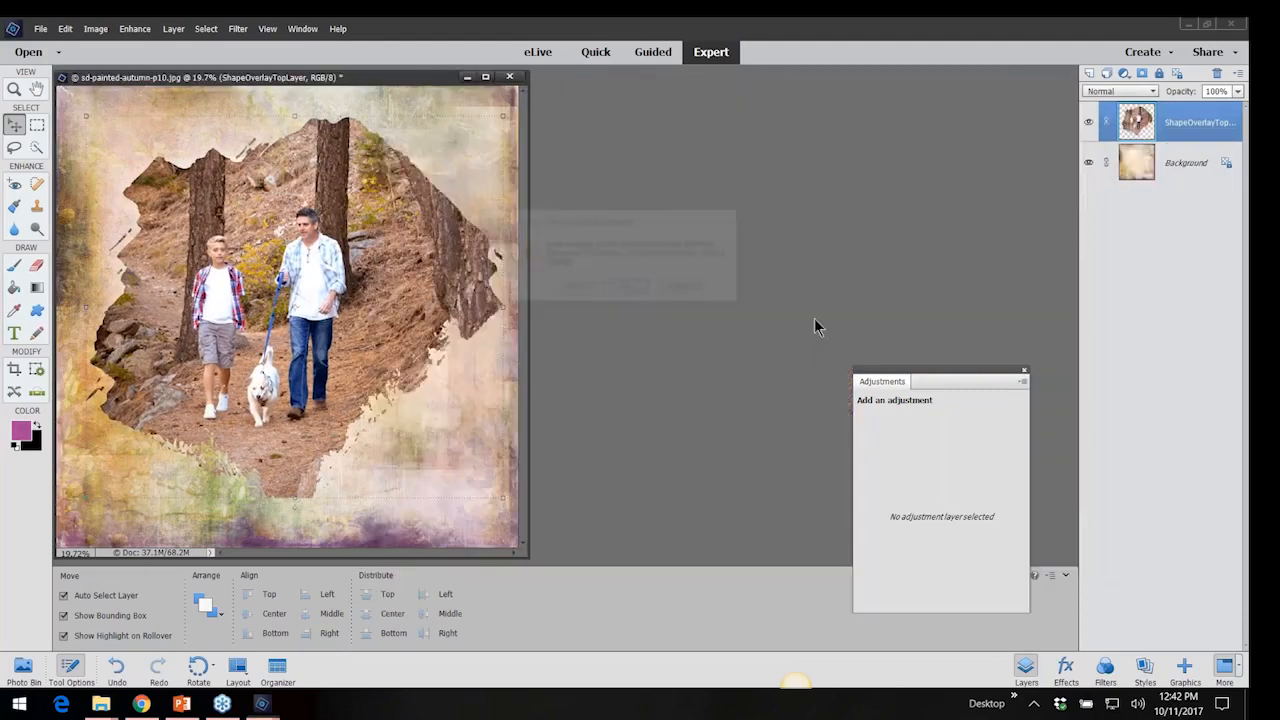
Scale the torn-shape photo down proportionally to about 82% and commit.
{"action": "left_click", "coordinate": [485, 77]}
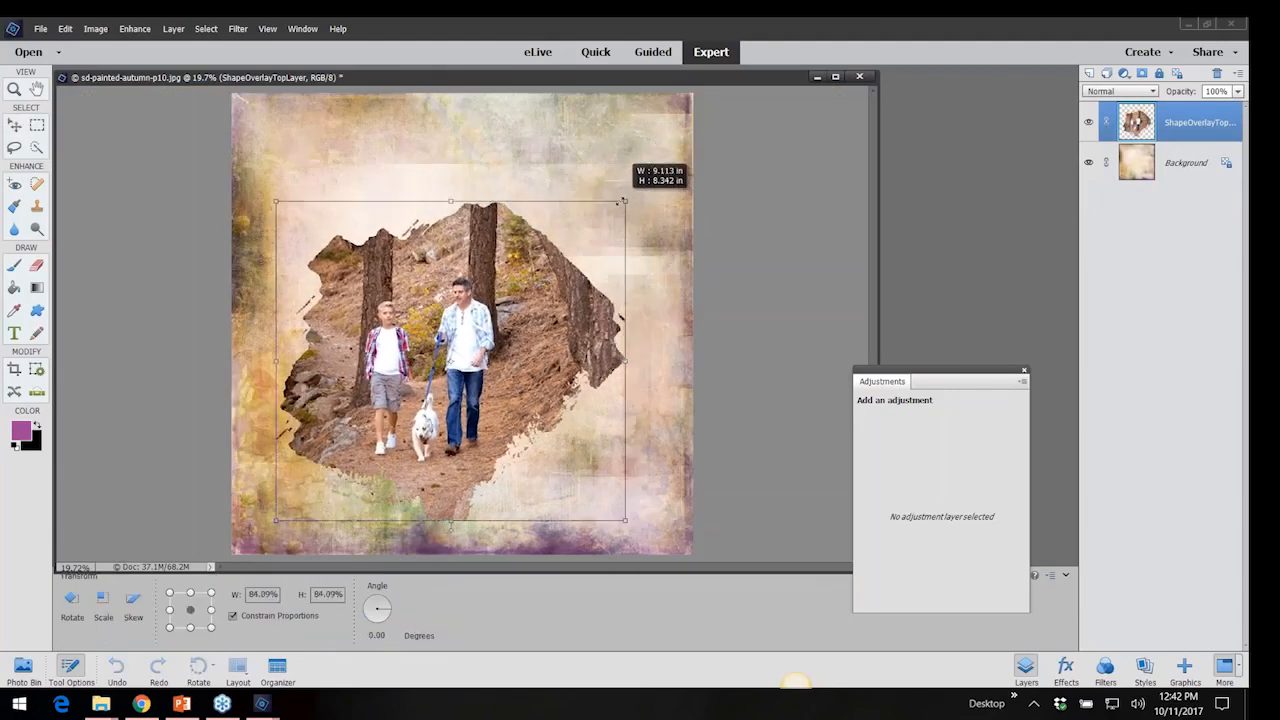
{"action": "left_click_drag", "start_coordinate": [623, 201], "coordinate": [618, 210]}
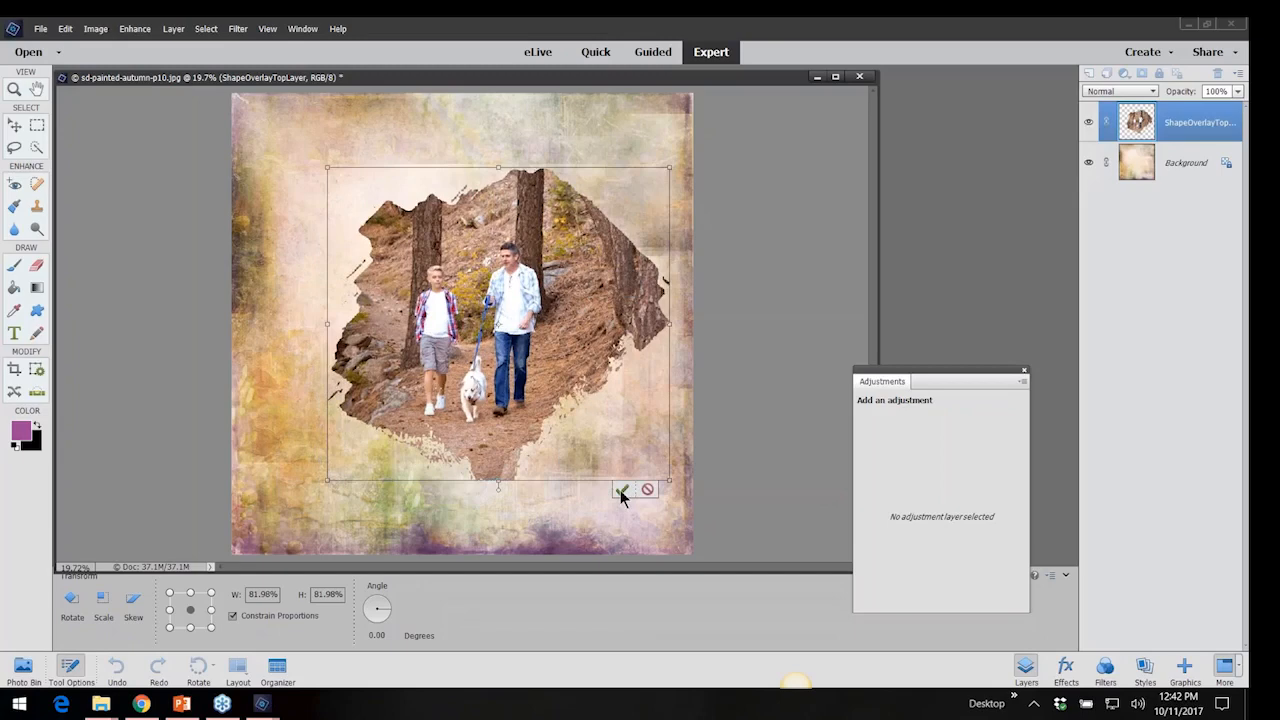
{"action": "left_click", "coordinate": [621, 490]}
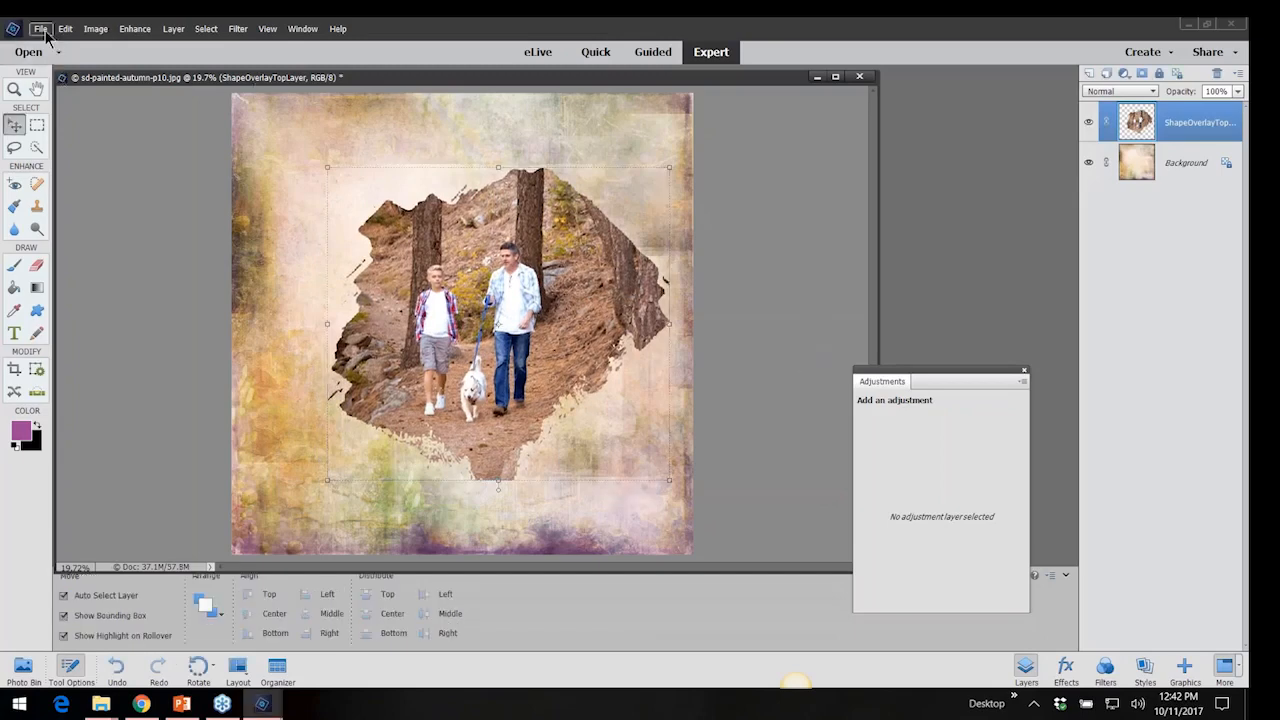
{"action": "mouse_move", "coordinate": [33, 227]}
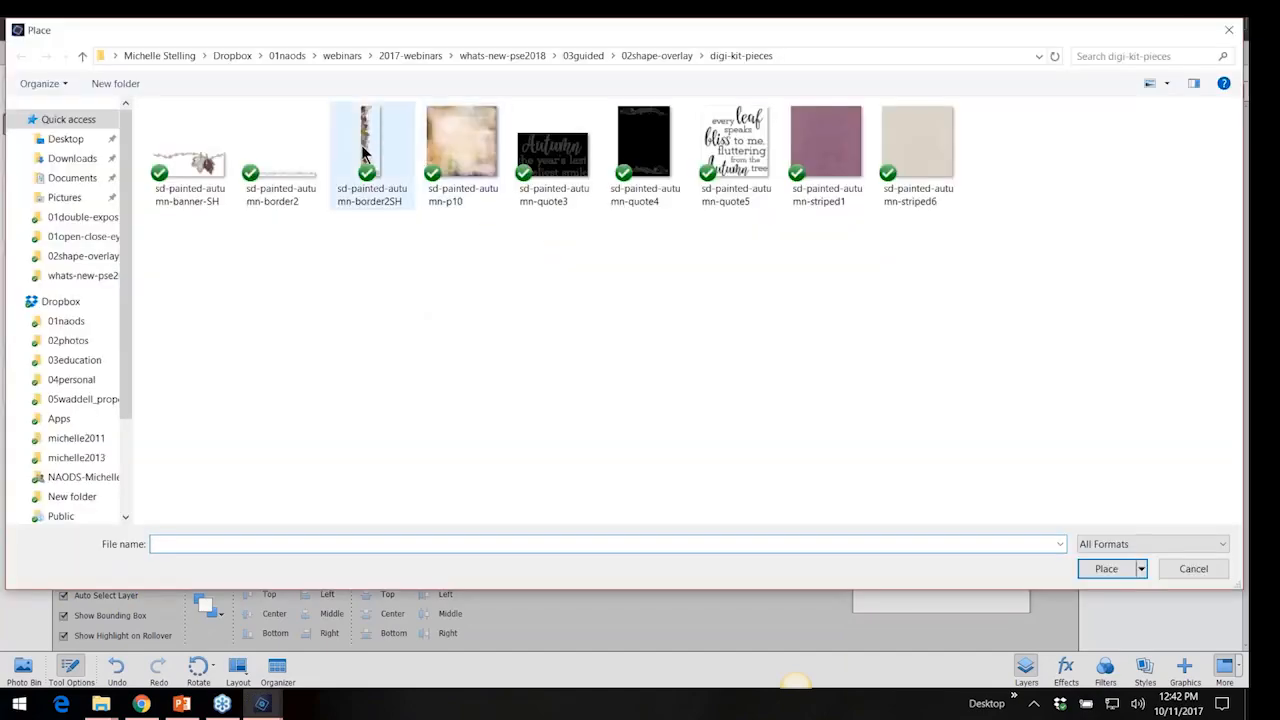
Place the border2SH floral border along the page's left edge and commit.
{"action": "left_click", "coordinate": [1106, 568]}
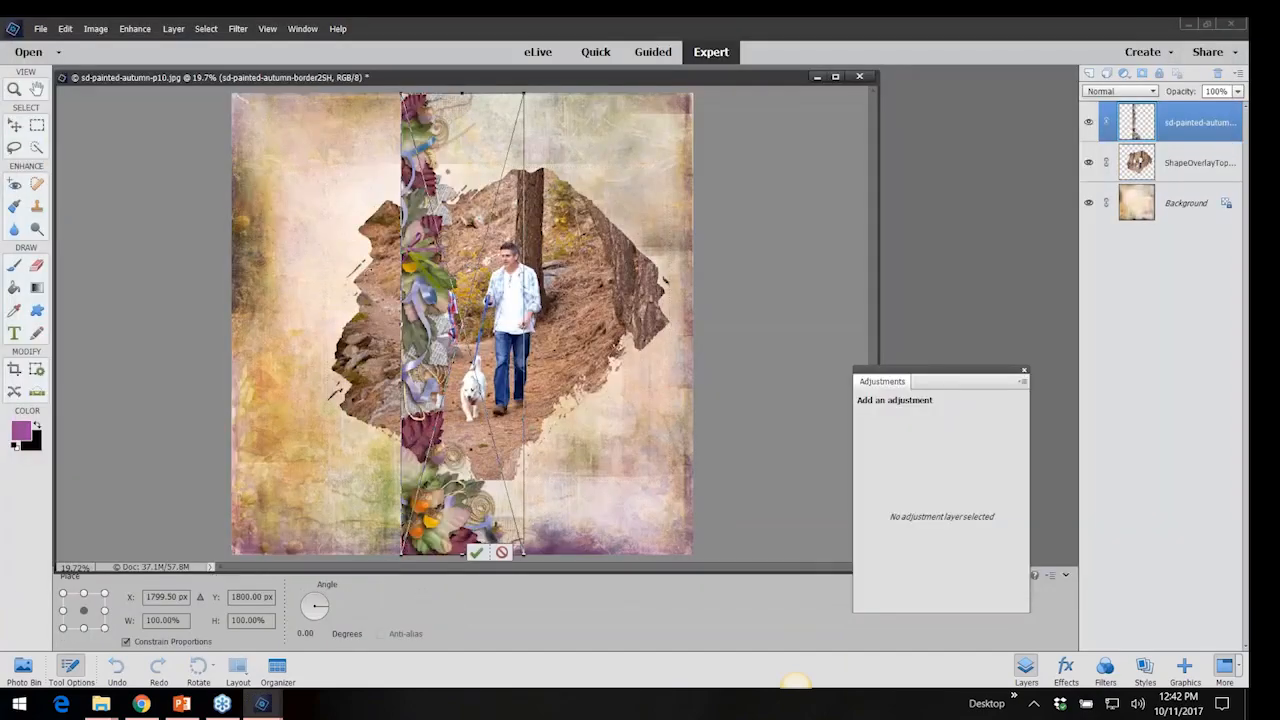
{"action": "left_click_drag", "start_coordinate": [550, 300], "coordinate": [260, 290]}
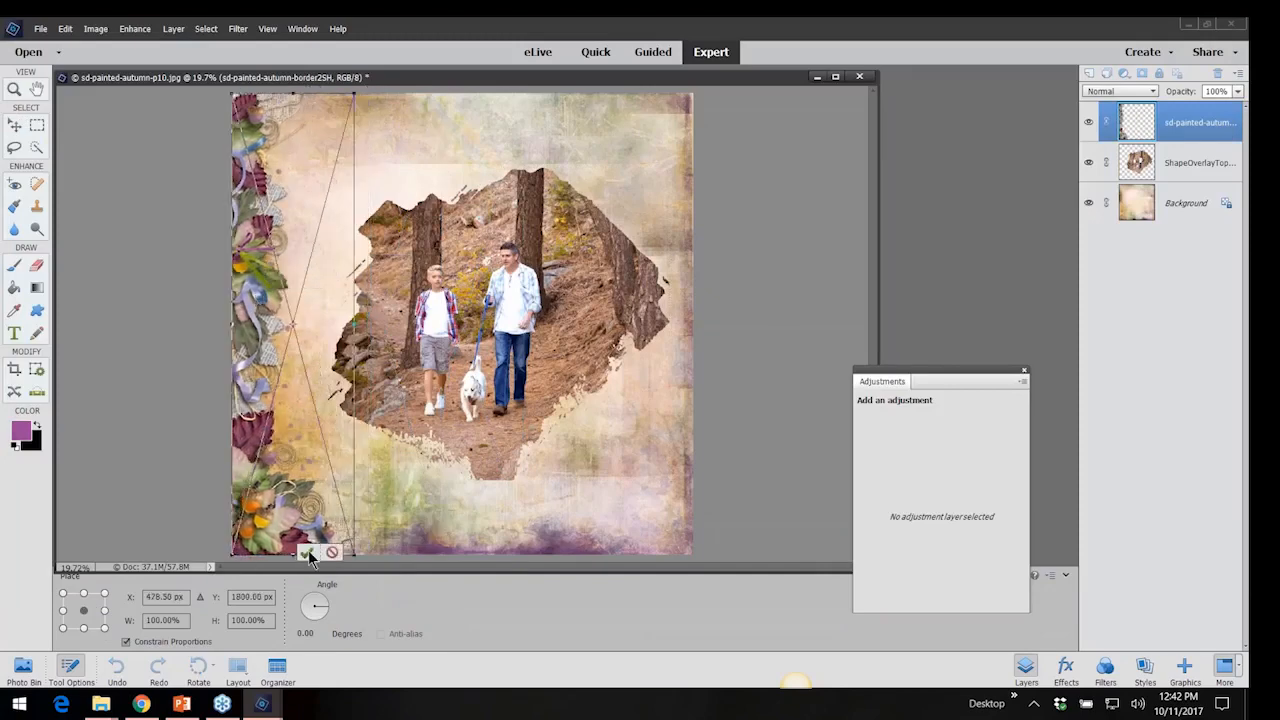
{"action": "left_click", "coordinate": [306, 553]}
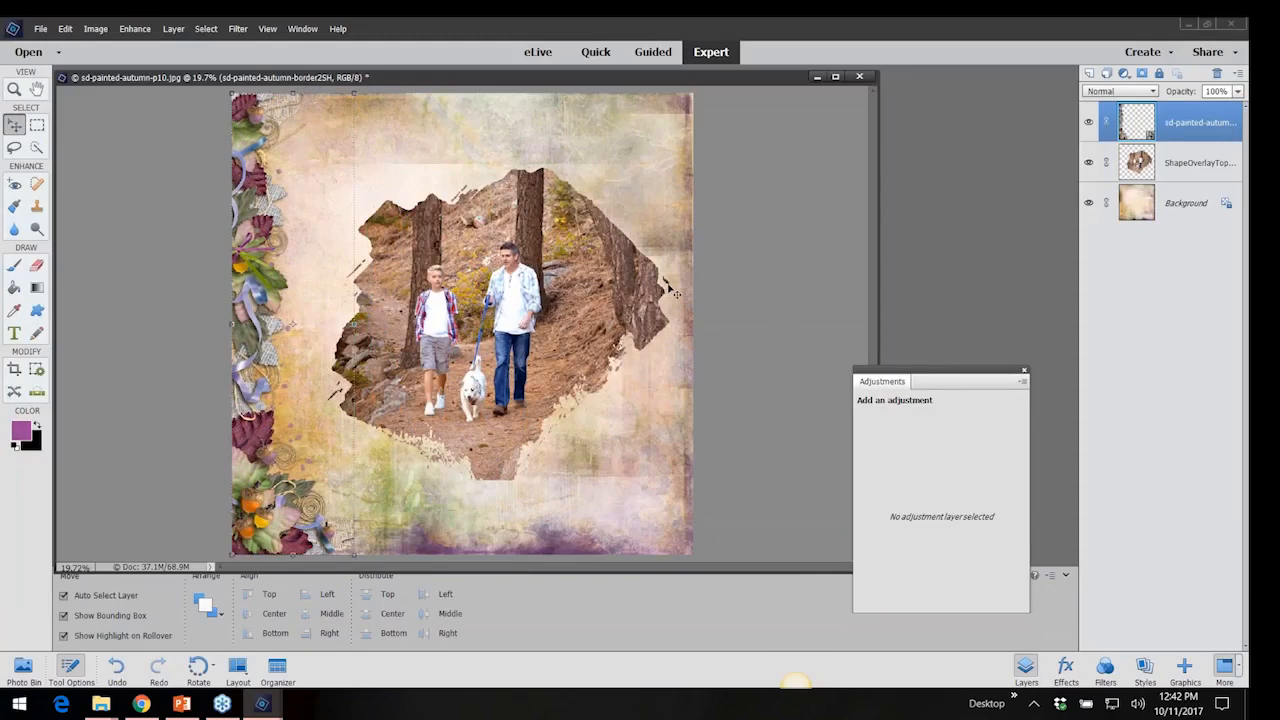
{"action": "left_click", "coordinate": [40, 28]}
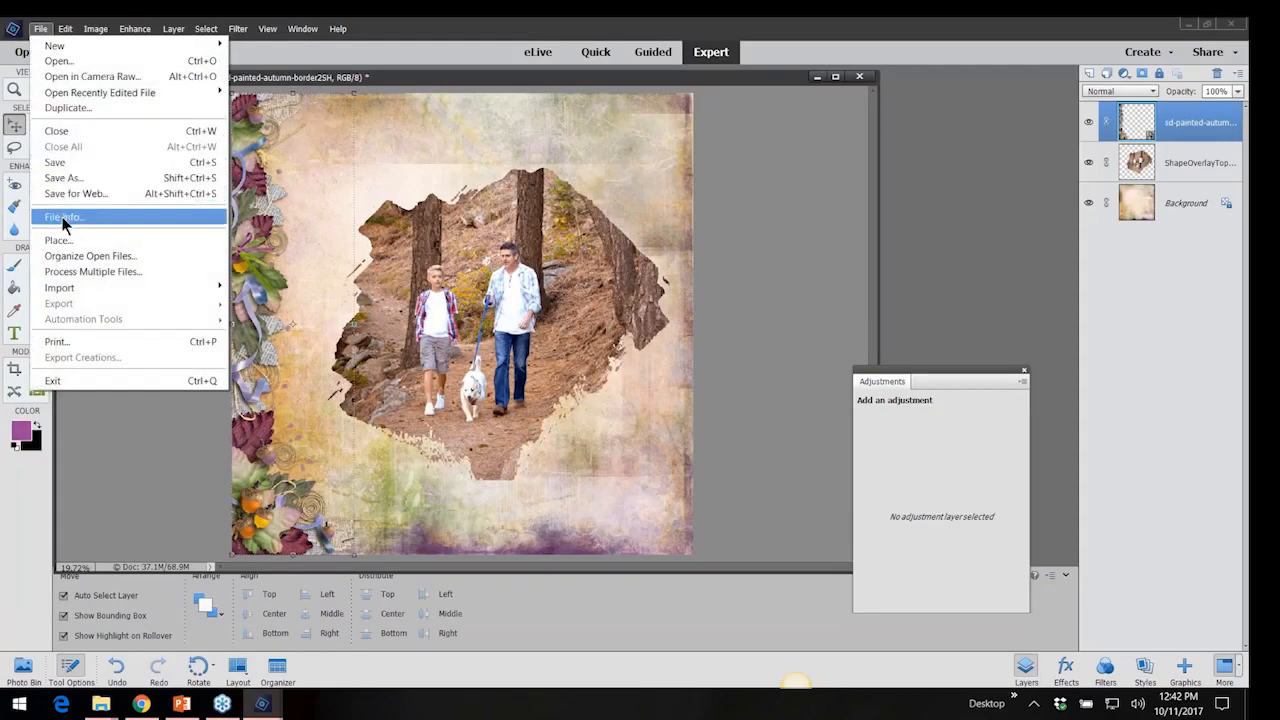
Place the banner-SH leaf banner across the top of the page and commit.
{"action": "left_click", "coordinate": [58, 240]}
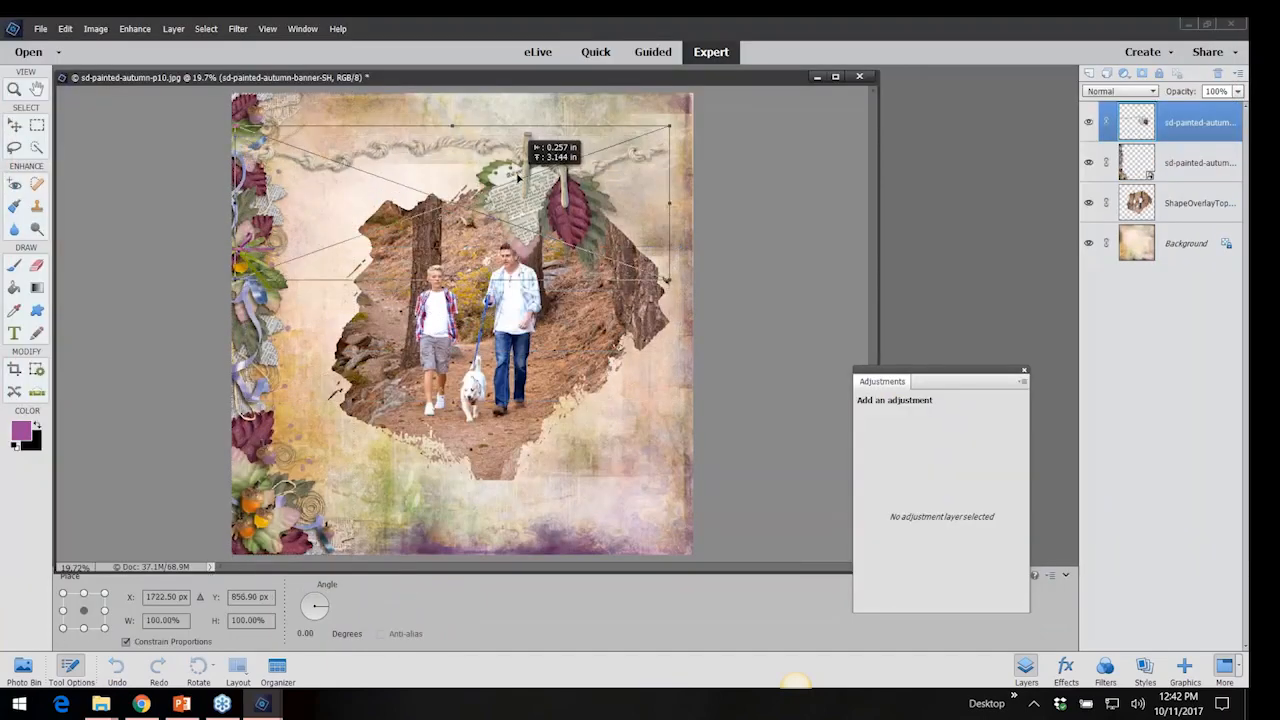
{"action": "left_click_drag", "start_coordinate": [520, 175], "coordinate": [540, 155]}
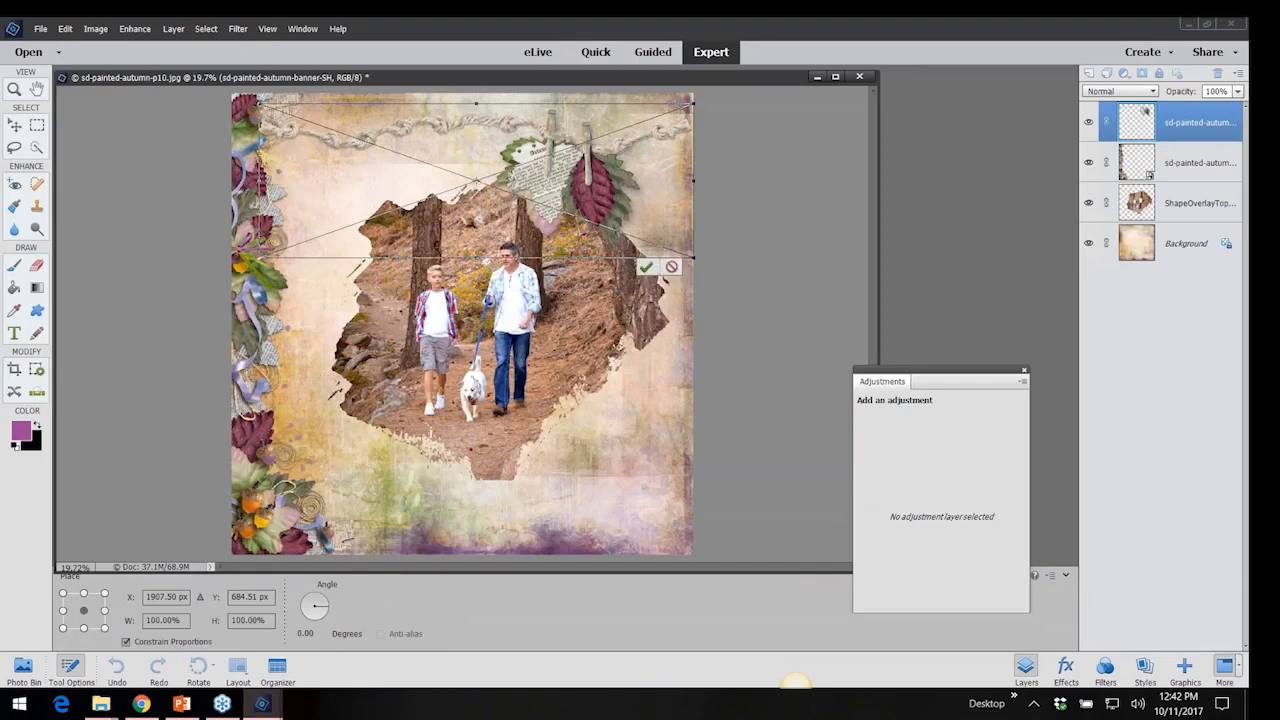
{"action": "left_click", "coordinate": [645, 266]}
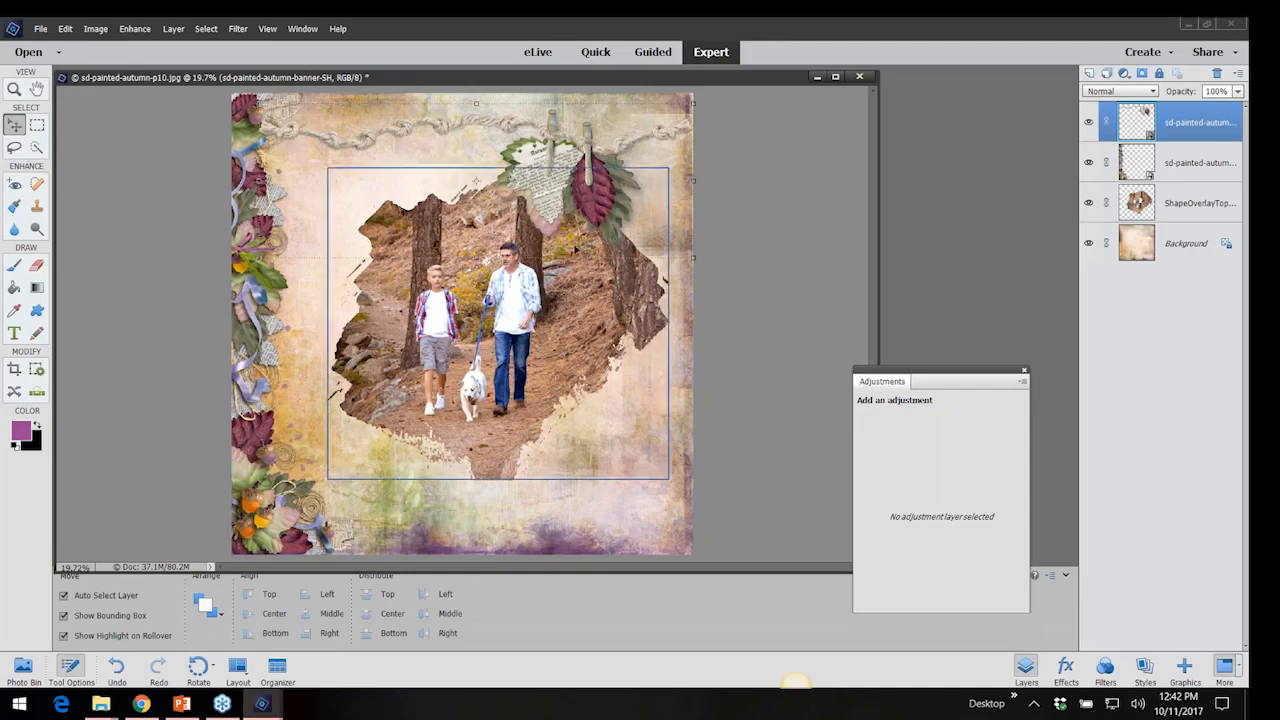
Place the 'every leaf speaks bliss to me' quote and move it to the lower right corner.
{"action": "left_click", "coordinate": [40, 28]}
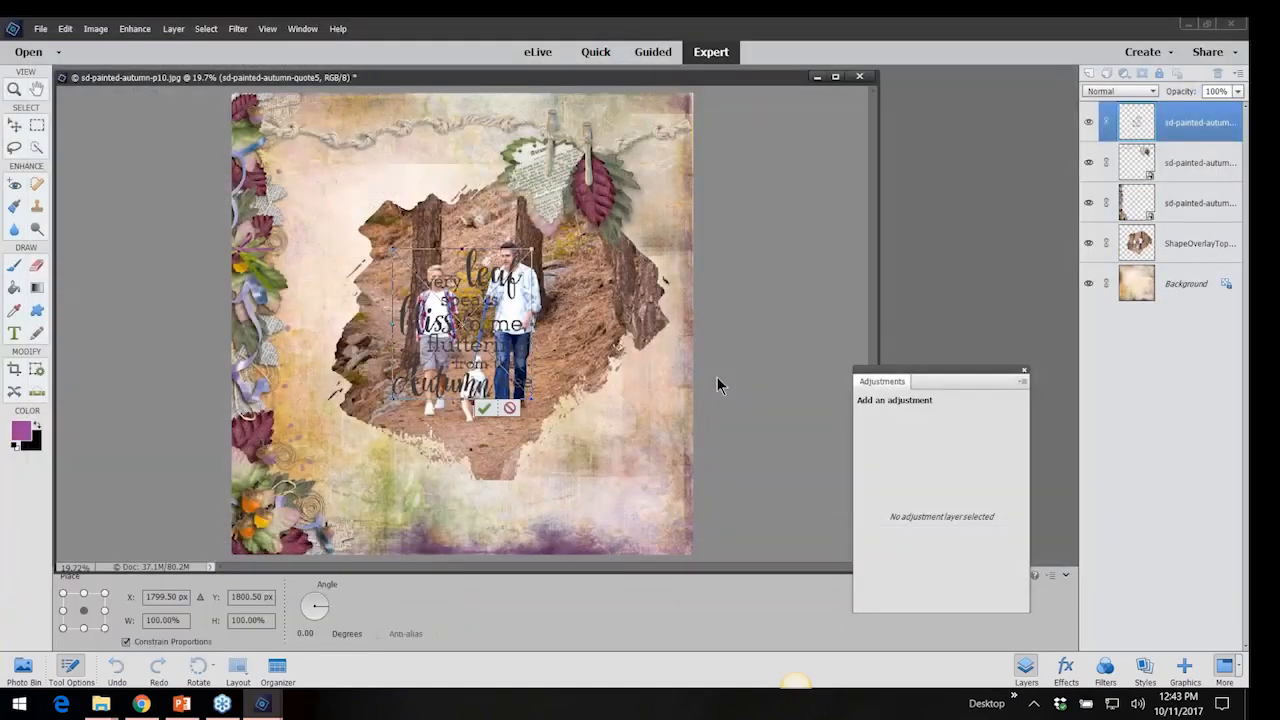
{"action": "left_click_drag", "start_coordinate": [470, 330], "coordinate": [585, 480]}
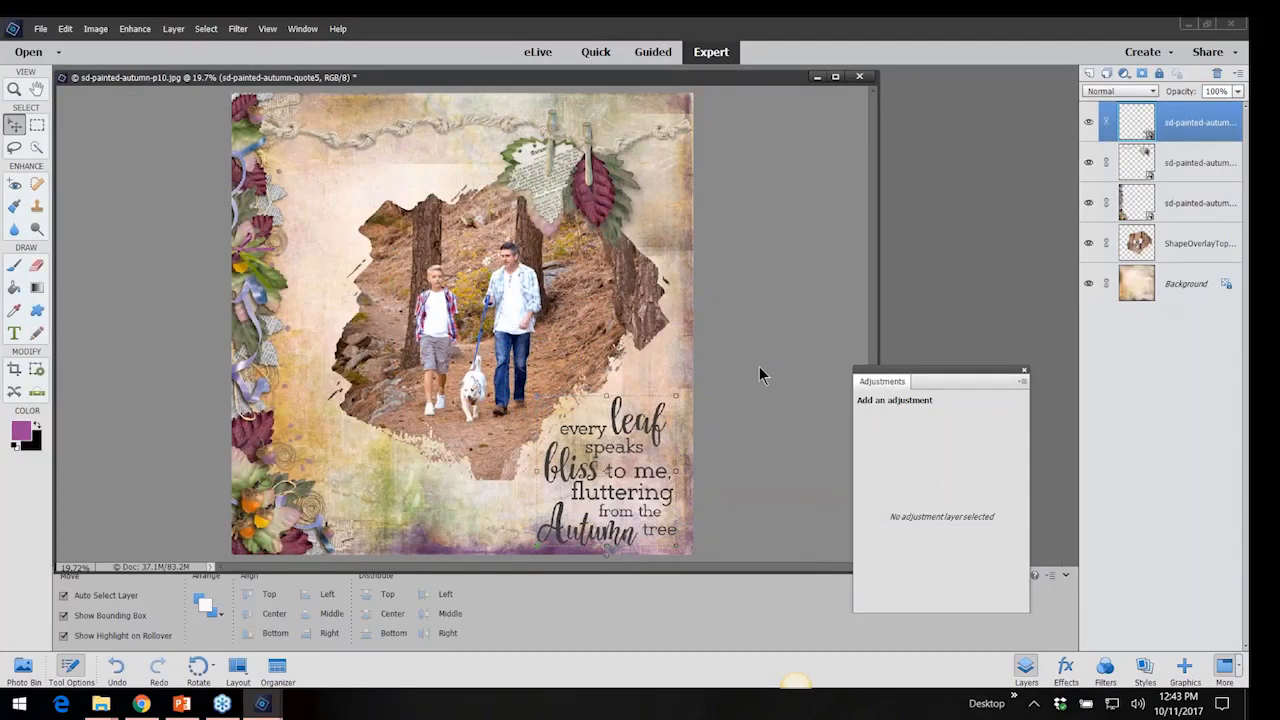
{"action": "left_click", "coordinate": [40, 28]}
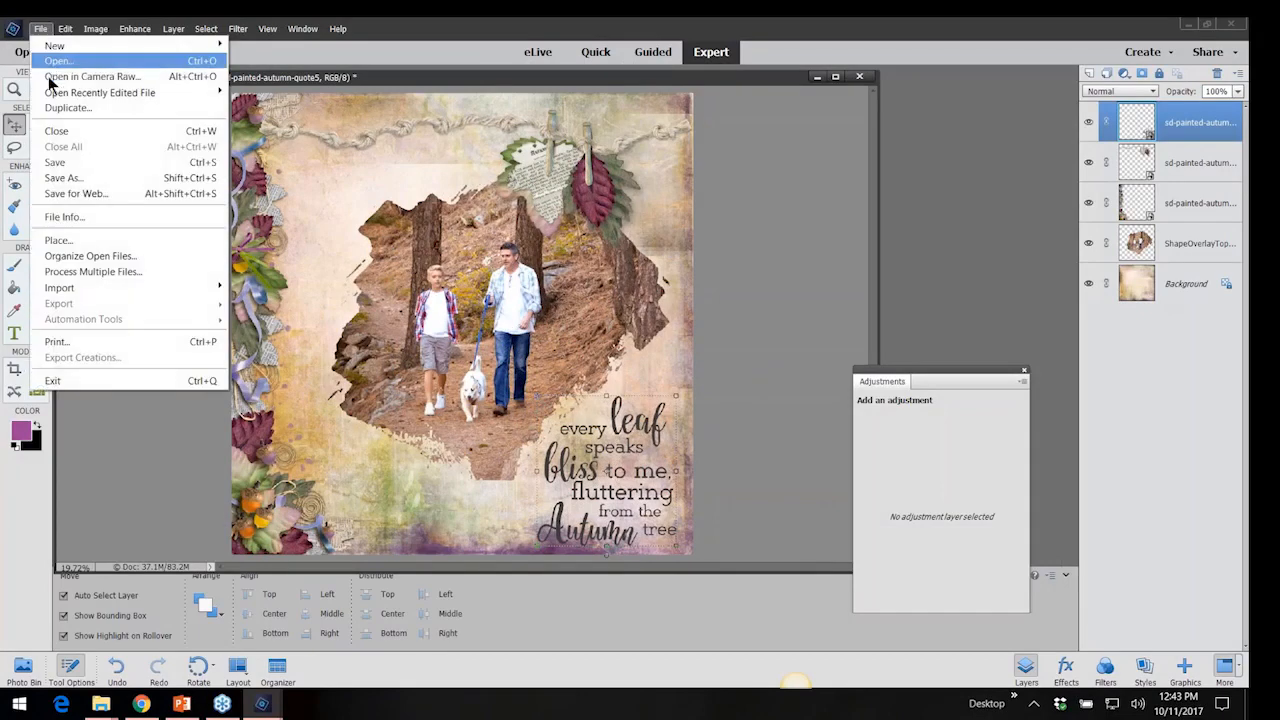
{"action": "left_click", "coordinate": [58, 240]}
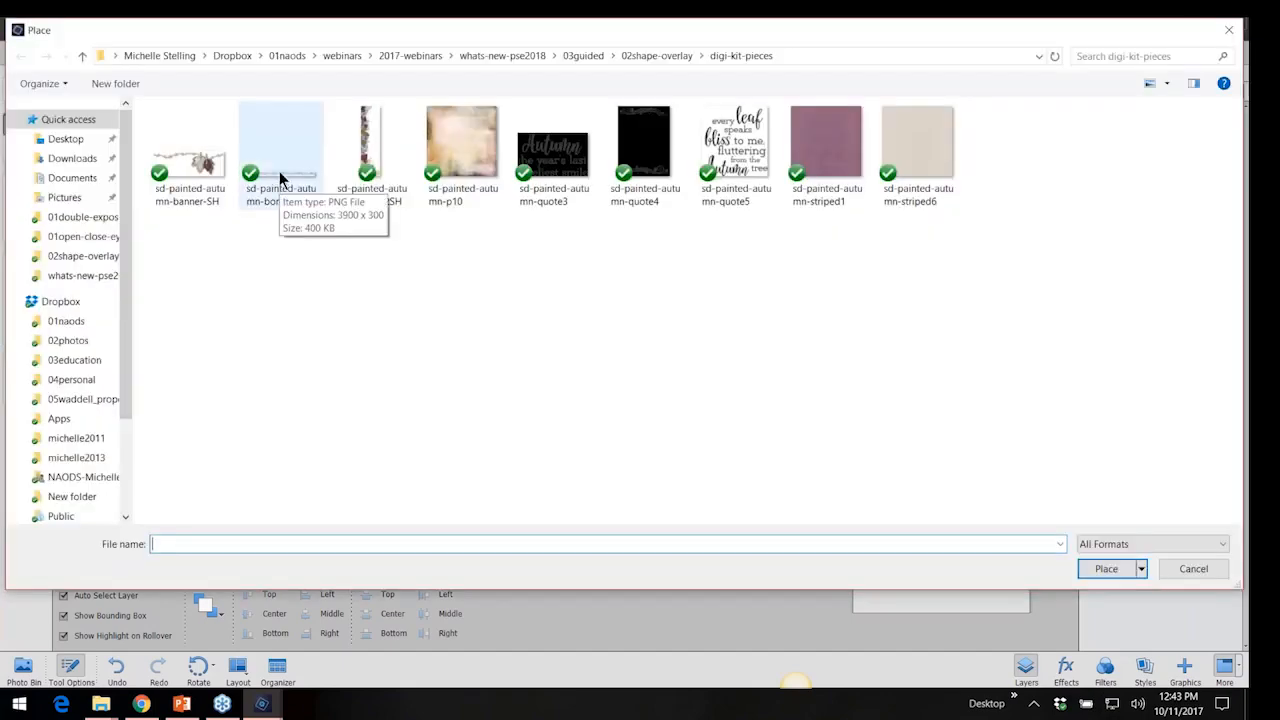
{"action": "mouse_move", "coordinate": [418, 320]}
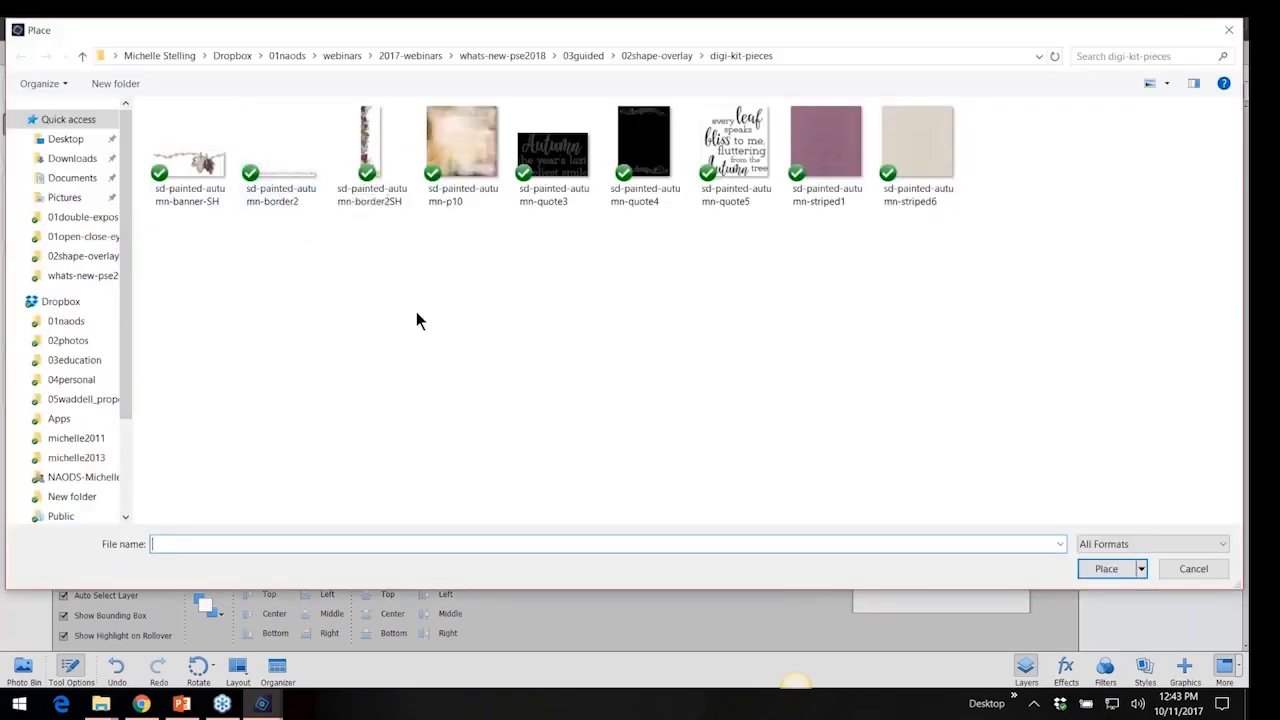
{"action": "mouse_move", "coordinate": [714, 290]}
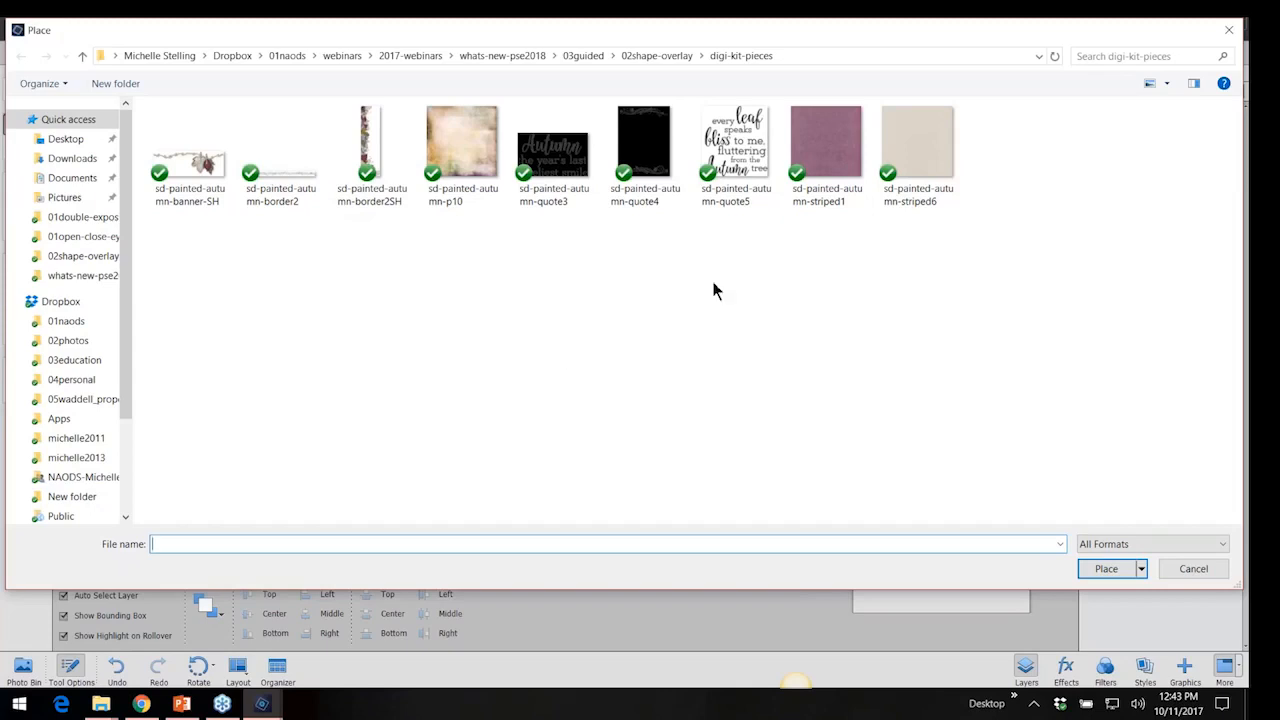
{"action": "mouse_move", "coordinate": [669, 278]}
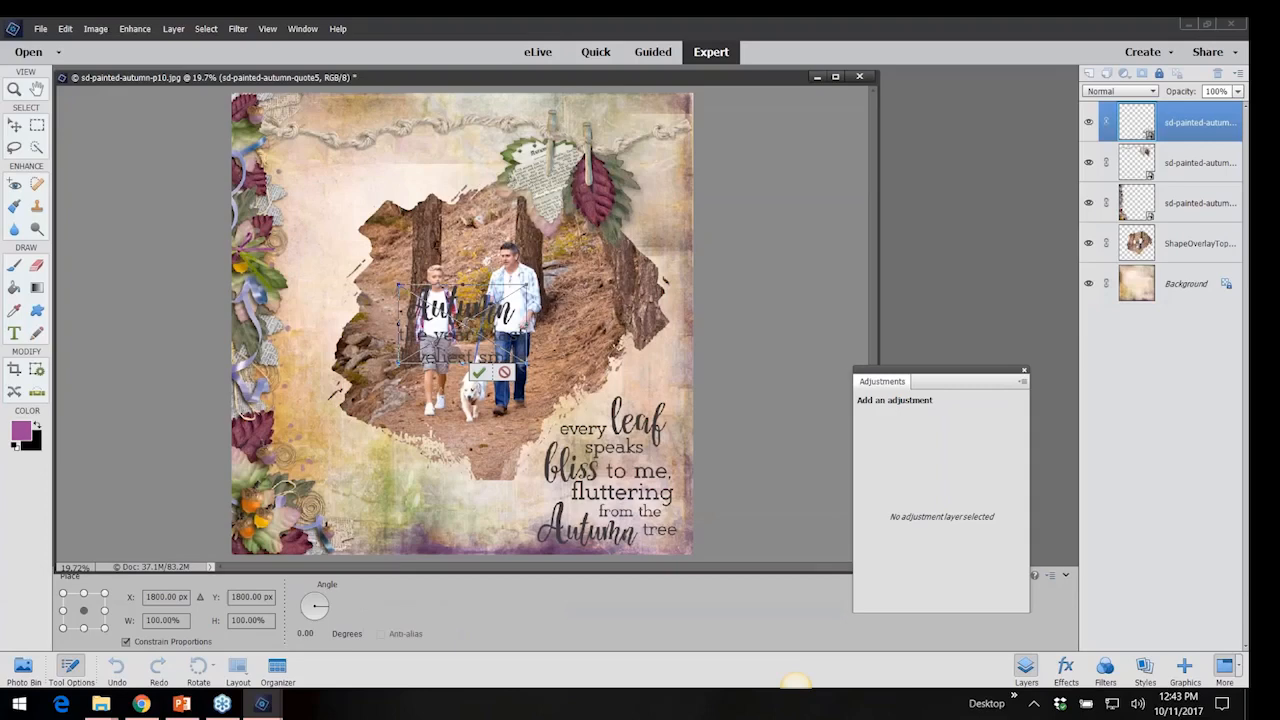
{"action": "left_click_drag", "start_coordinate": [460, 330], "coordinate": [335, 180]}
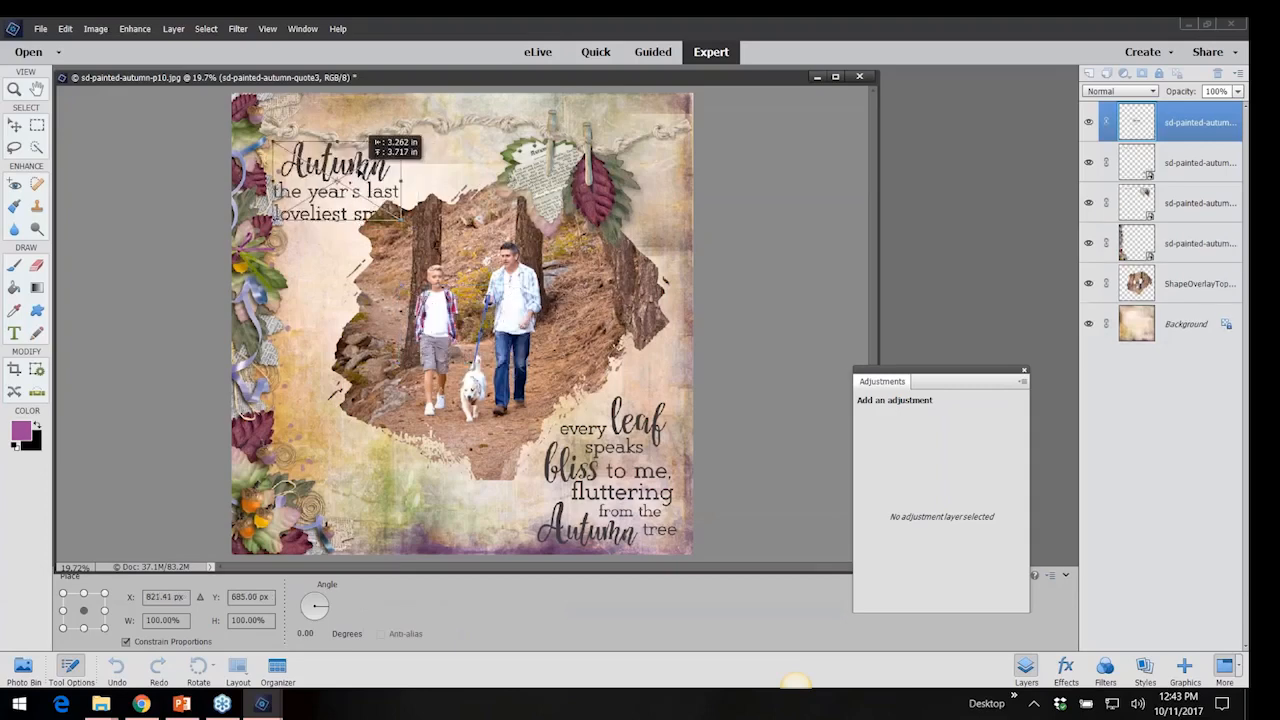
{"action": "left_click_drag", "start_coordinate": [340, 195], "coordinate": [340, 165]}
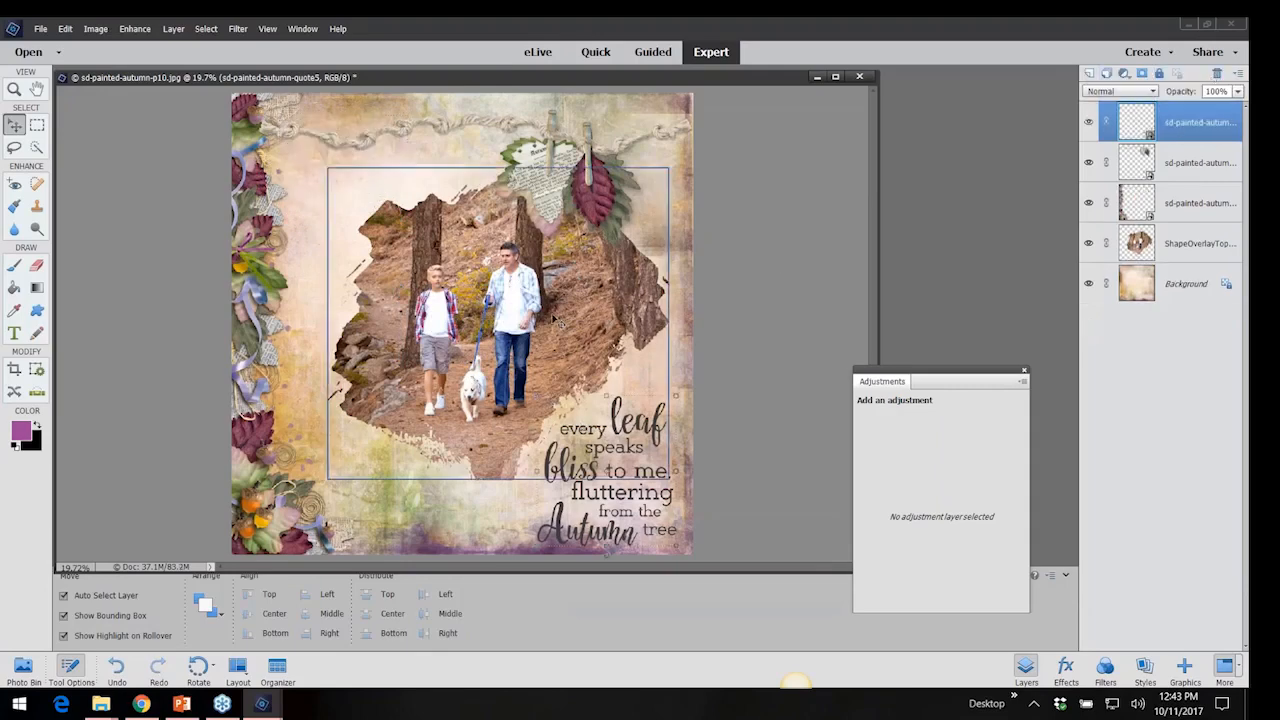
Select the ShapeOverlay photo layer and bring up Layer > Layer Style > Style Settings.
{"action": "left_click", "coordinate": [1200, 243]}
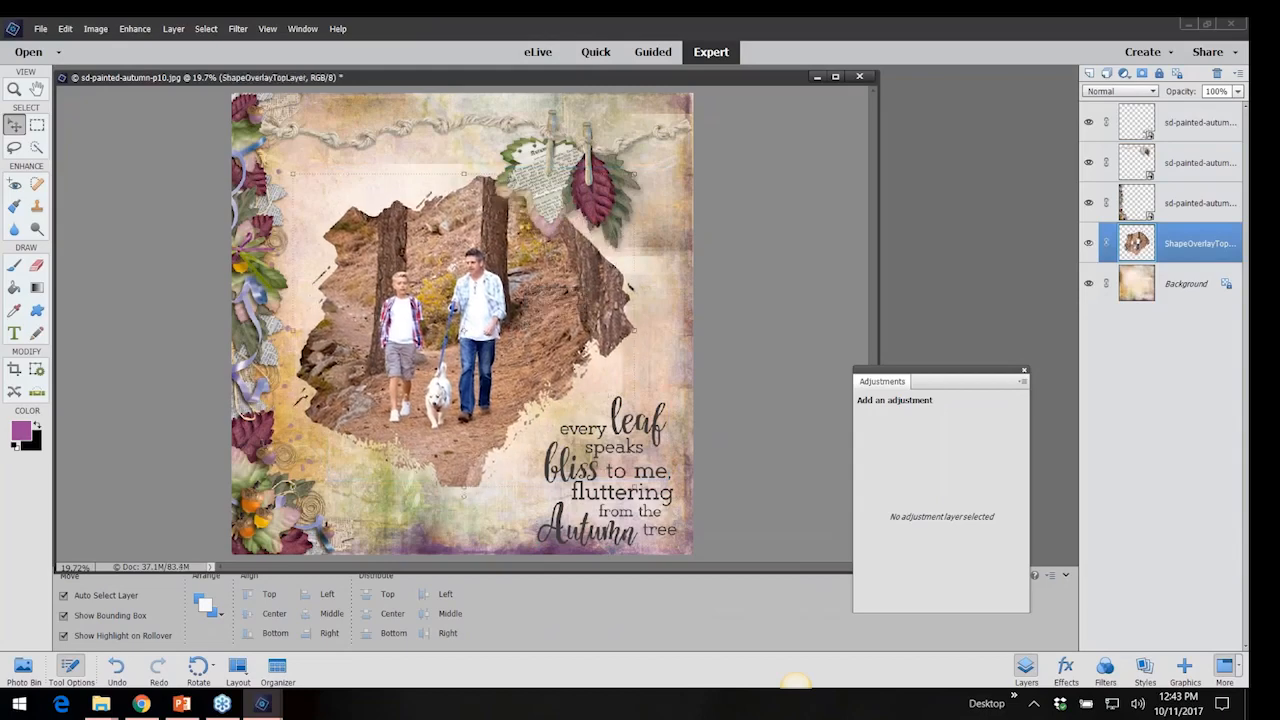
{"action": "mouse_move", "coordinate": [1024, 348]}
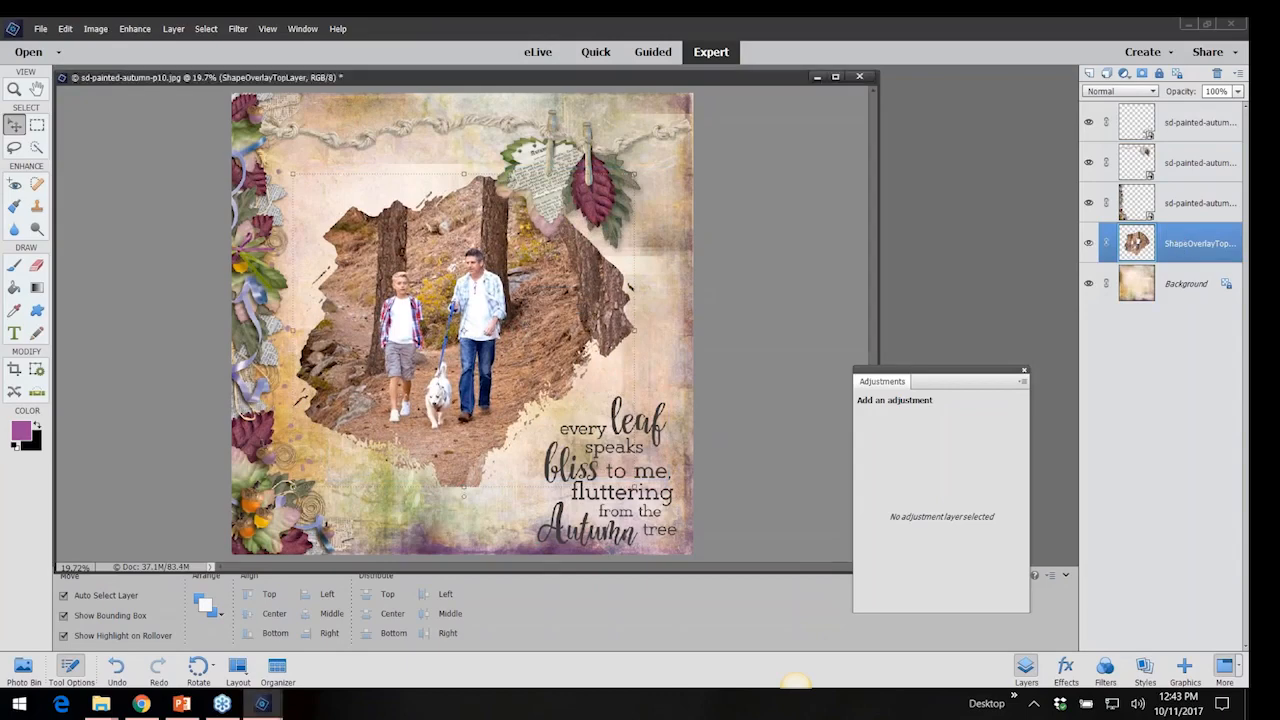
{"action": "mouse_move", "coordinate": [96, 28]}
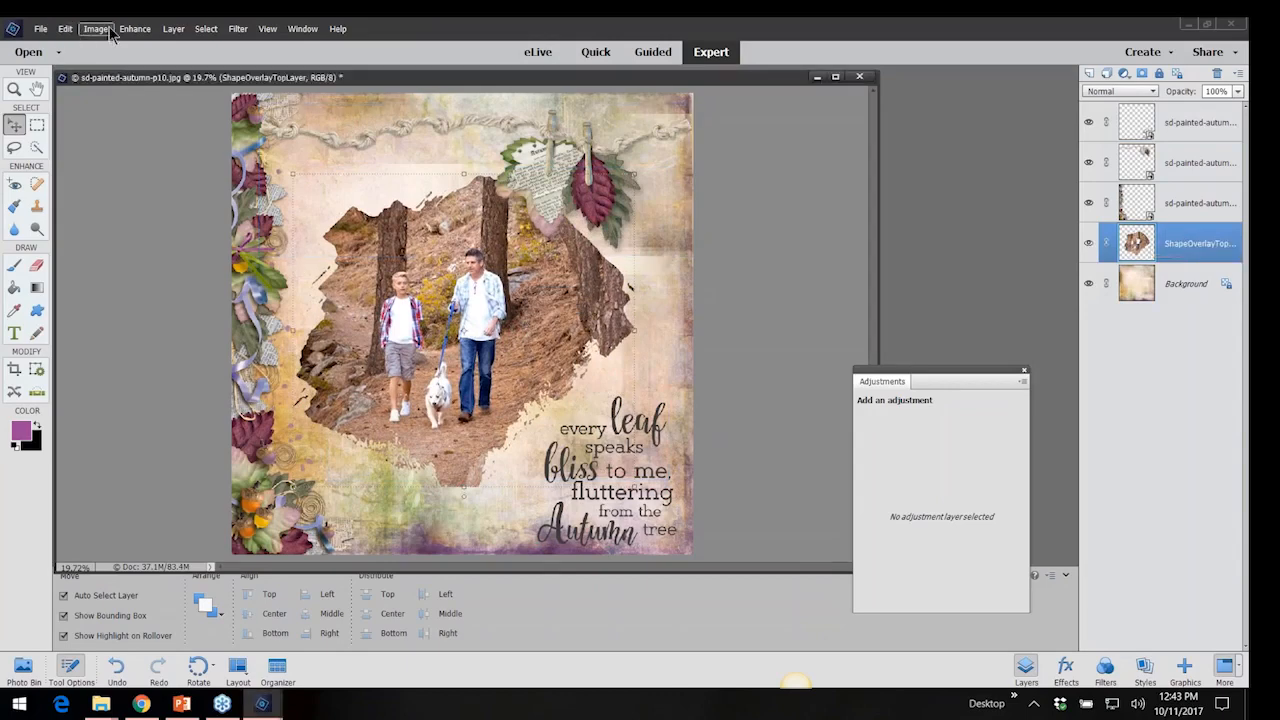
{"action": "left_click", "coordinate": [173, 28]}
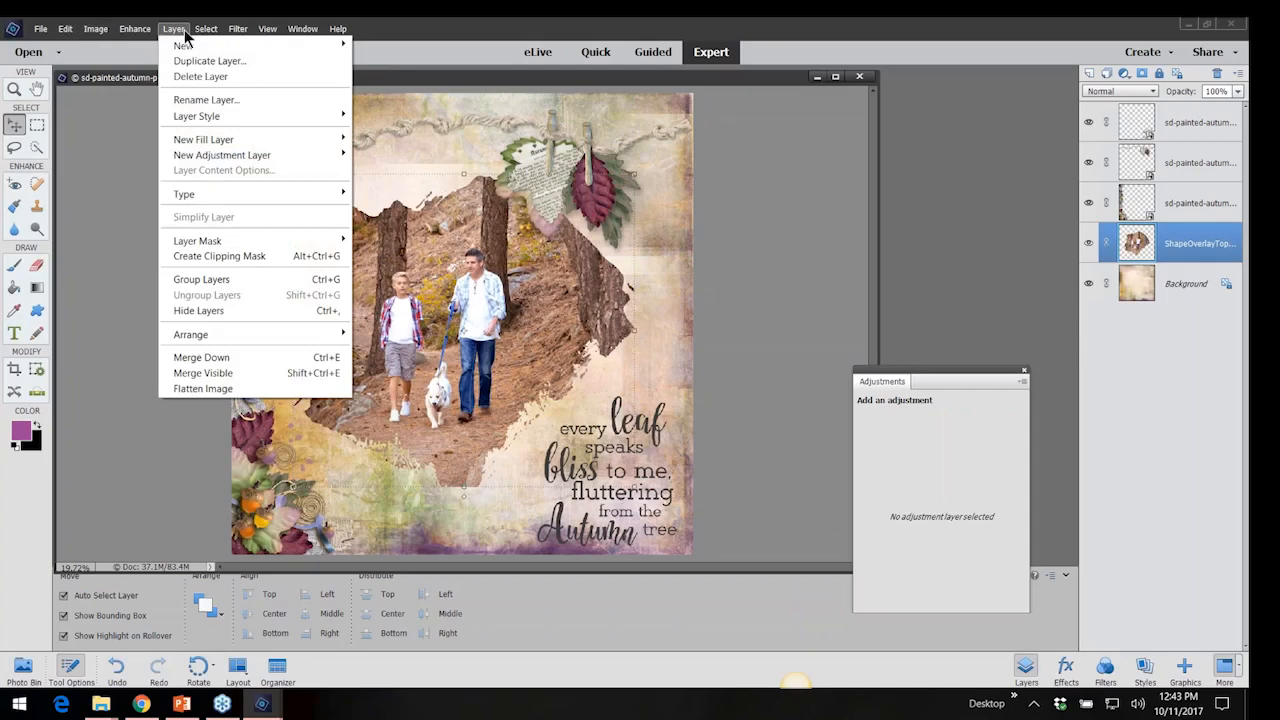
{"action": "mouse_move", "coordinate": [200, 77]}
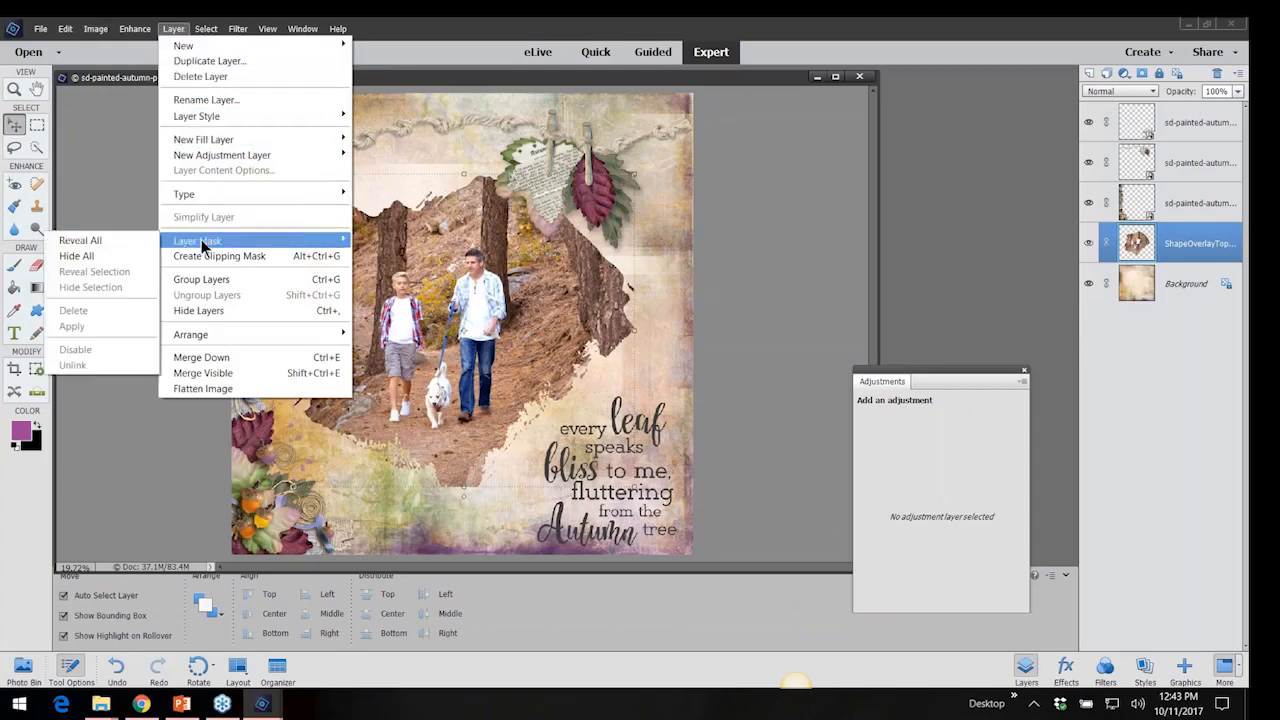
{"action": "mouse_move", "coordinate": [196, 116]}
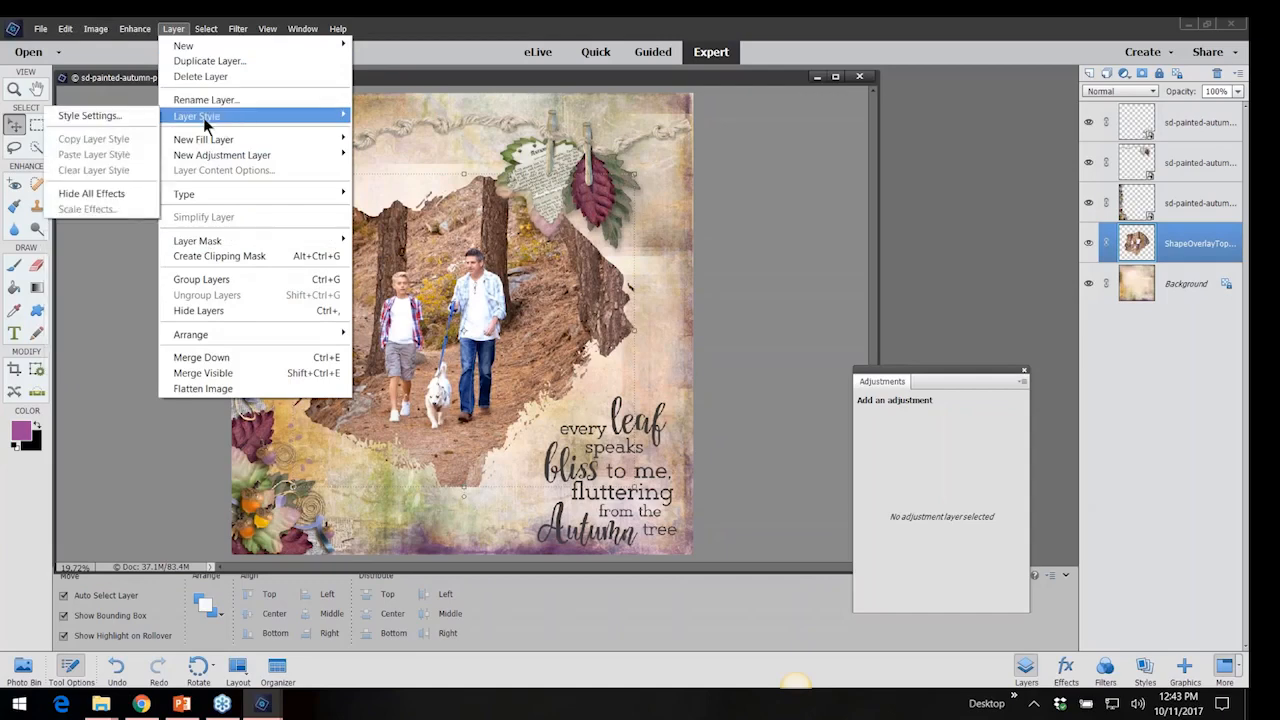
{"action": "left_click", "coordinate": [89, 115]}
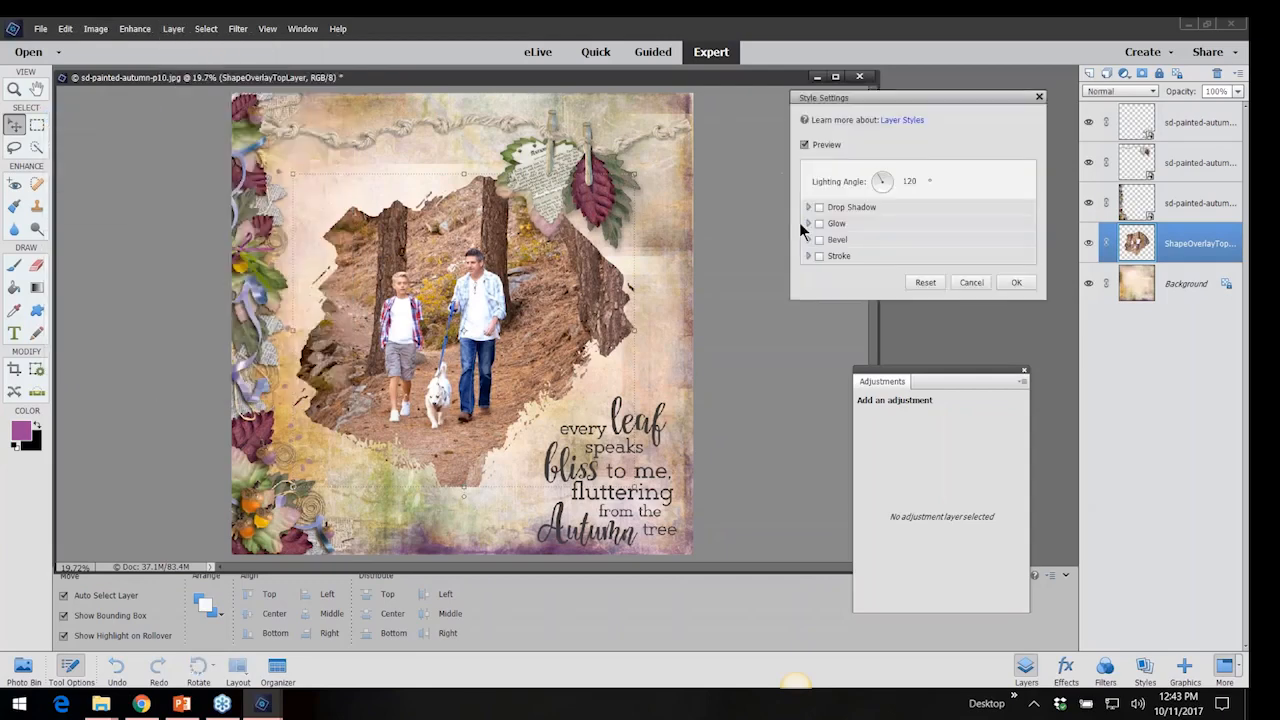
Enable Drop Shadow and adjust its Size slider to about 13, keeping Distance 3 and Opacity 35%.
{"action": "left_click", "coordinate": [818, 207]}
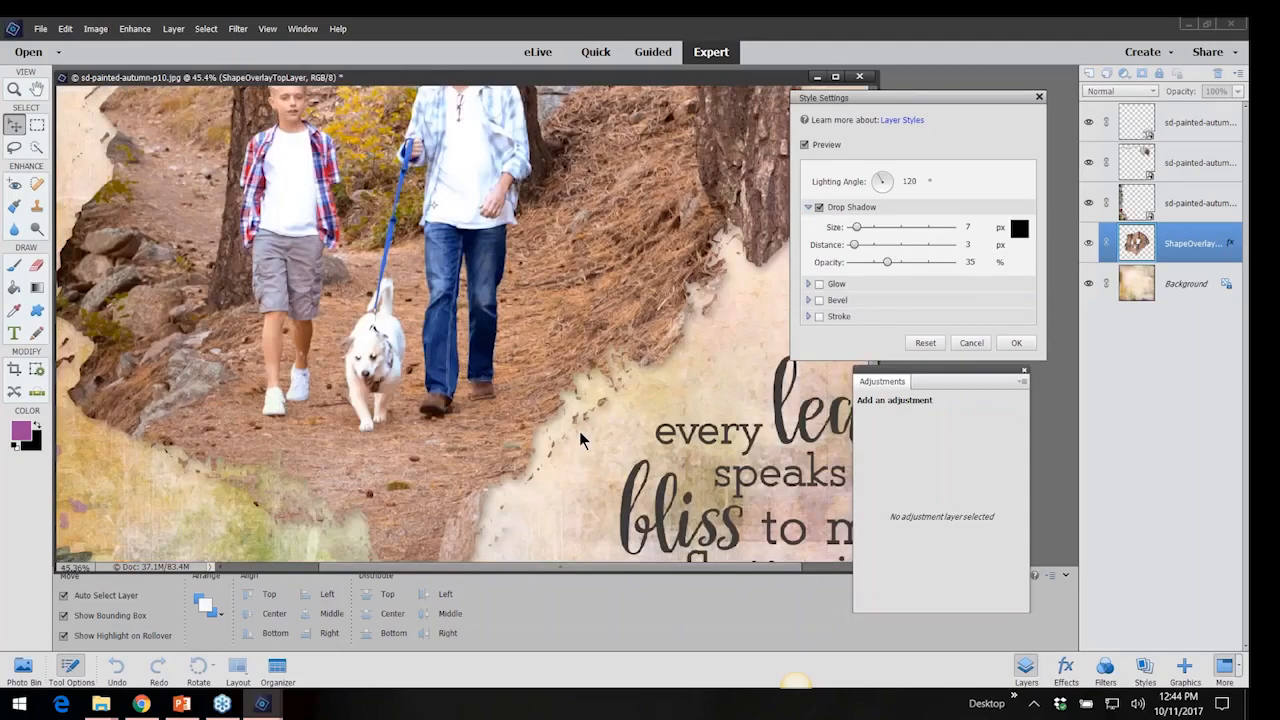
{"action": "left_click_drag", "start_coordinate": [855, 227], "coordinate": [895, 227]}
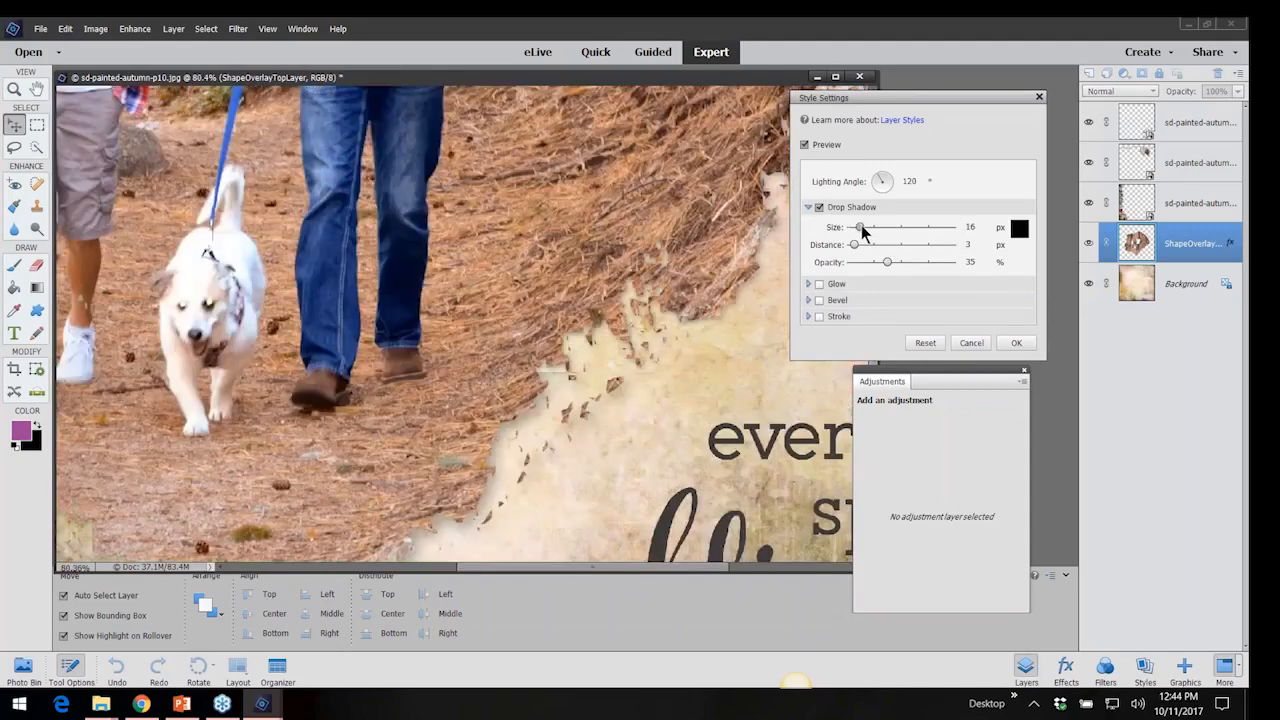
{"action": "left_click_drag", "start_coordinate": [860, 227], "coordinate": [853, 227]}
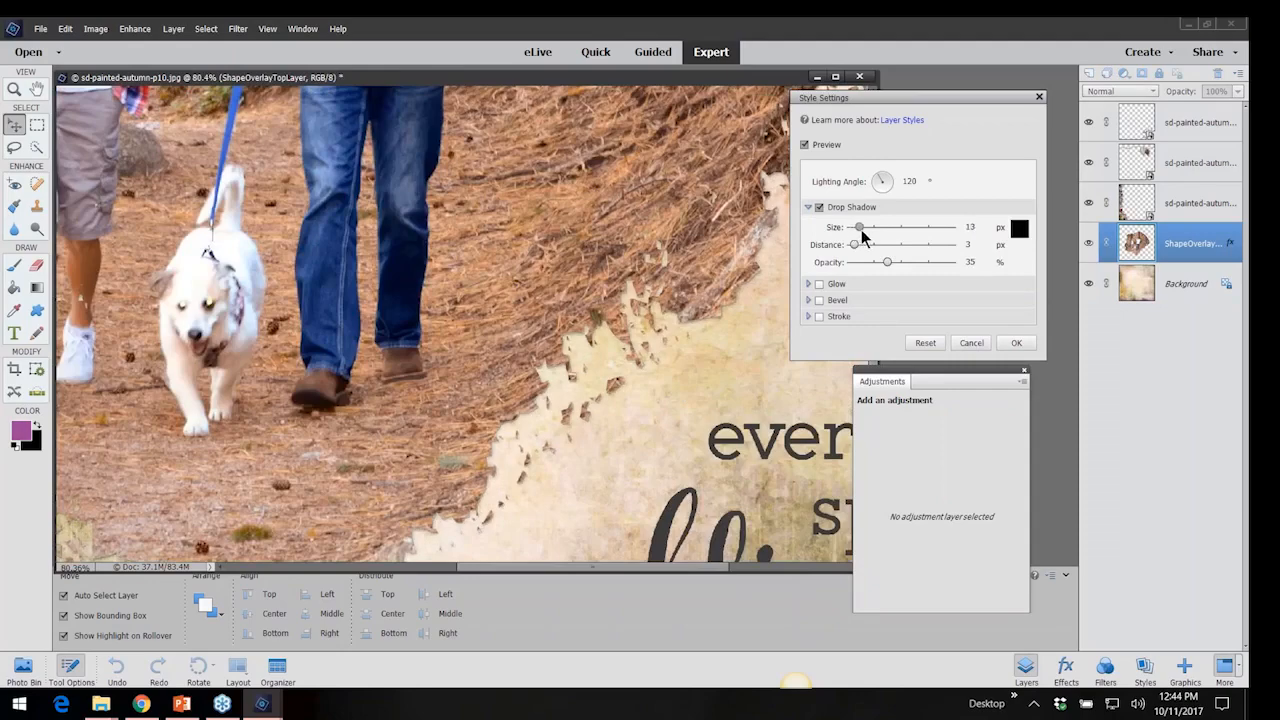
{"action": "left_click_drag", "start_coordinate": [858, 226], "coordinate": [866, 226]}
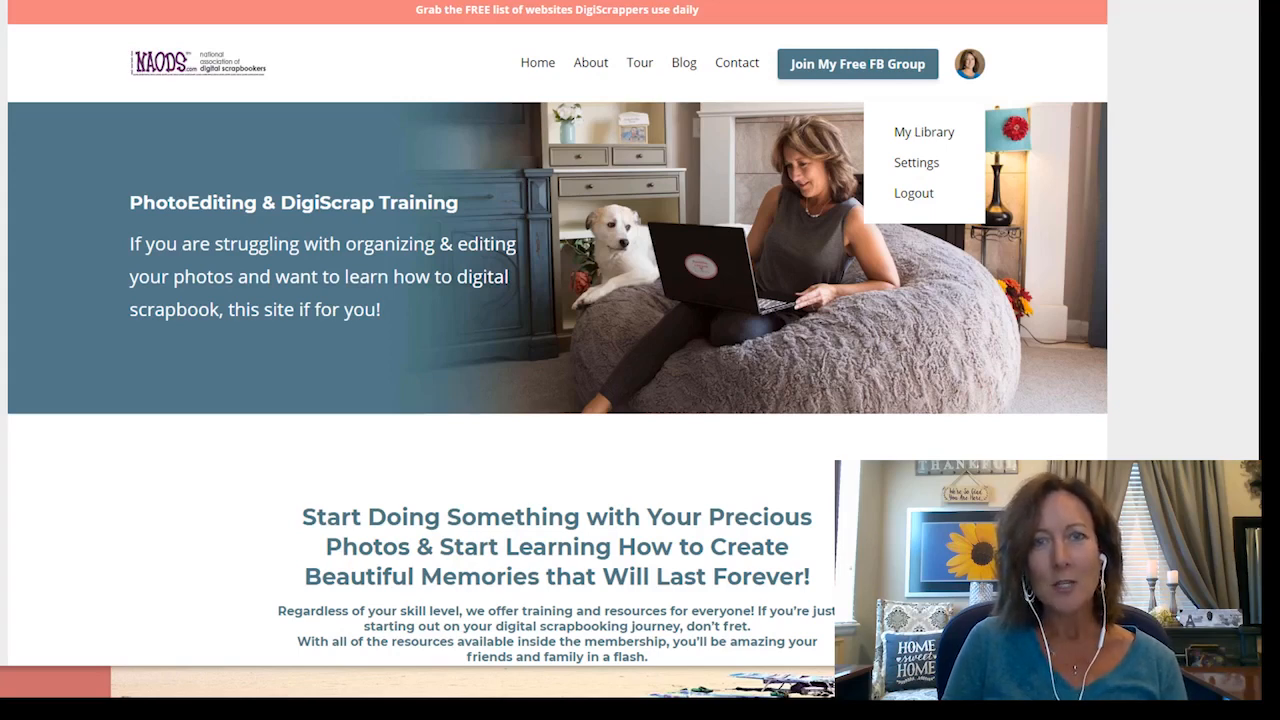
{"action": "mouse_move", "coordinate": [1050, 197]}
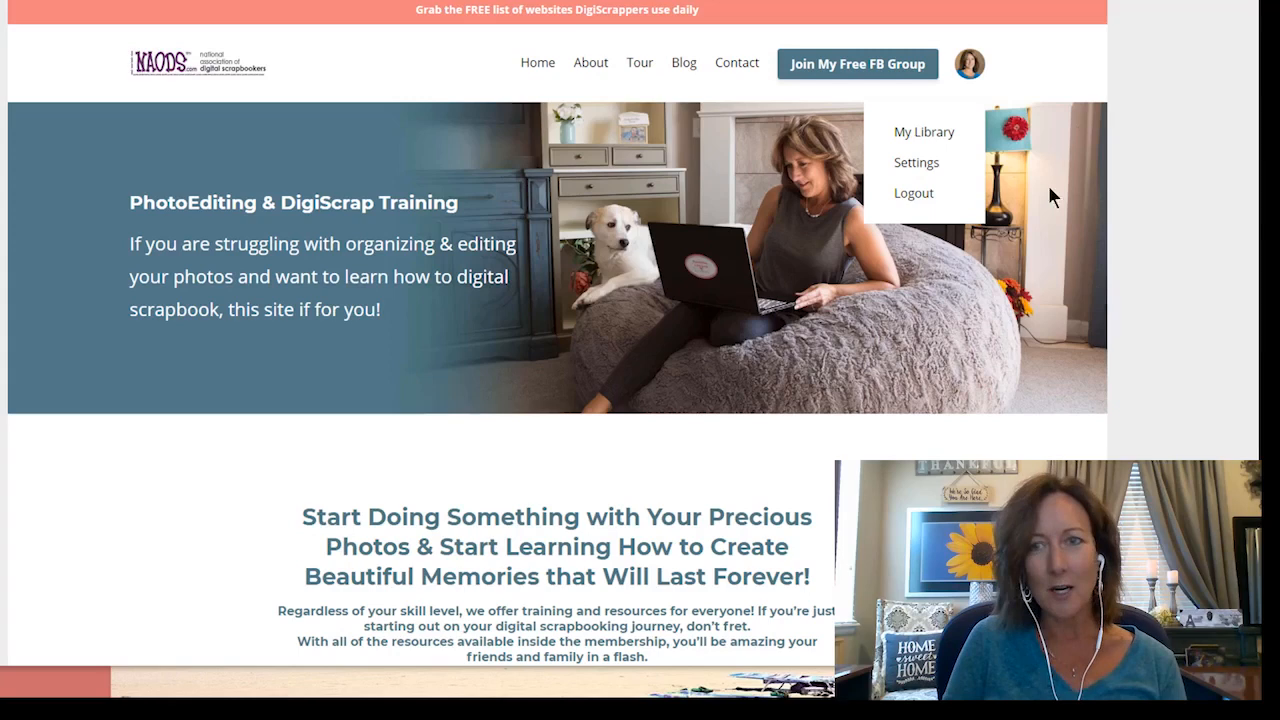
{"action": "mouse_move", "coordinate": [975, 80]}
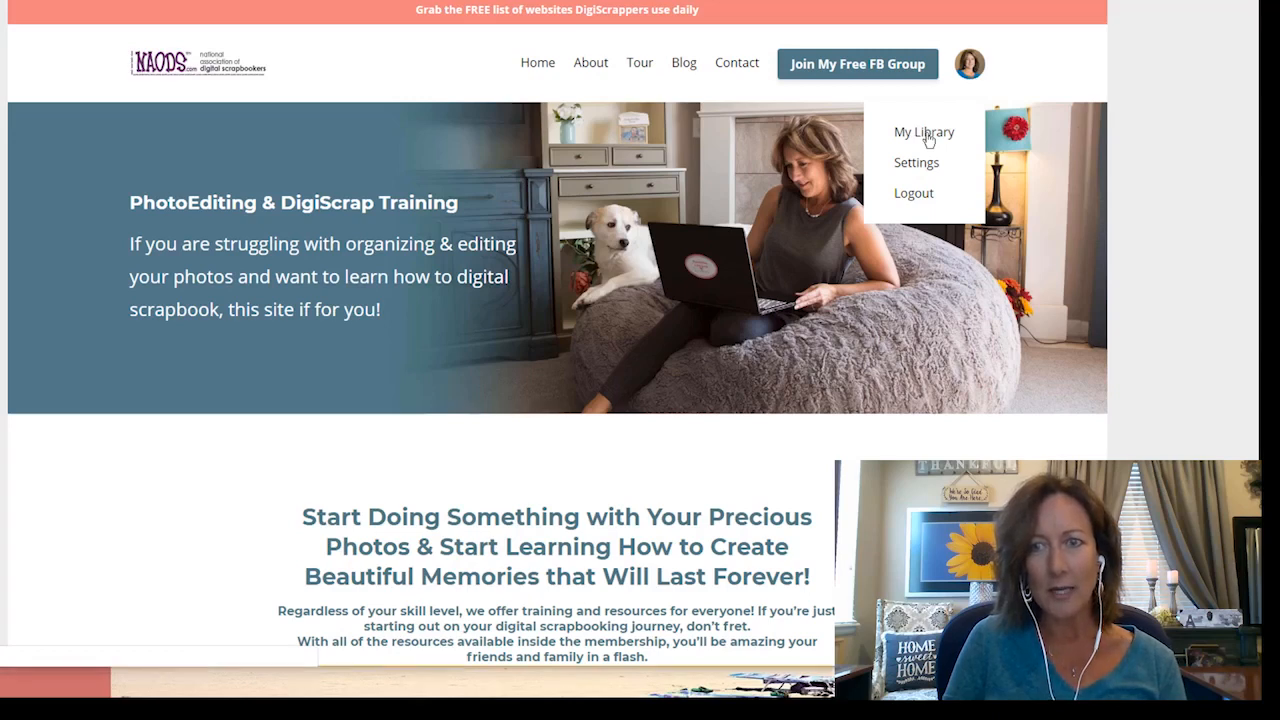
Go to My Library, view the Academy classes and enter the 2018 Members Only Classes category.
{"action": "left_click", "coordinate": [923, 131]}
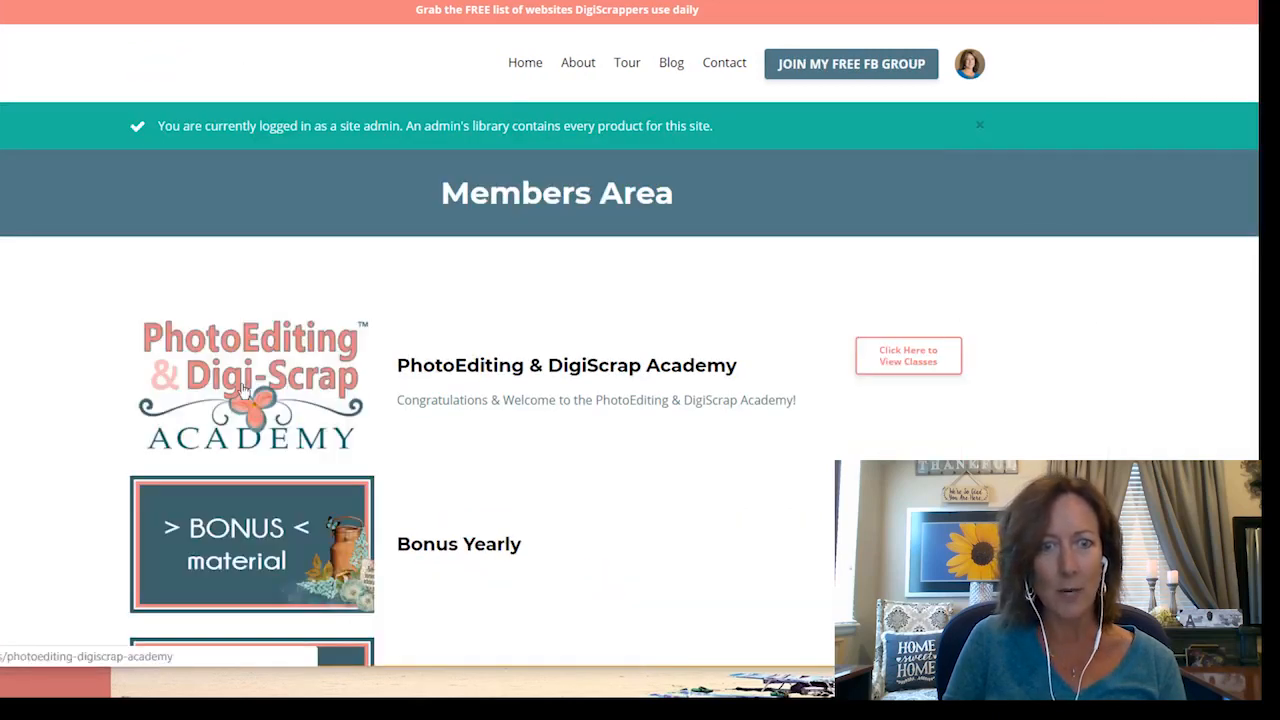
{"action": "mouse_move", "coordinate": [905, 358]}
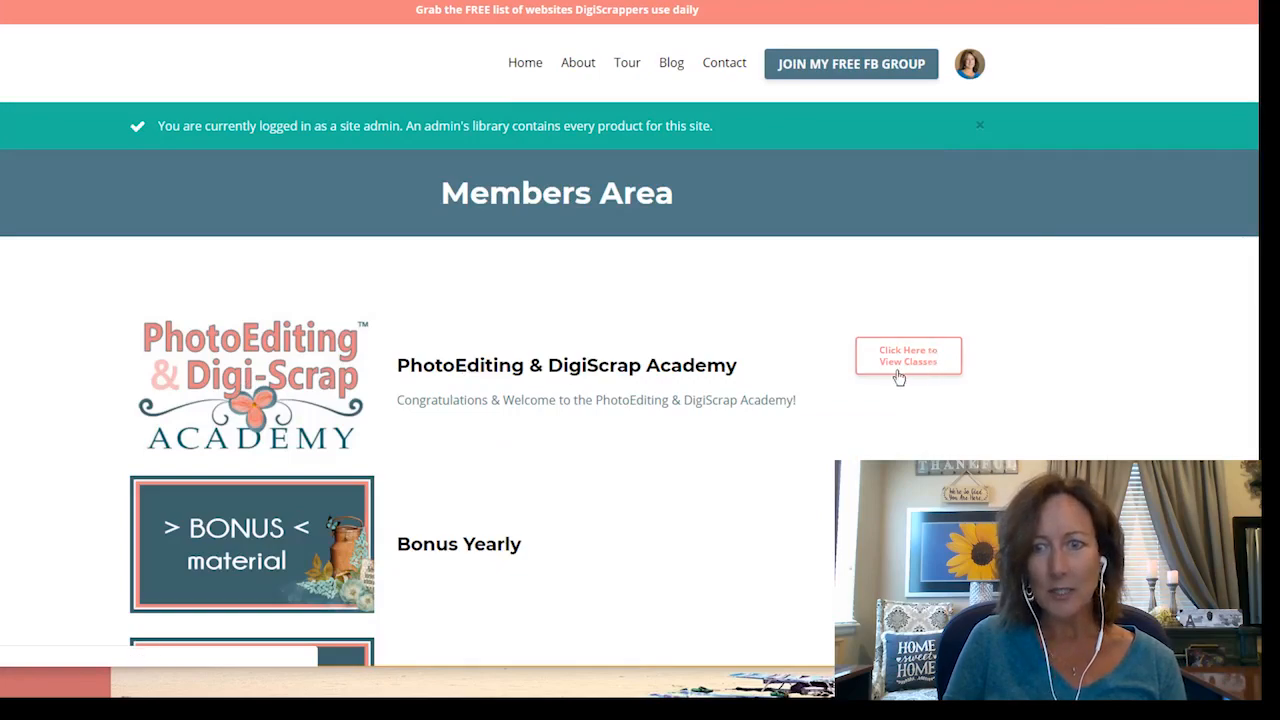
{"action": "left_click", "coordinate": [907, 355]}
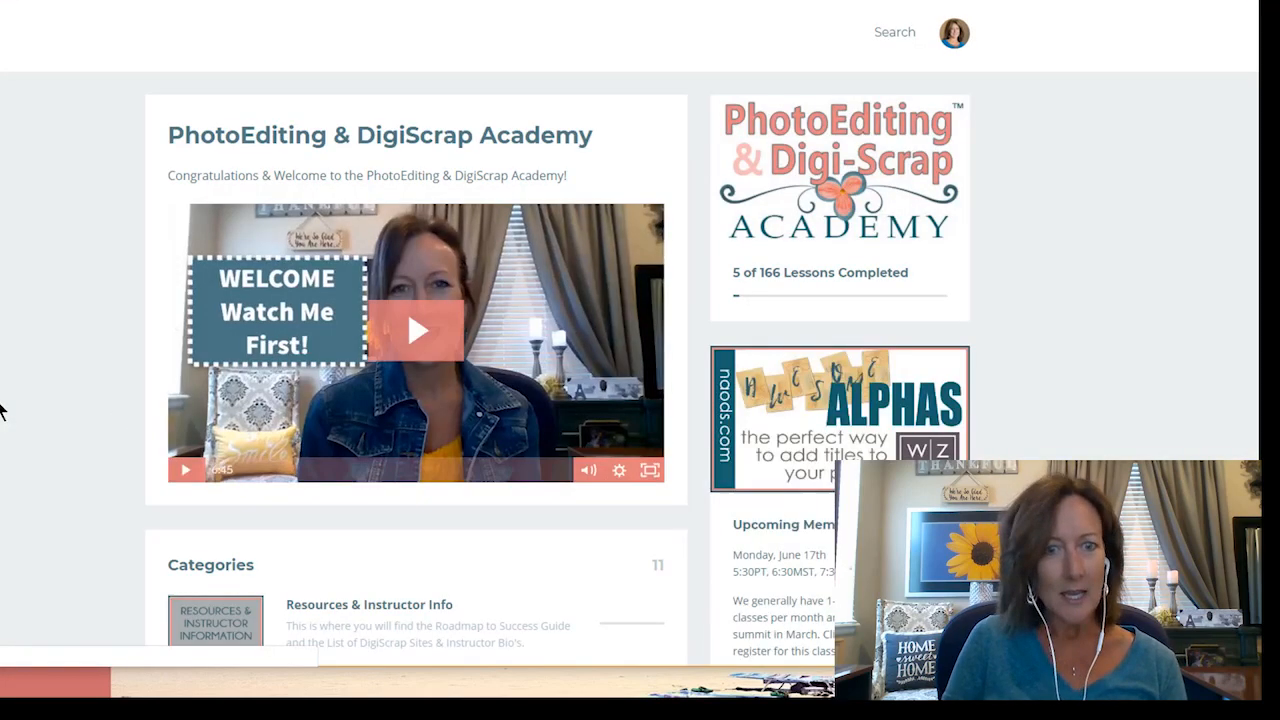
{"action": "scroll", "scroll_direction": "down", "scroll_amount": 3}
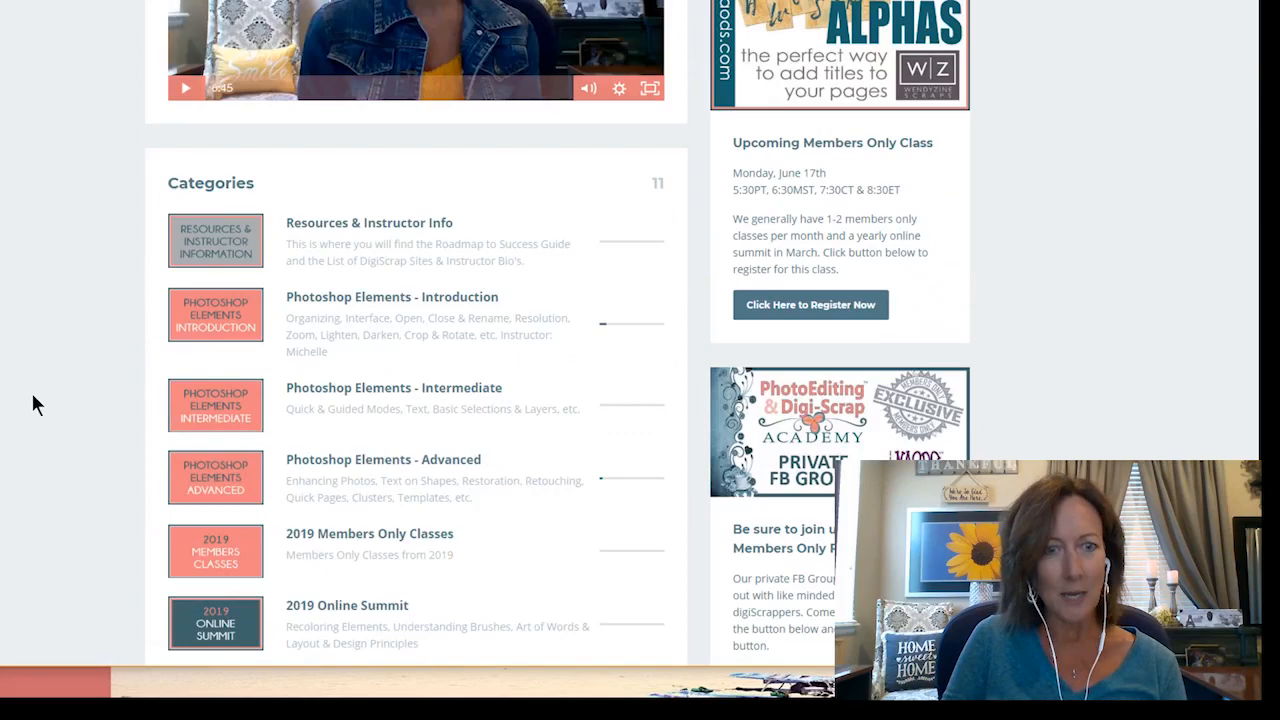
{"action": "scroll", "scroll_direction": "down", "scroll_amount": 3}
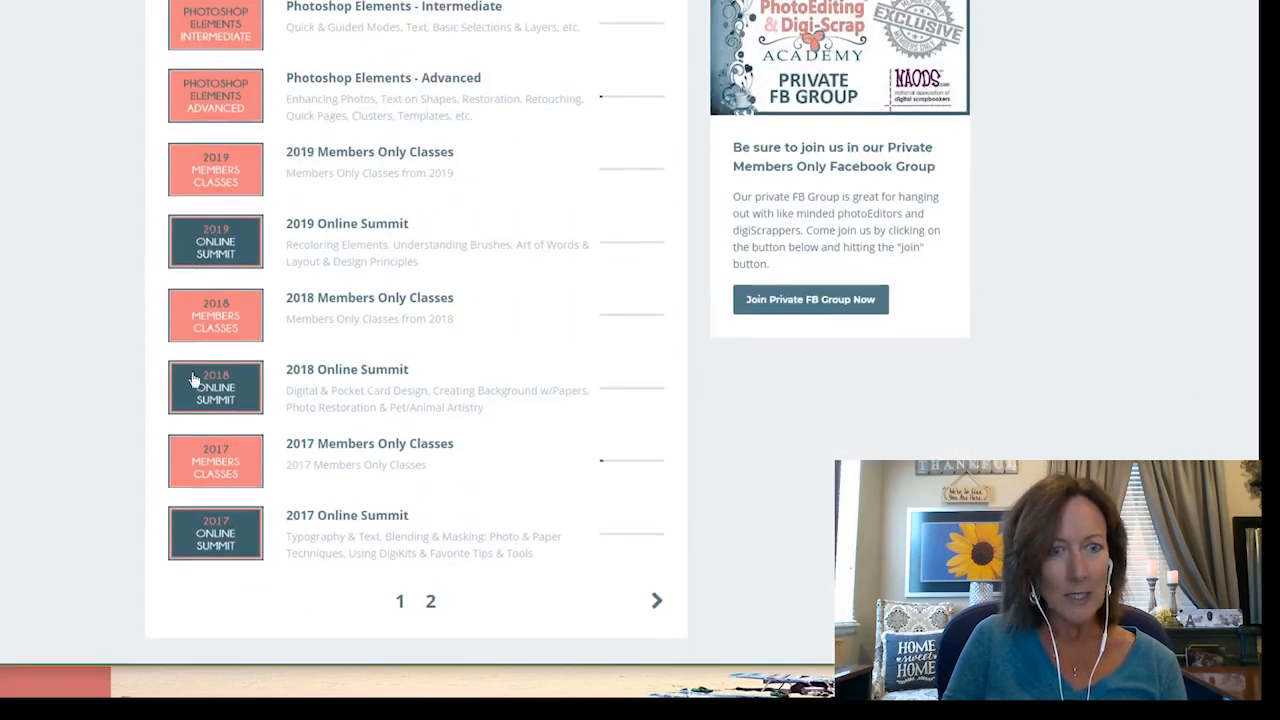
{"action": "mouse_move", "coordinate": [483, 305]}
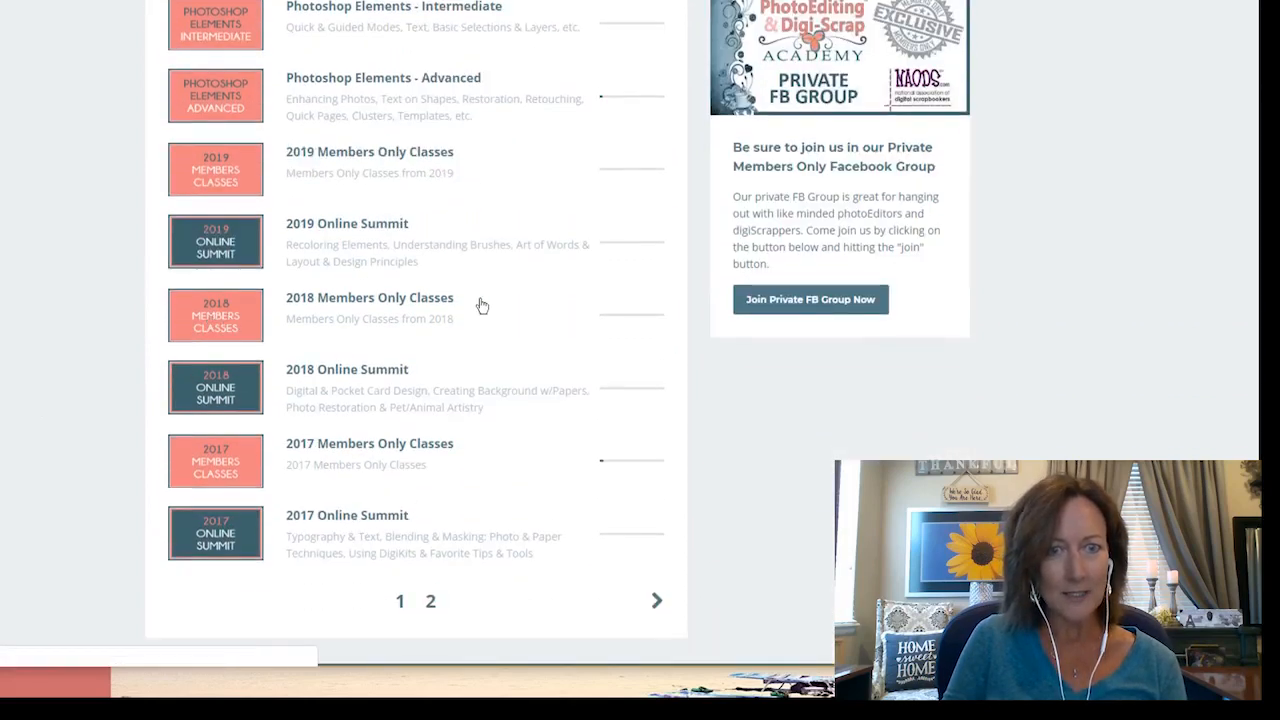
{"action": "left_click", "coordinate": [369, 297]}
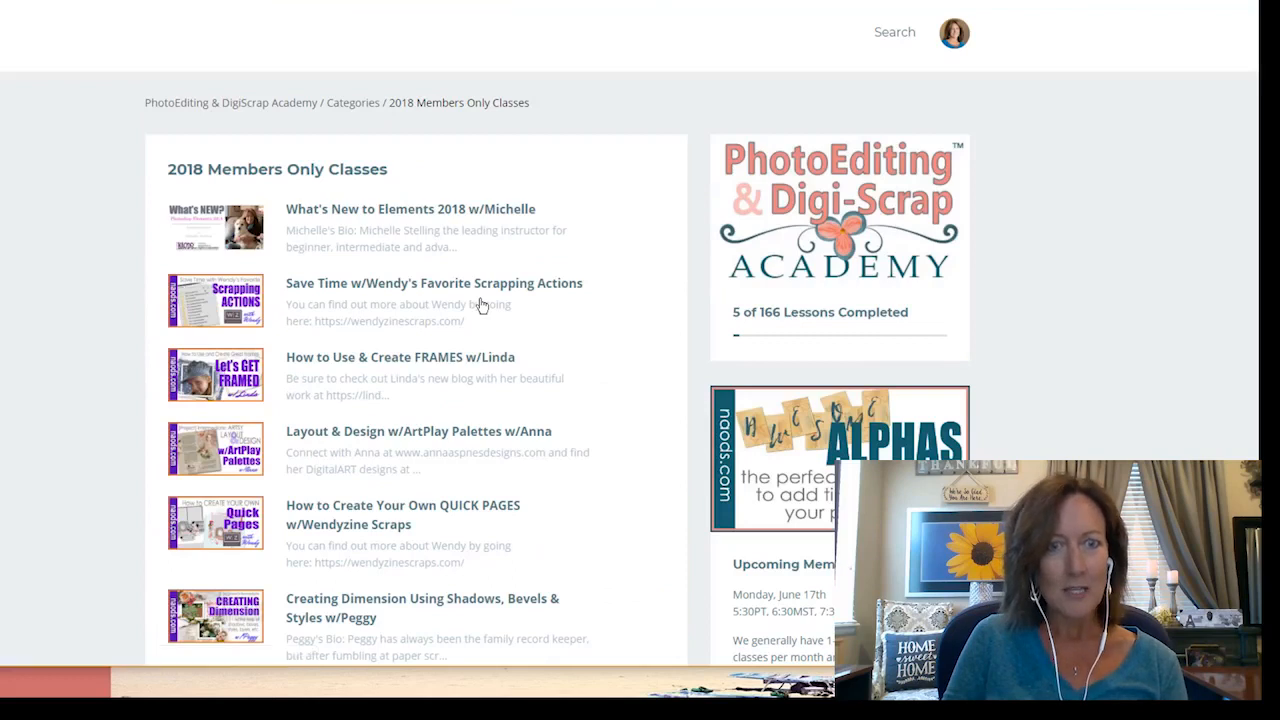
{"action": "mouse_move", "coordinate": [483, 128]}
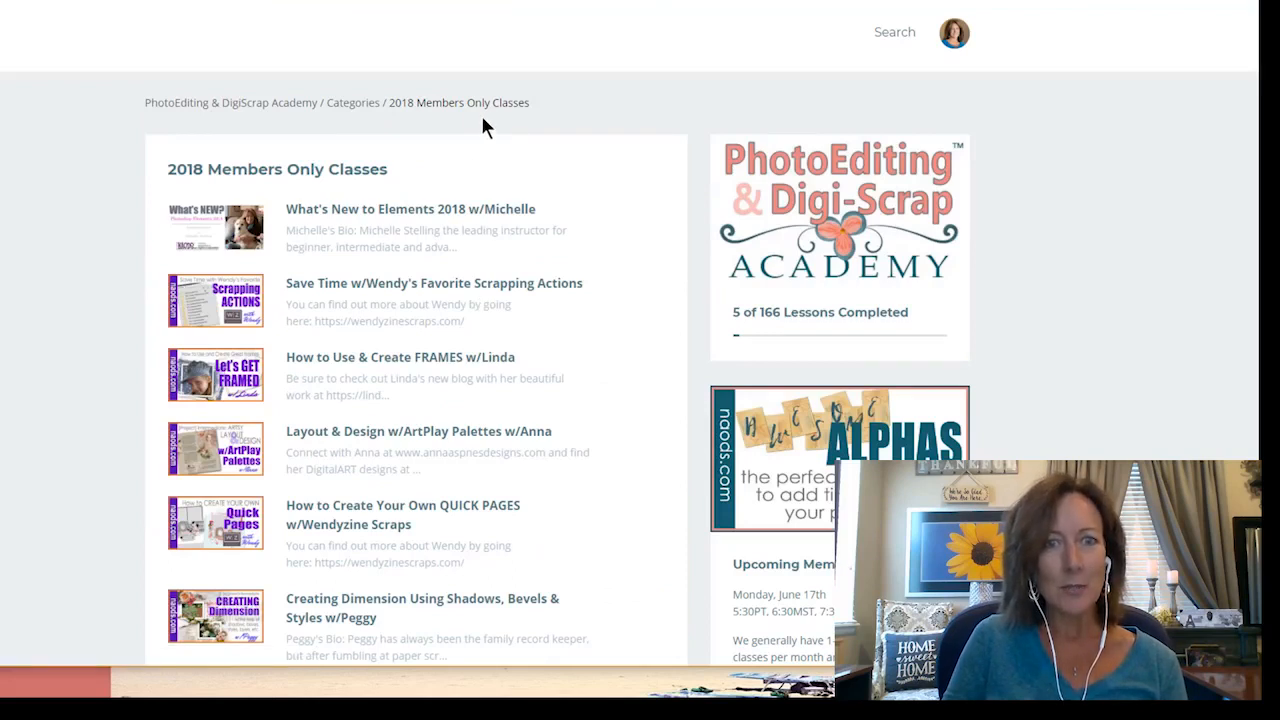
{"action": "mouse_move", "coordinate": [405, 222]}
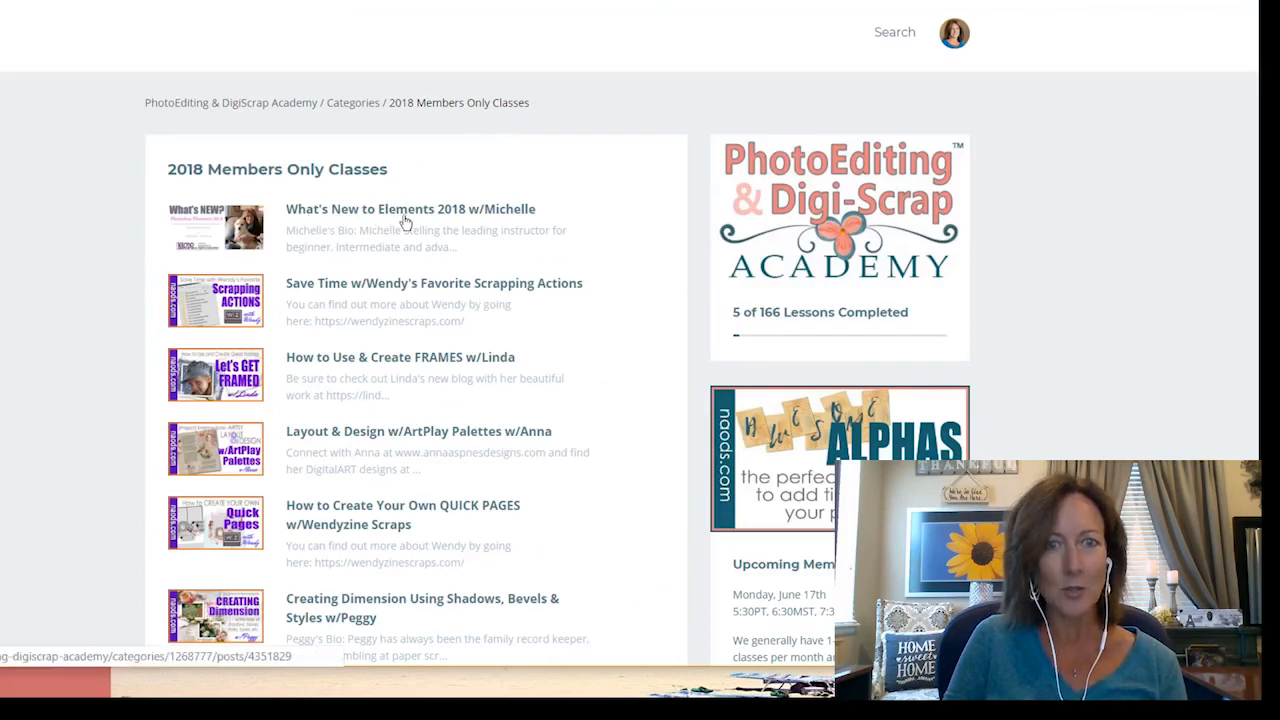
{"action": "mouse_move", "coordinate": [508, 223]}
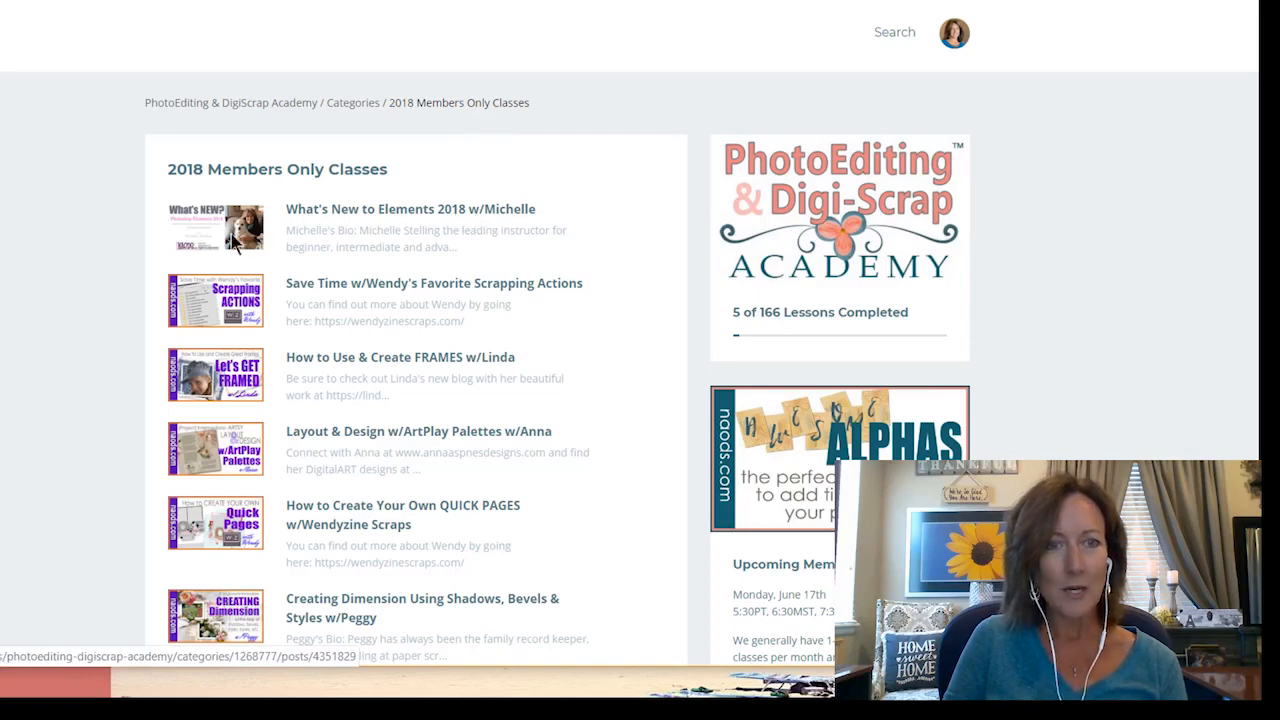
Start the What's New to Elements 2018 lesson video from about 35:53, the torn-shape demo.
{"action": "left_click", "coordinate": [411, 208]}
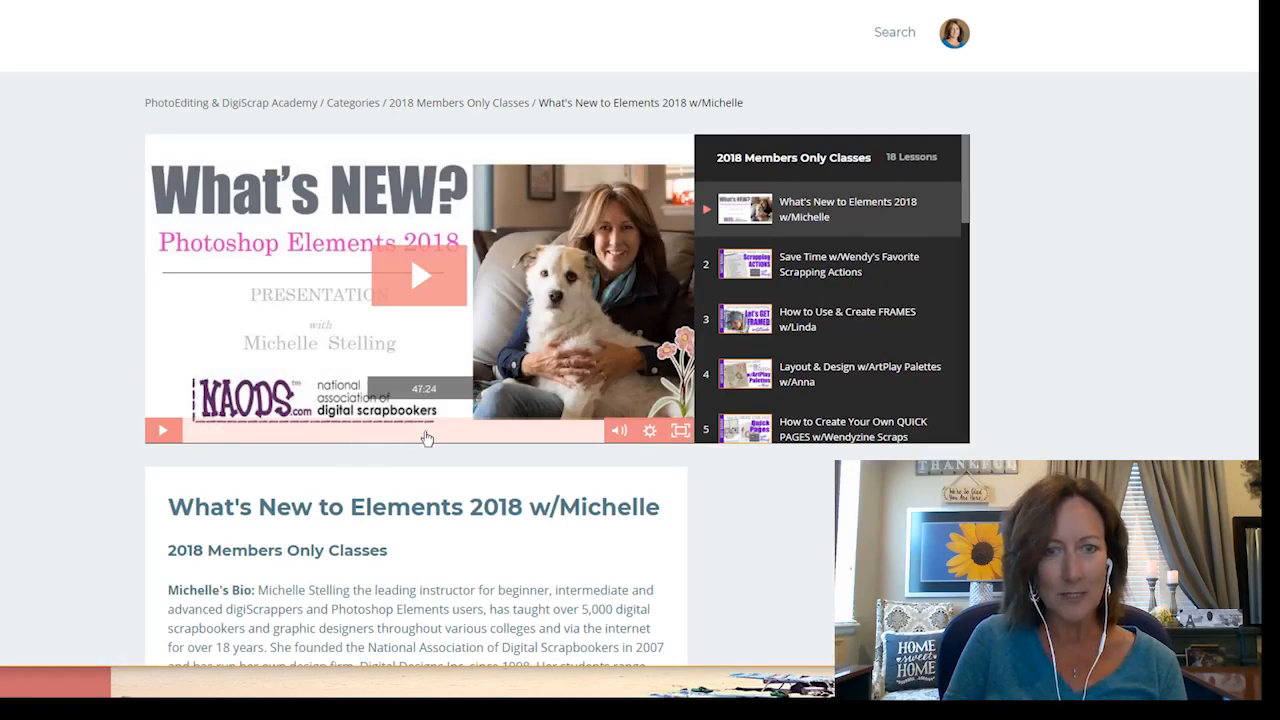
{"action": "mouse_move", "coordinate": [368, 441]}
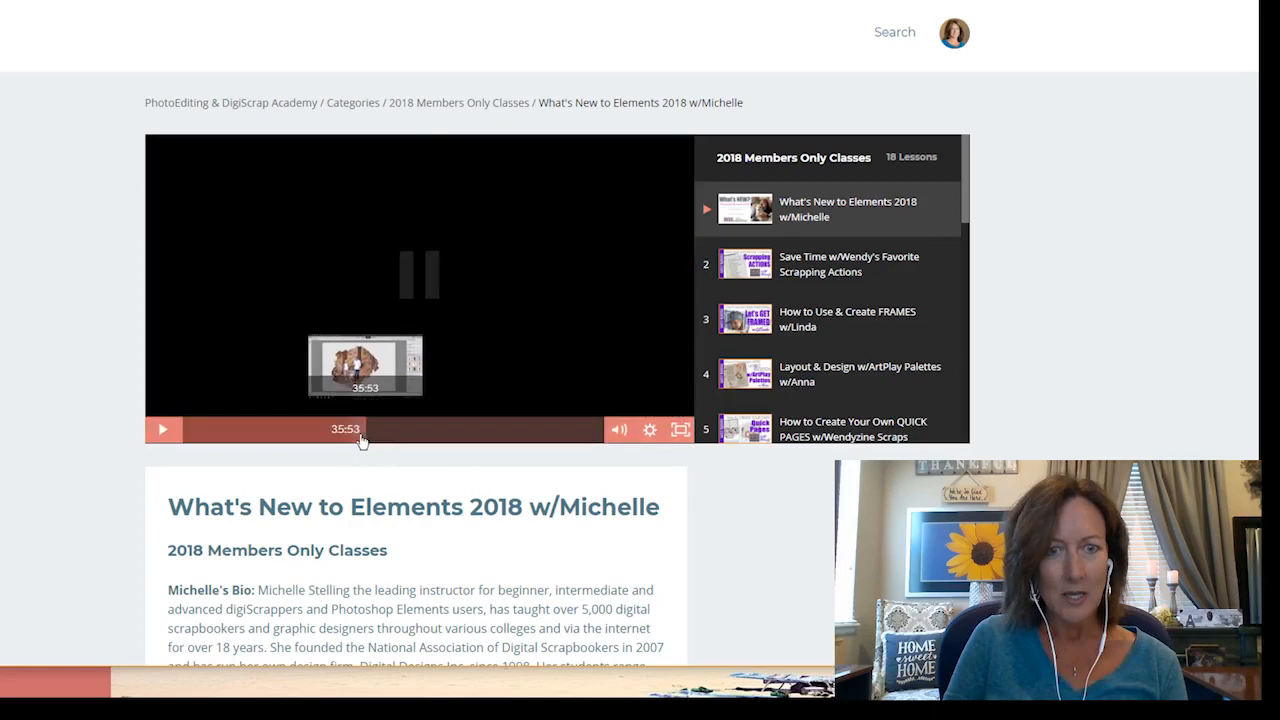
{"action": "left_click", "coordinate": [163, 429]}
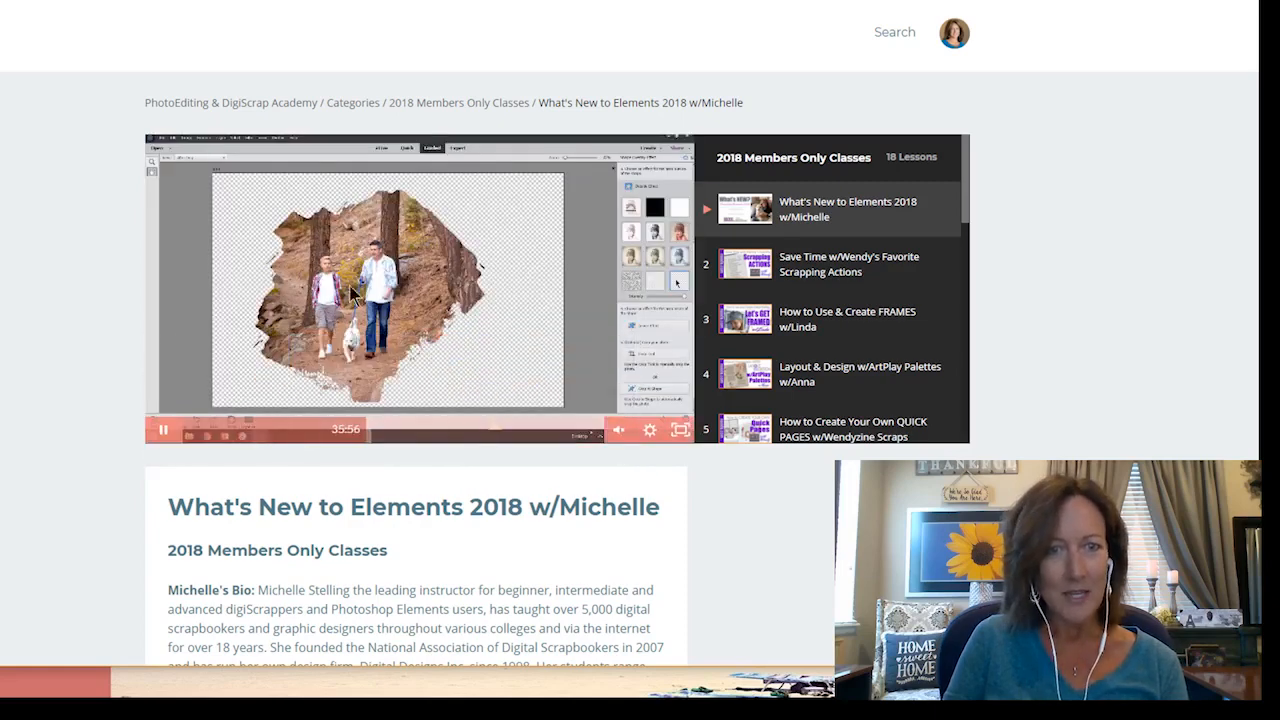
{"action": "mouse_move", "coordinate": [388, 430]}
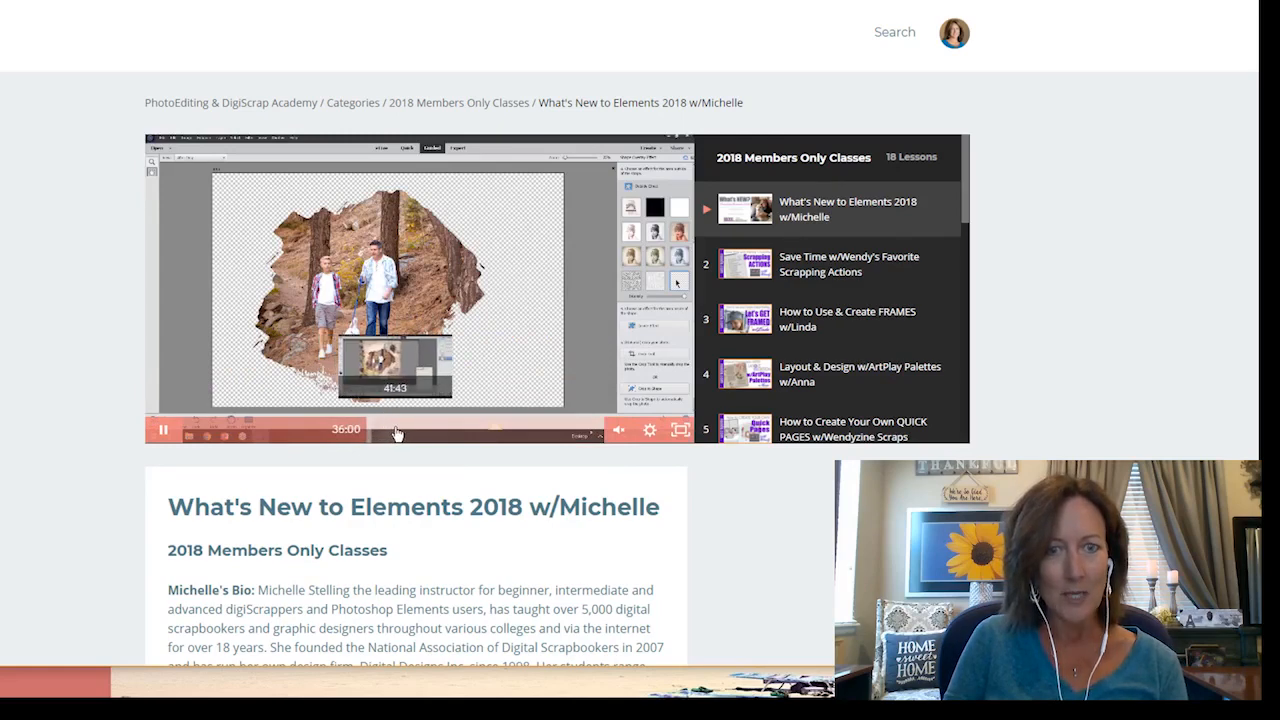
{"action": "mouse_move", "coordinate": [680, 430]}
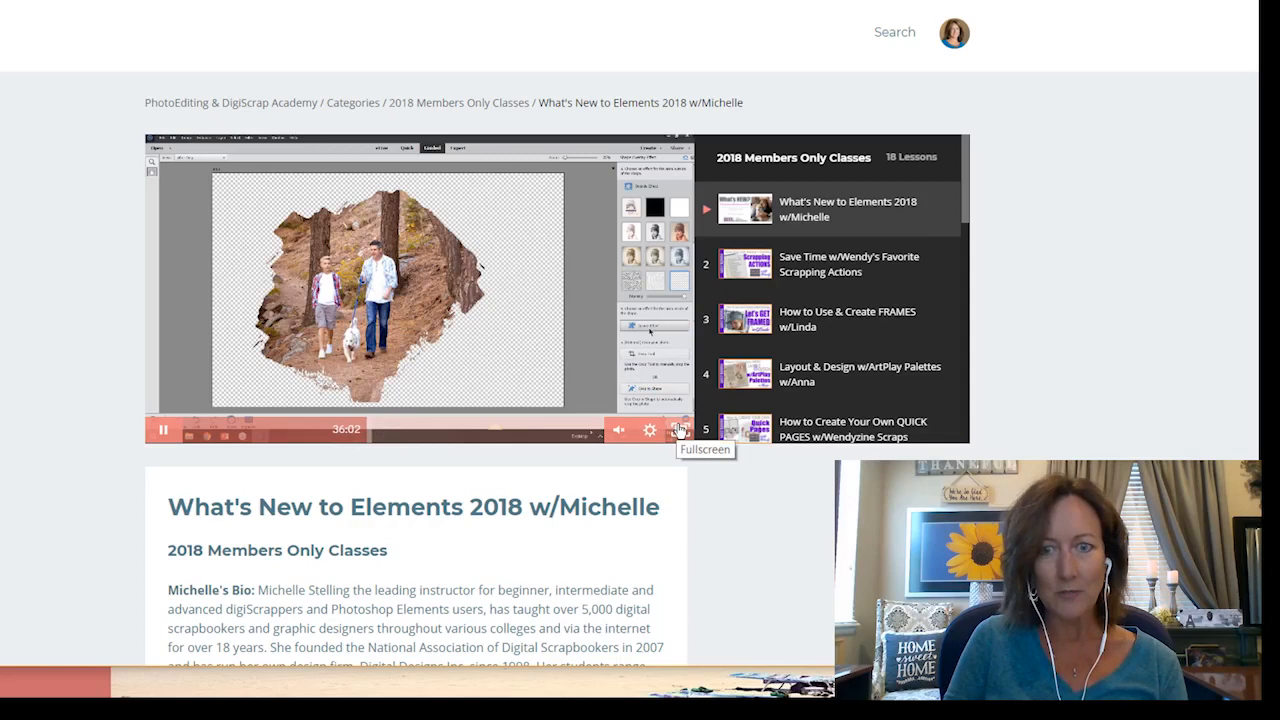